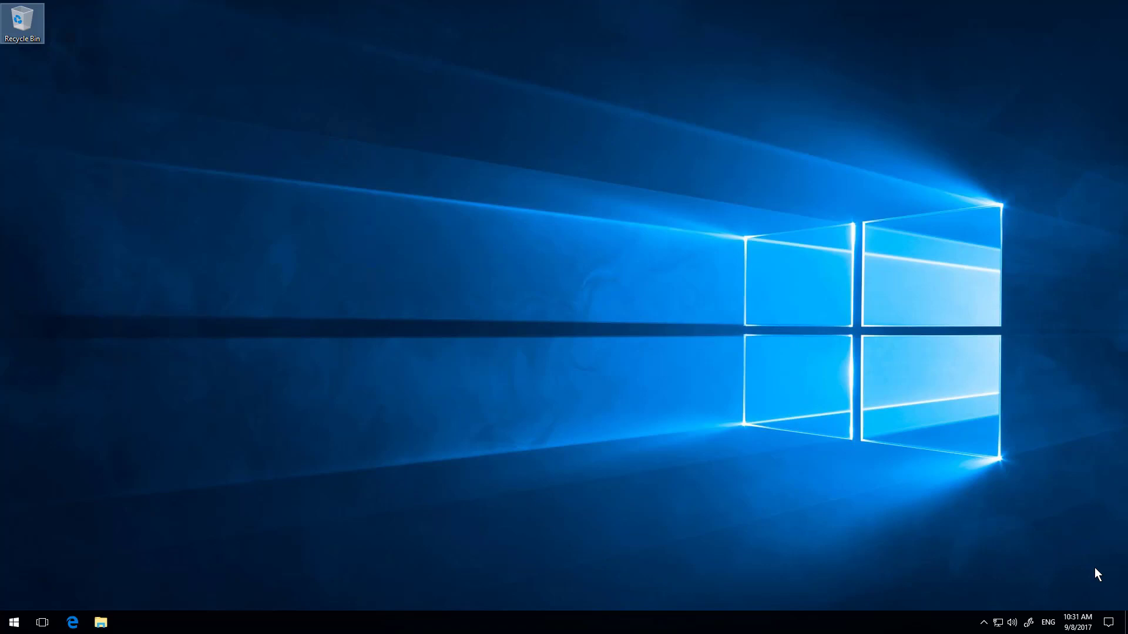
{"action": "mouse_move", "coordinate": [1094, 576]}
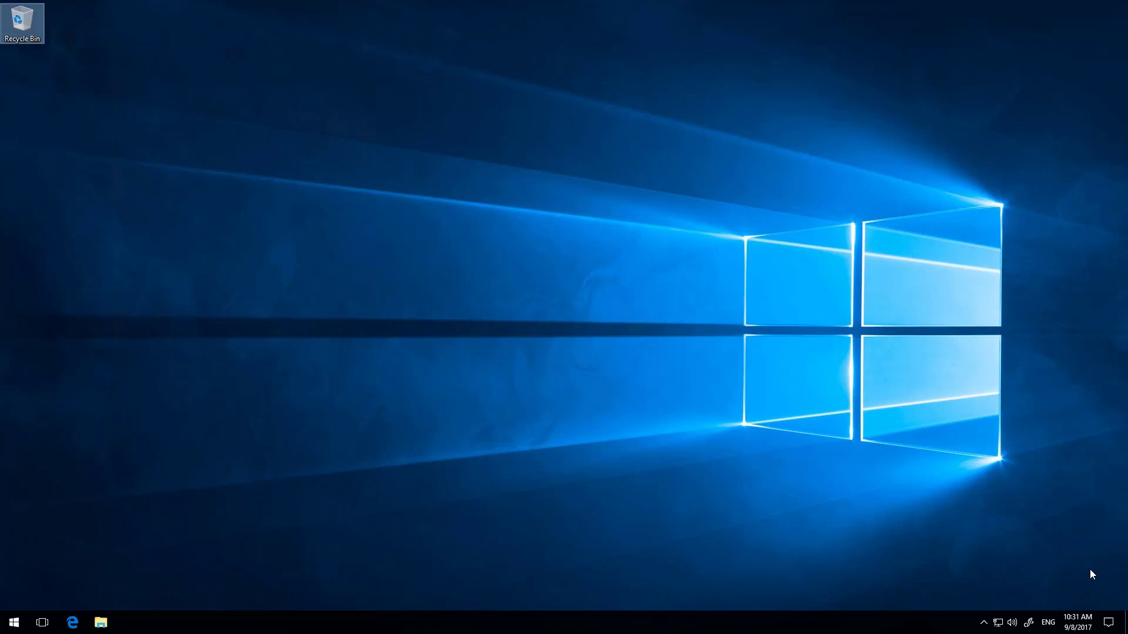
{"action": "mouse_move", "coordinate": [58, 626]}
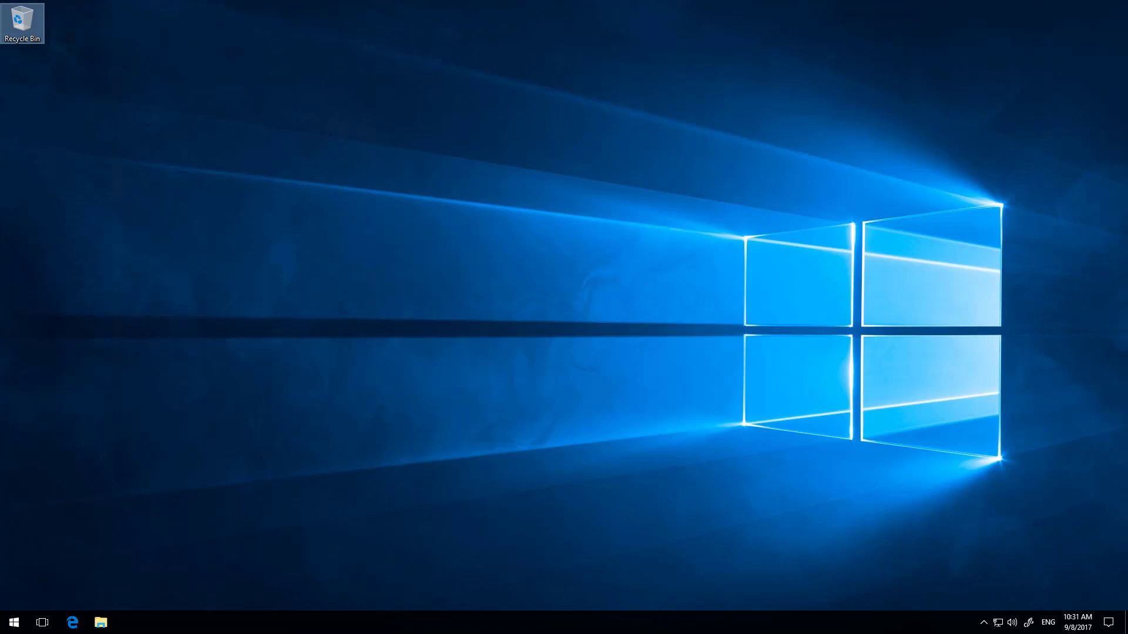
Launch Microsoft Edge and bring up the Broadcast Radio Support page
{"action": "left_click", "coordinate": [71, 622]}
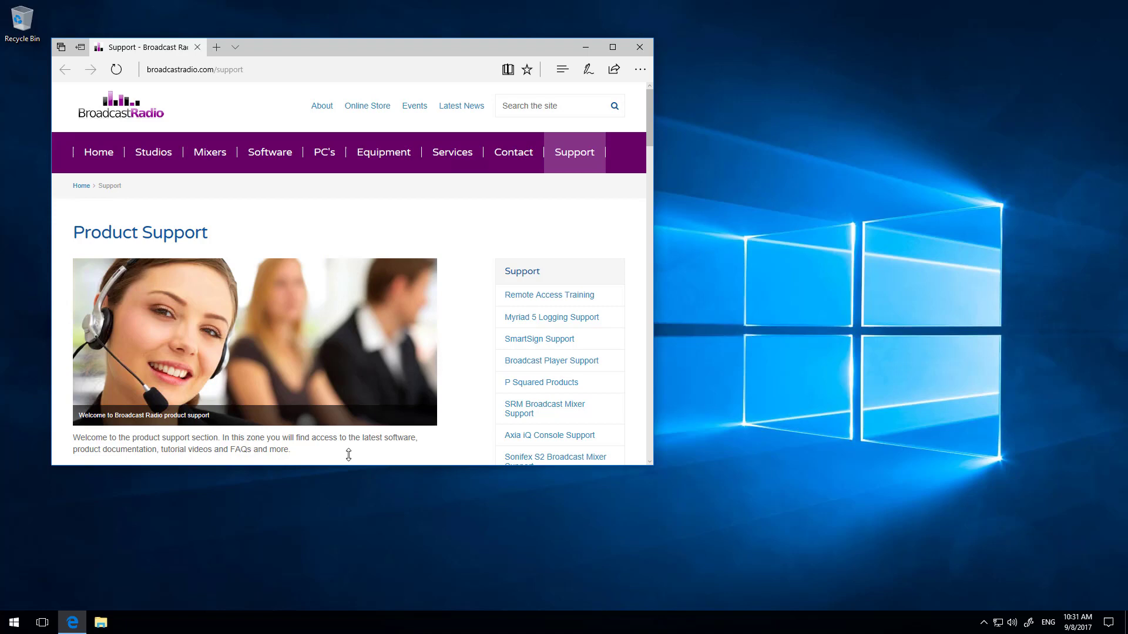
{"action": "left_click", "coordinate": [209, 69]}
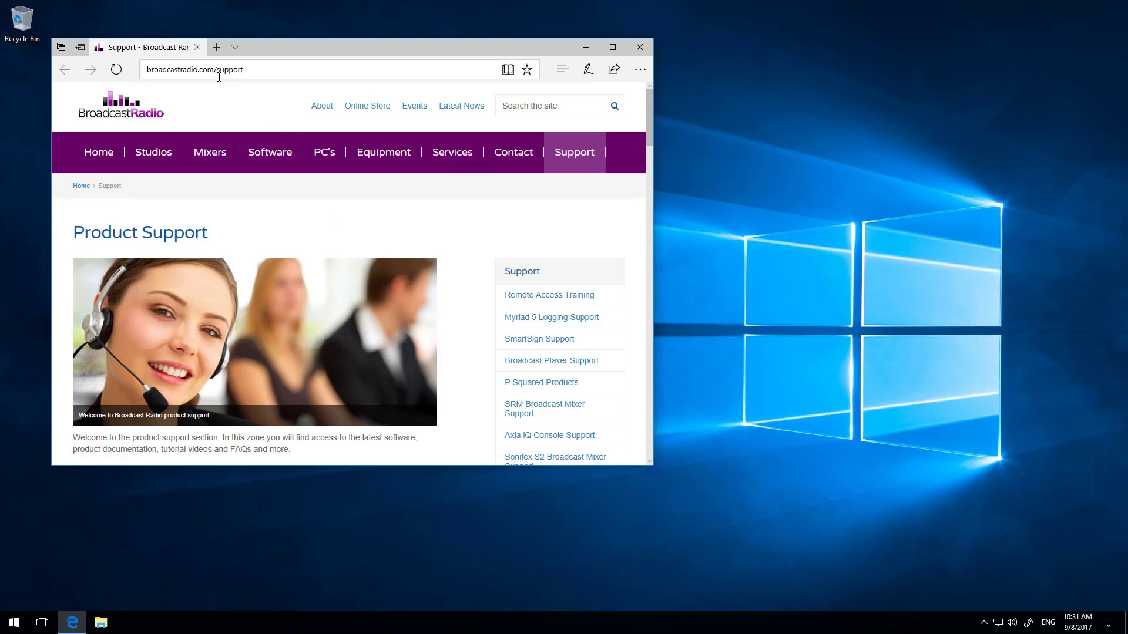
{"action": "mouse_move", "coordinate": [283, 79]}
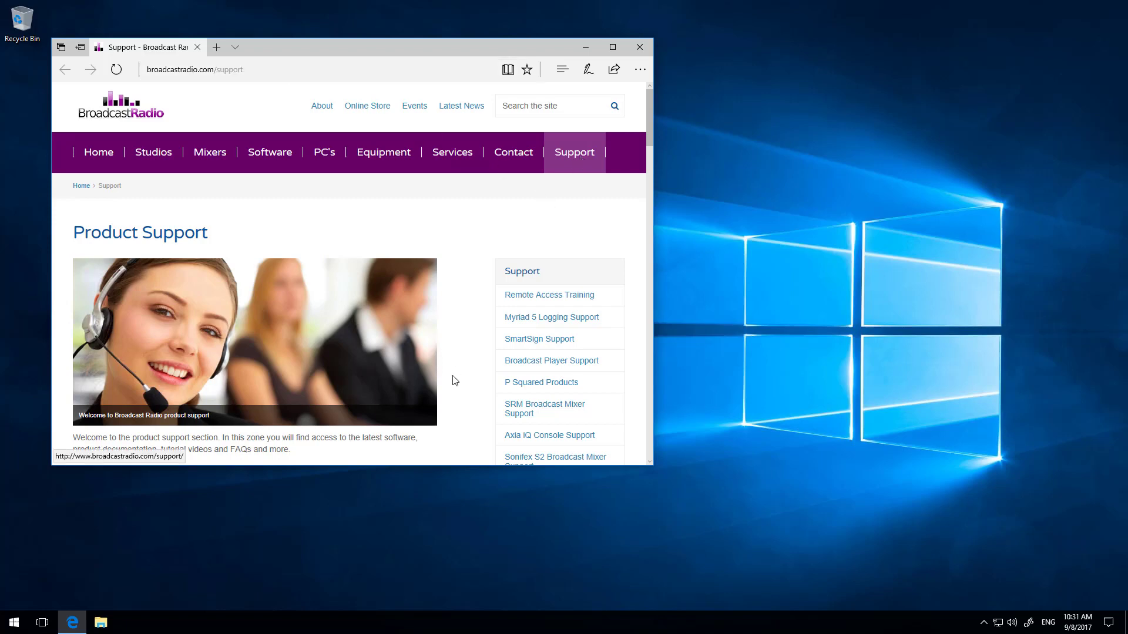
{"action": "scroll", "scroll_direction": "down", "scroll_amount": 3}
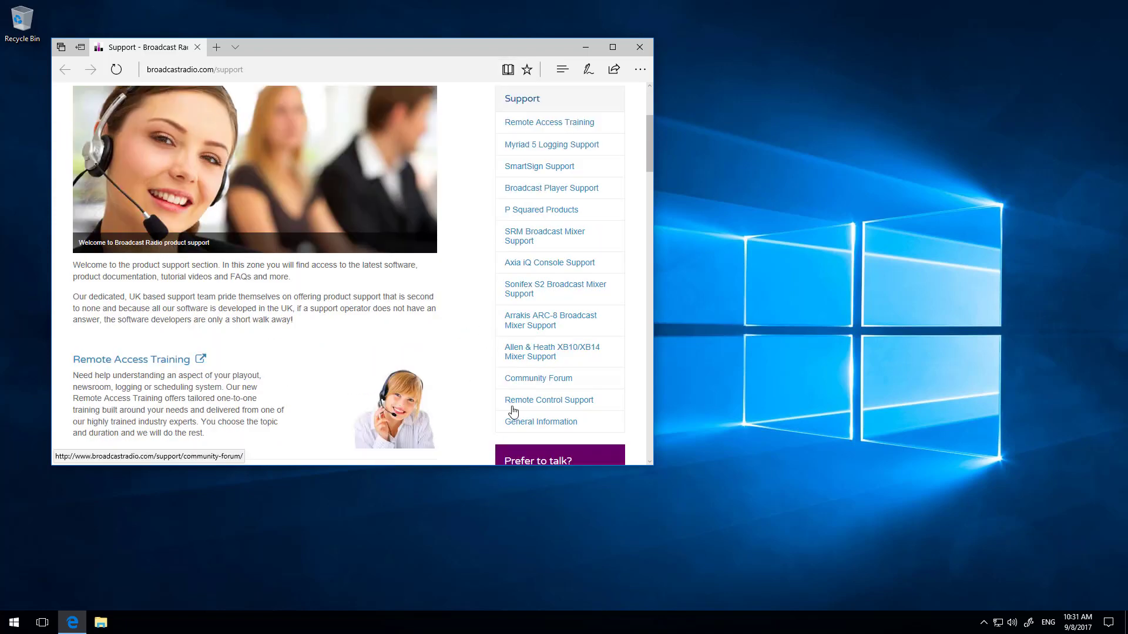
Go through General Information to the Drivers, SQL Installers & Utilities page
{"action": "left_click", "coordinate": [540, 422]}
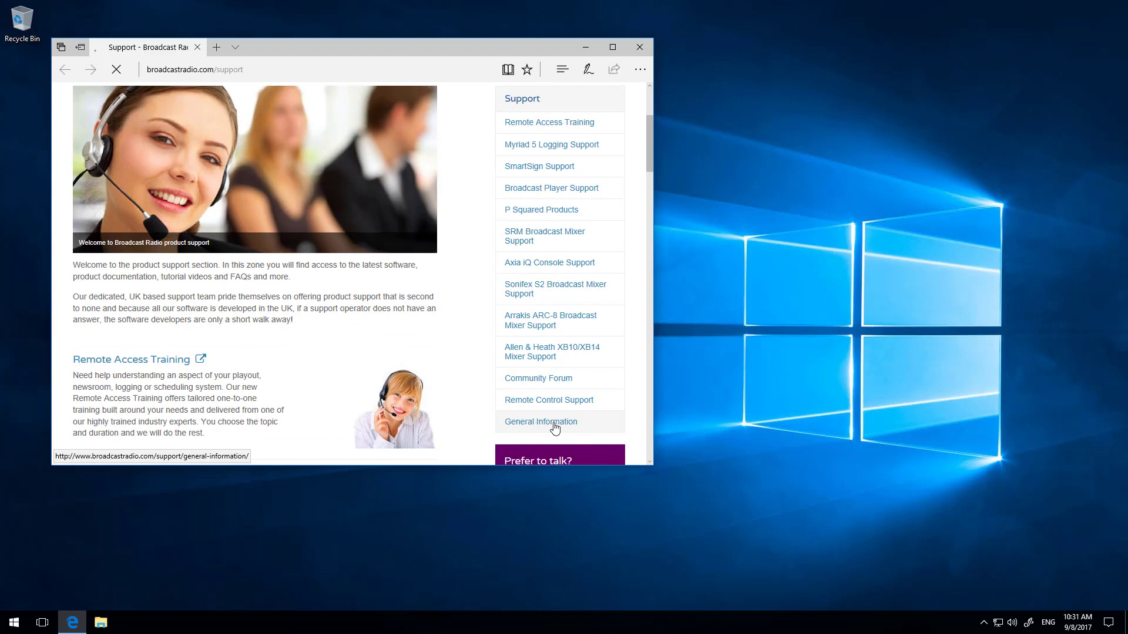
{"action": "left_click", "coordinate": [540, 422]}
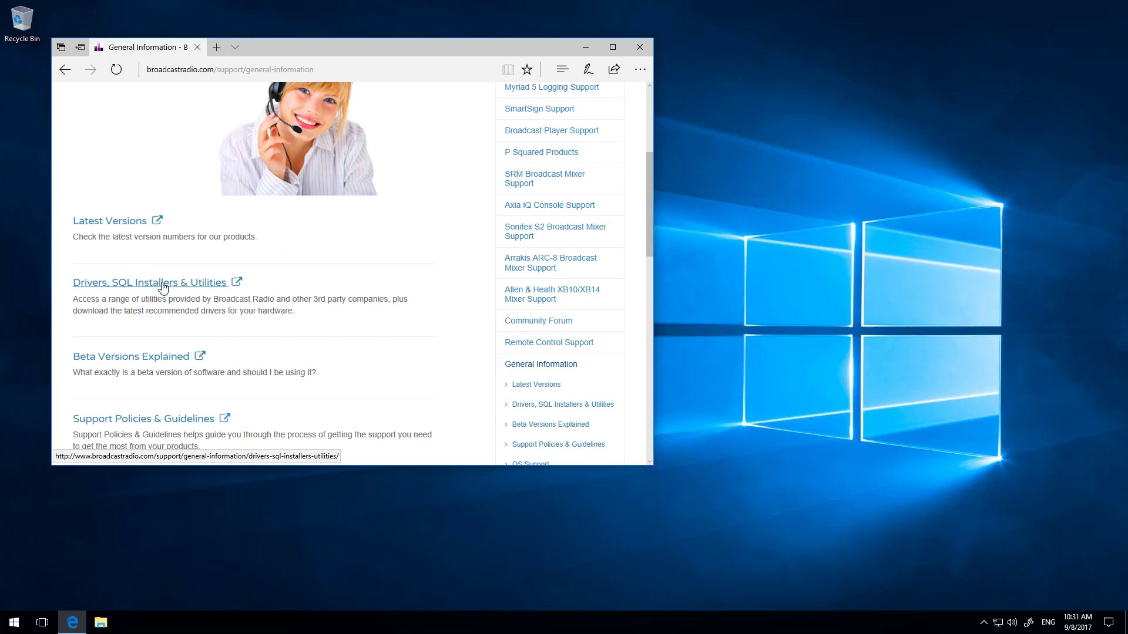
{"action": "left_click", "coordinate": [148, 281]}
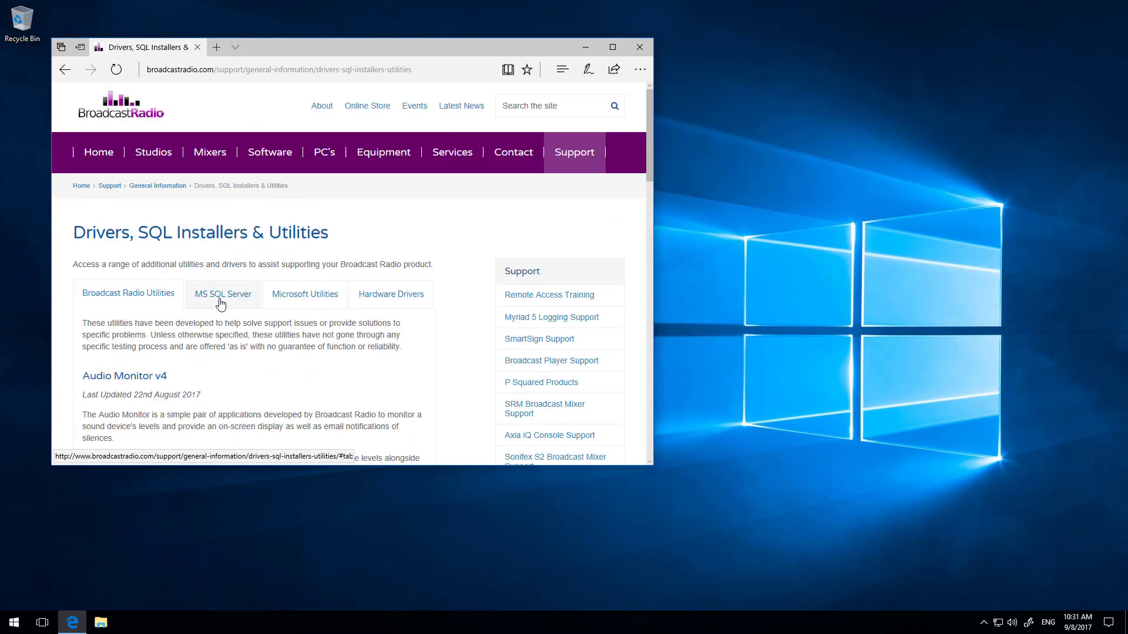
Show the MS SQL Server section listing SQL Server Express 2016 and 2012 downloads
{"action": "left_click", "coordinate": [223, 294]}
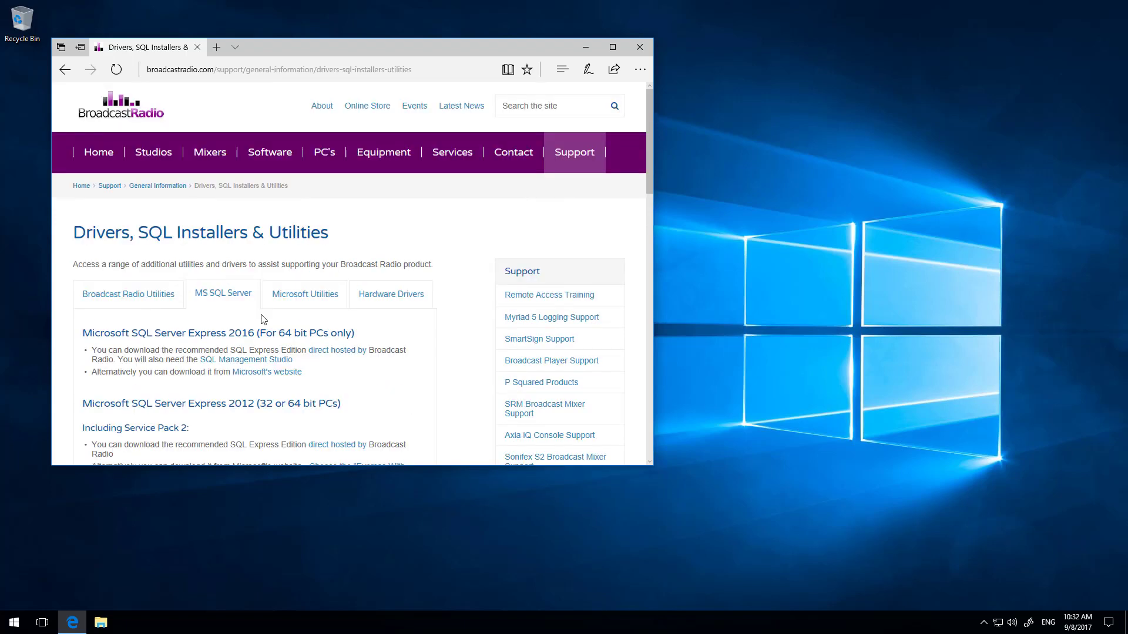
{"action": "mouse_move", "coordinate": [249, 405]}
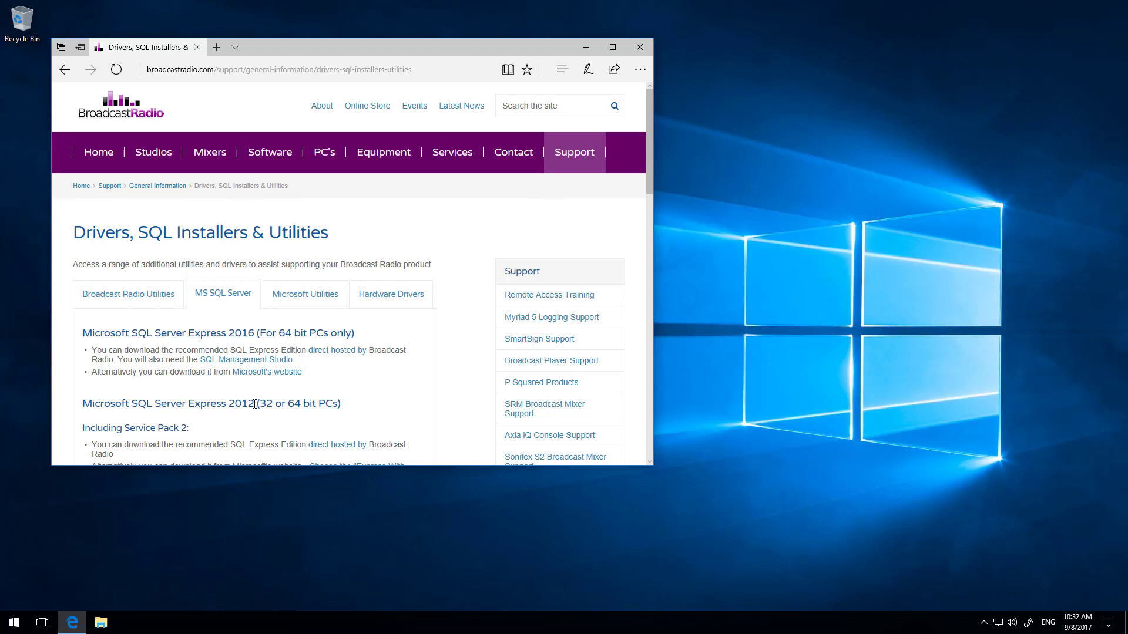
{"action": "mouse_move", "coordinate": [266, 372]}
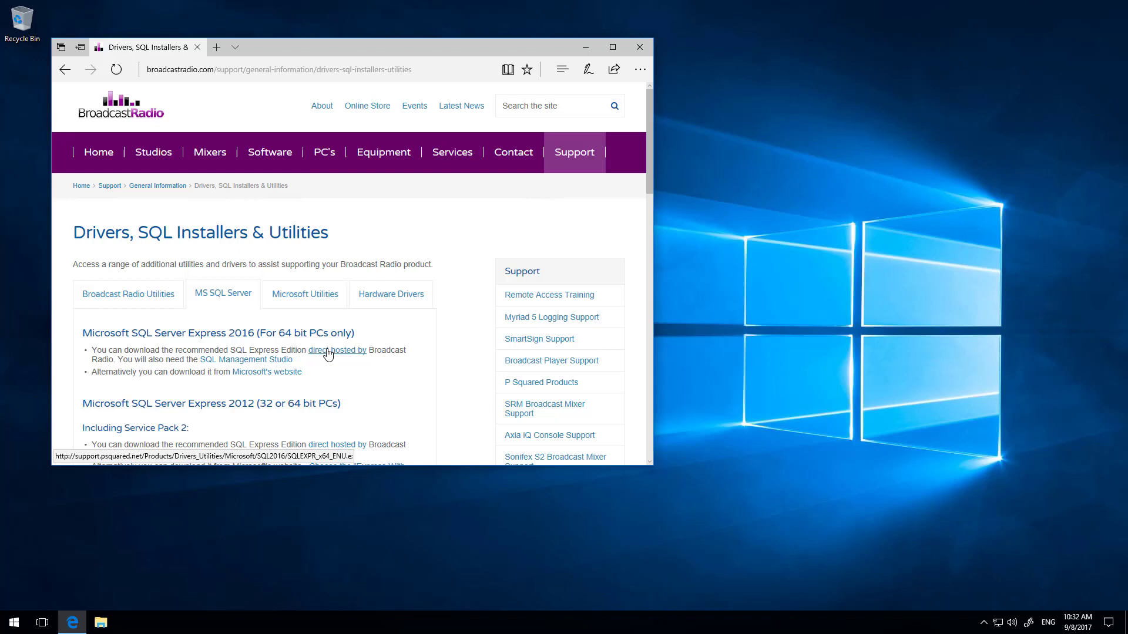
{"action": "mouse_move", "coordinate": [324, 356]}
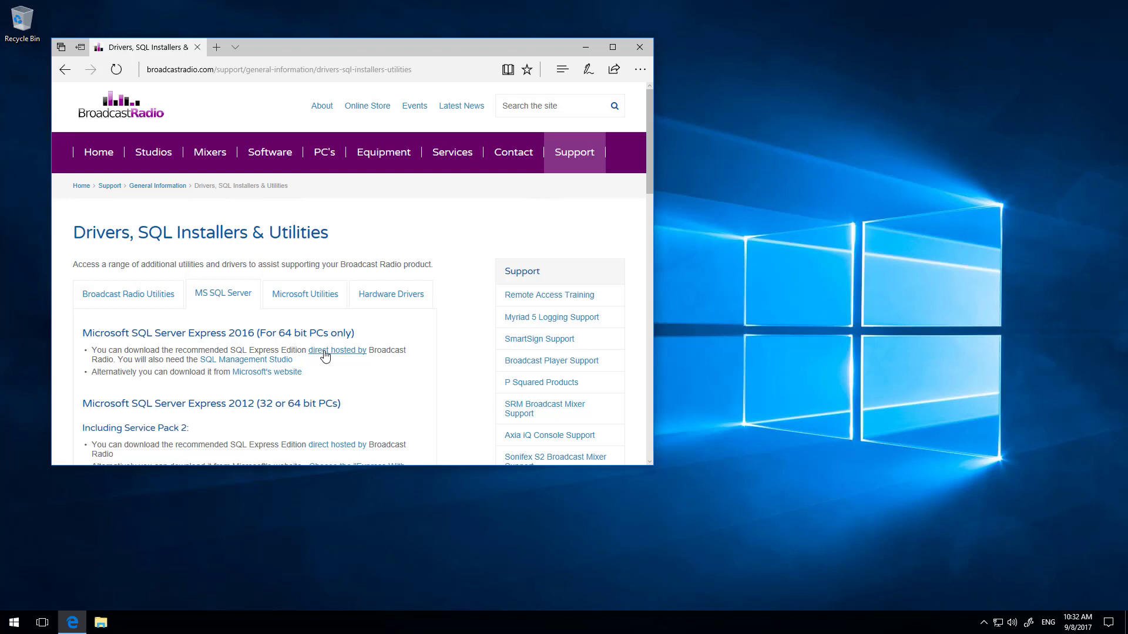
Start downloading the SQL Server Express 2016 installer and the SQL Management Studio setup
{"action": "left_click", "coordinate": [337, 350]}
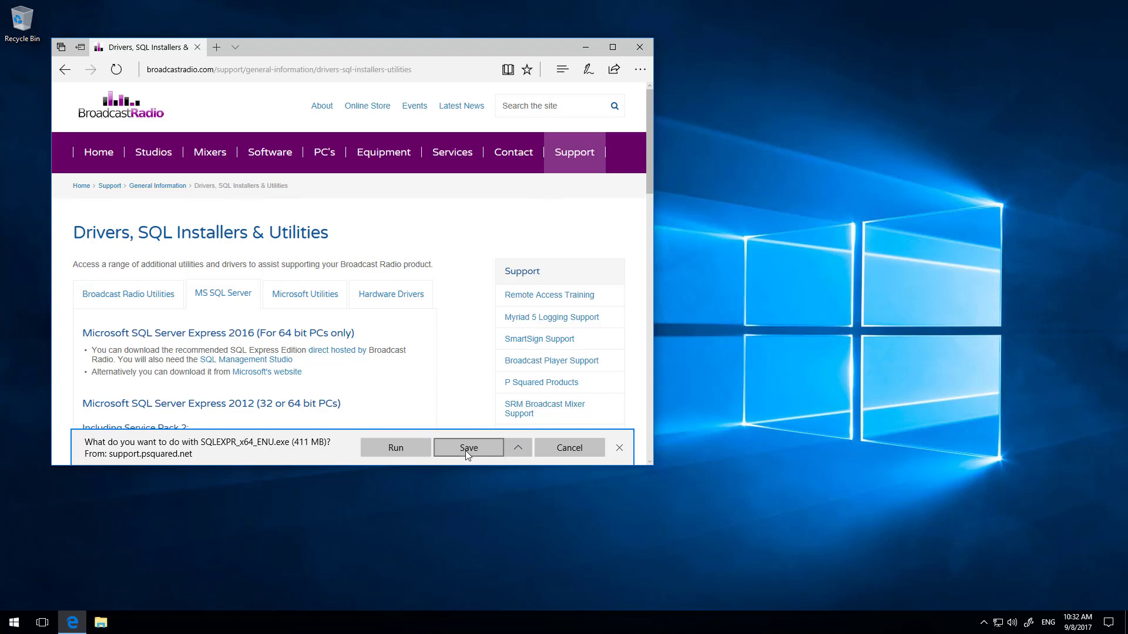
{"action": "left_click", "coordinate": [467, 448]}
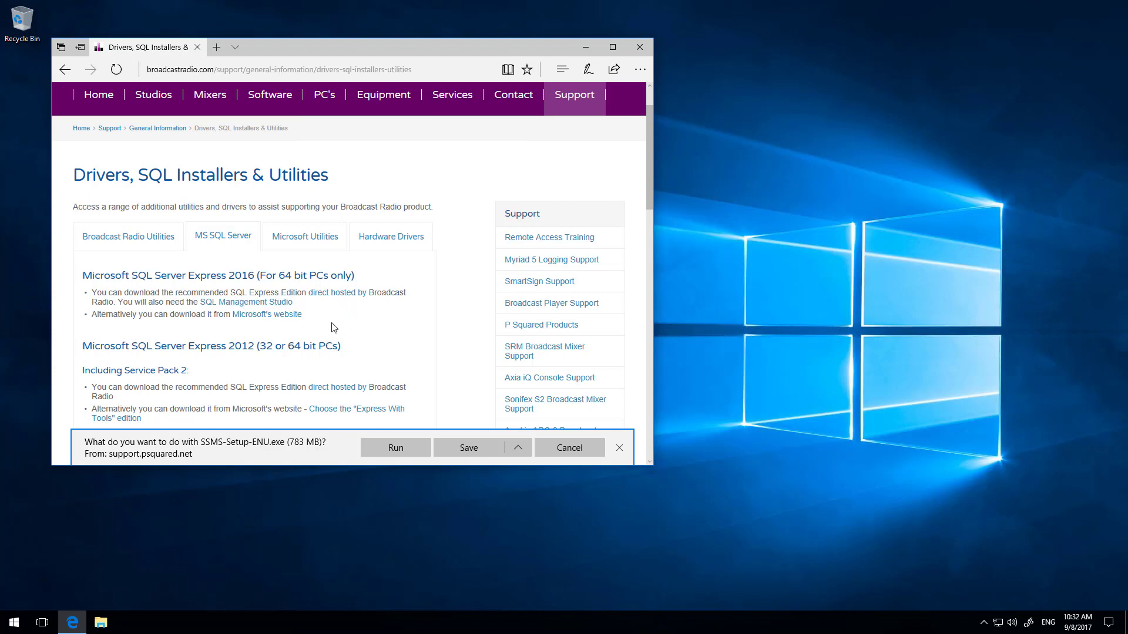
{"action": "left_click", "coordinate": [467, 448]}
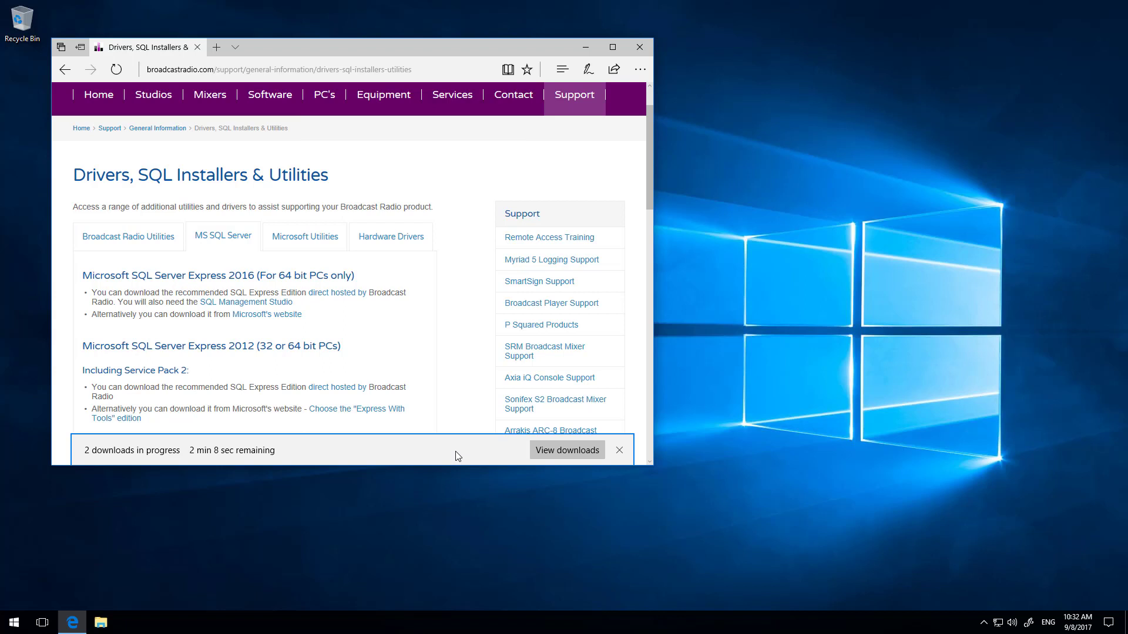
{"action": "mouse_move", "coordinate": [374, 366]}
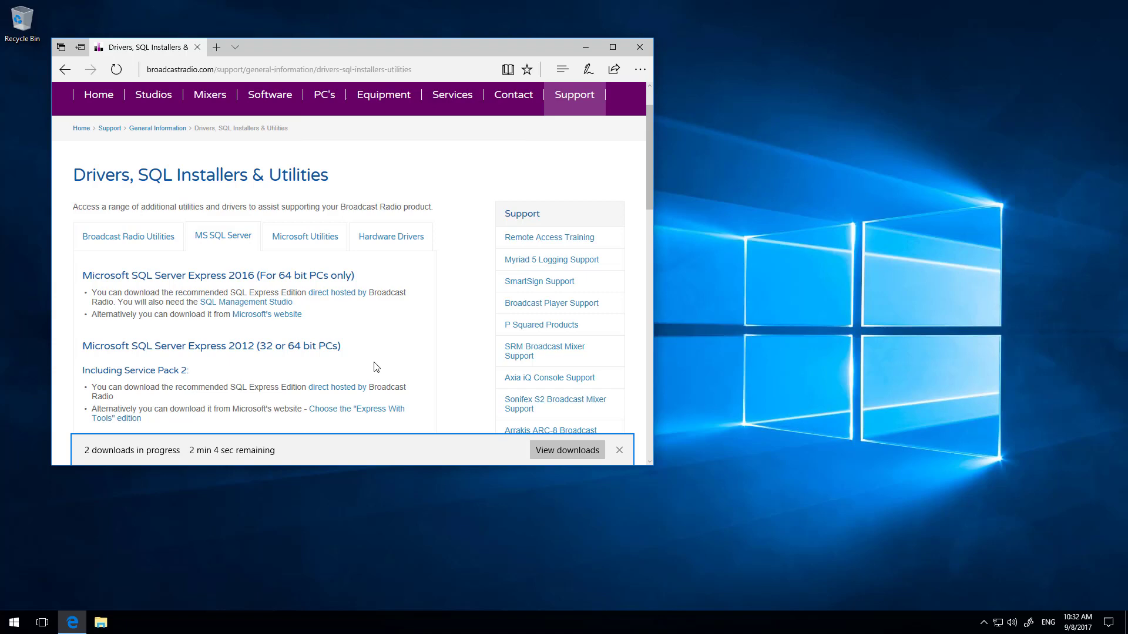
{"action": "mouse_move", "coordinate": [363, 374]}
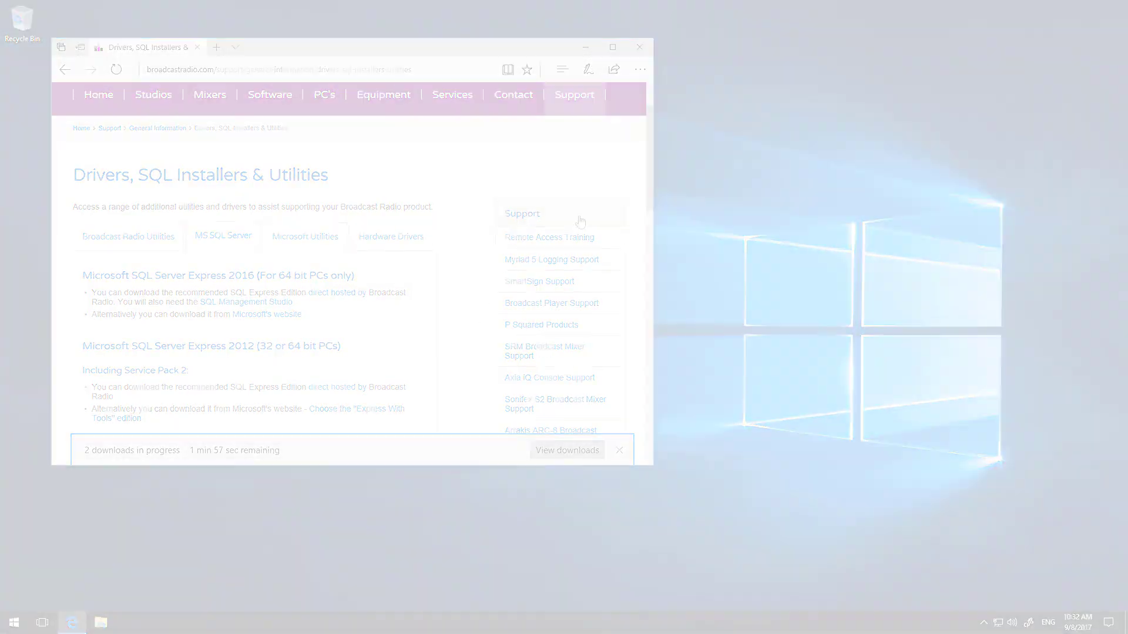
Browse to the Downloads folder and select SQLEXPR_x64_ENU.exe
{"action": "left_click", "coordinate": [639, 47]}
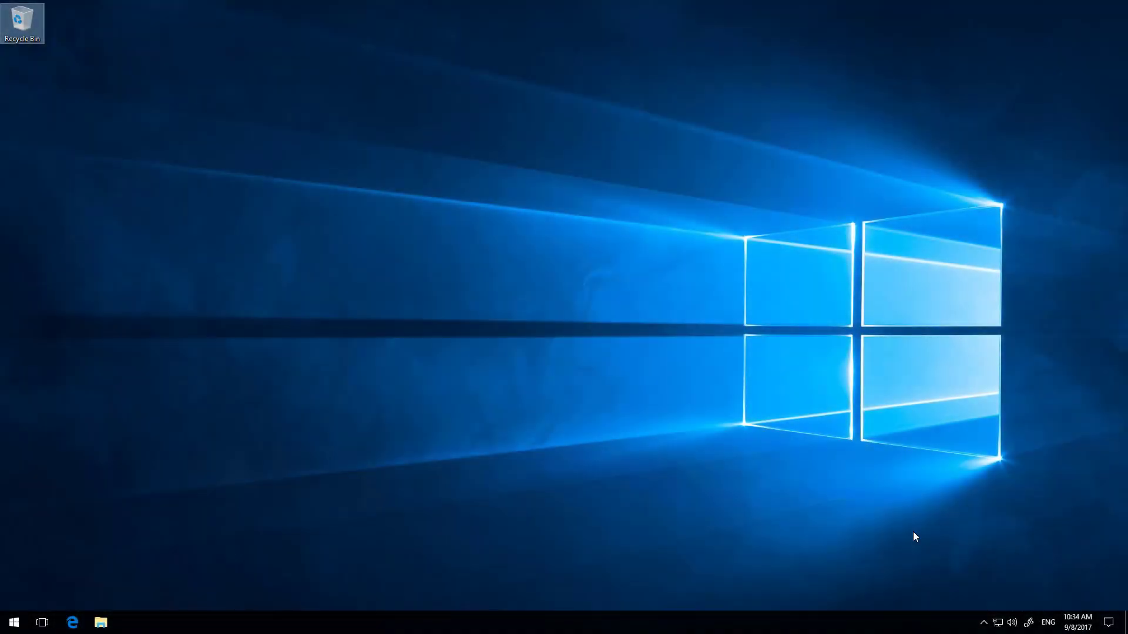
{"action": "mouse_move", "coordinate": [81, 541]}
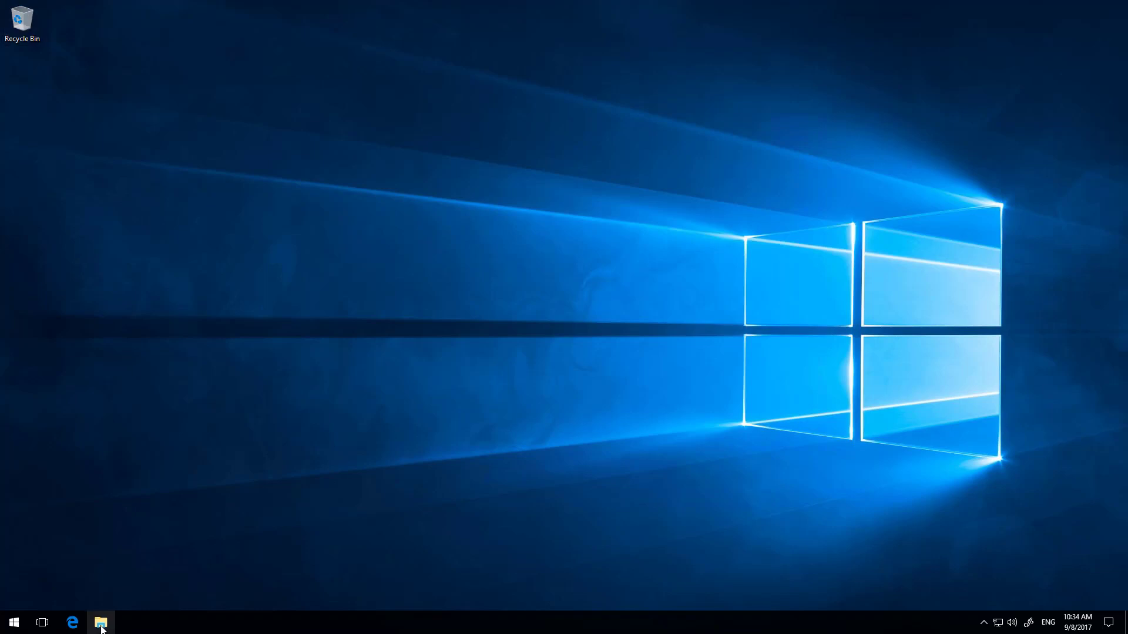
{"action": "left_click", "coordinate": [101, 623]}
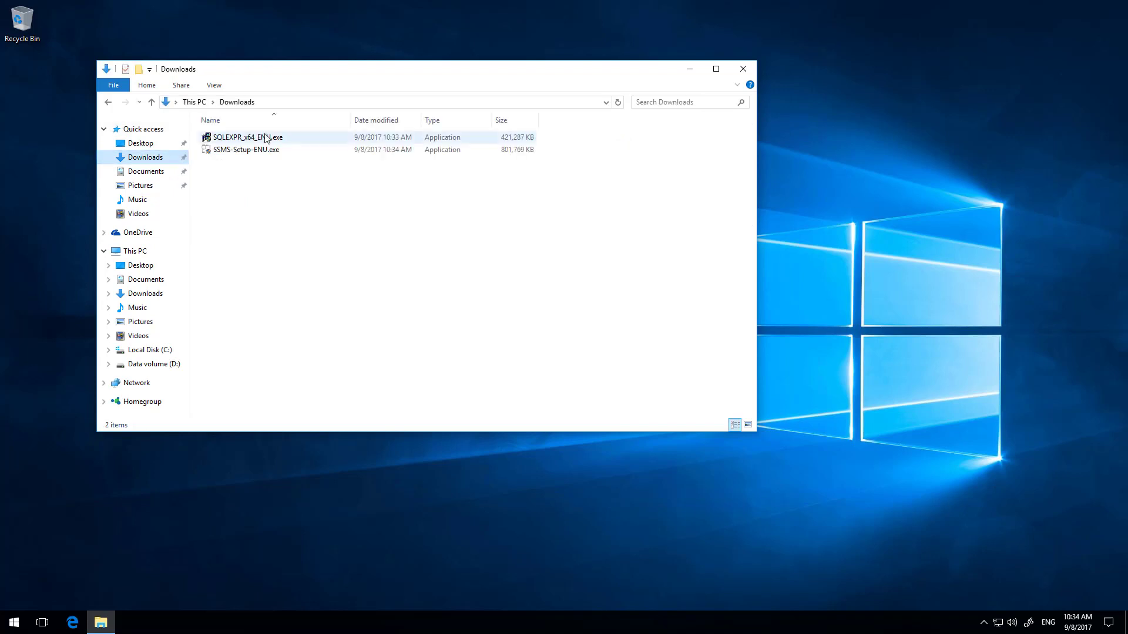
{"action": "left_click", "coordinate": [246, 149]}
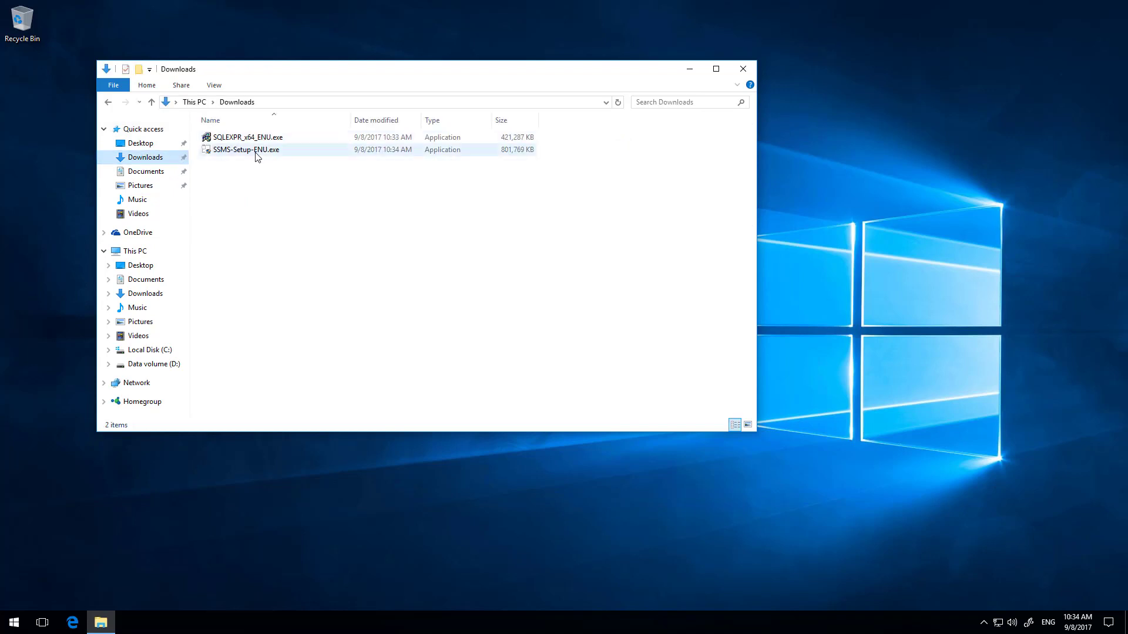
{"action": "mouse_move", "coordinate": [245, 136]}
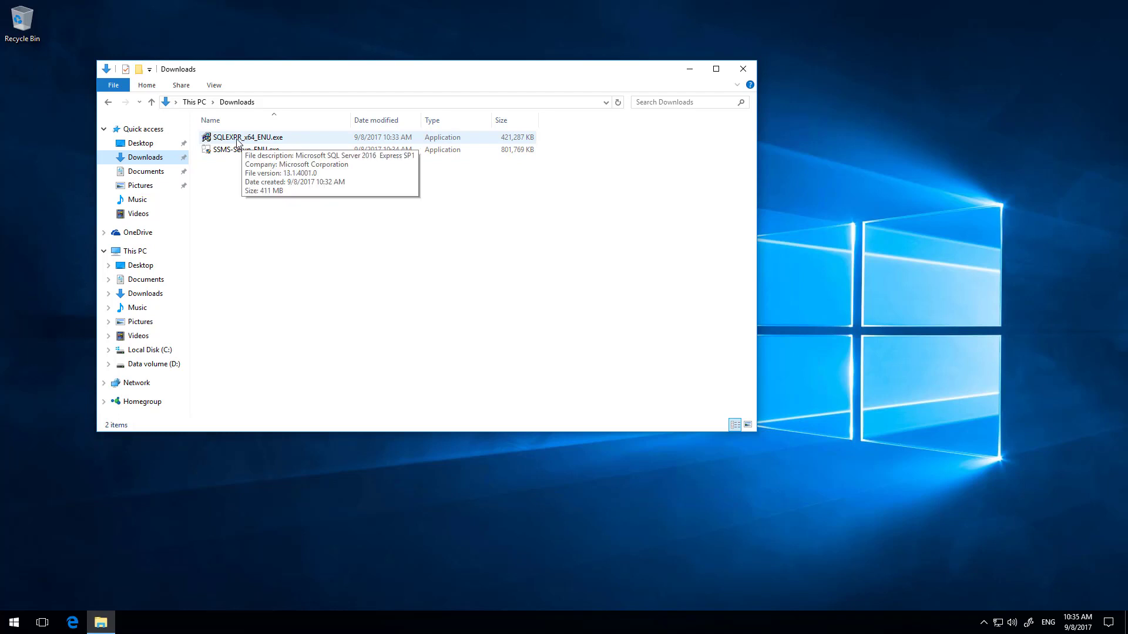
{"action": "left_click", "coordinate": [245, 137]}
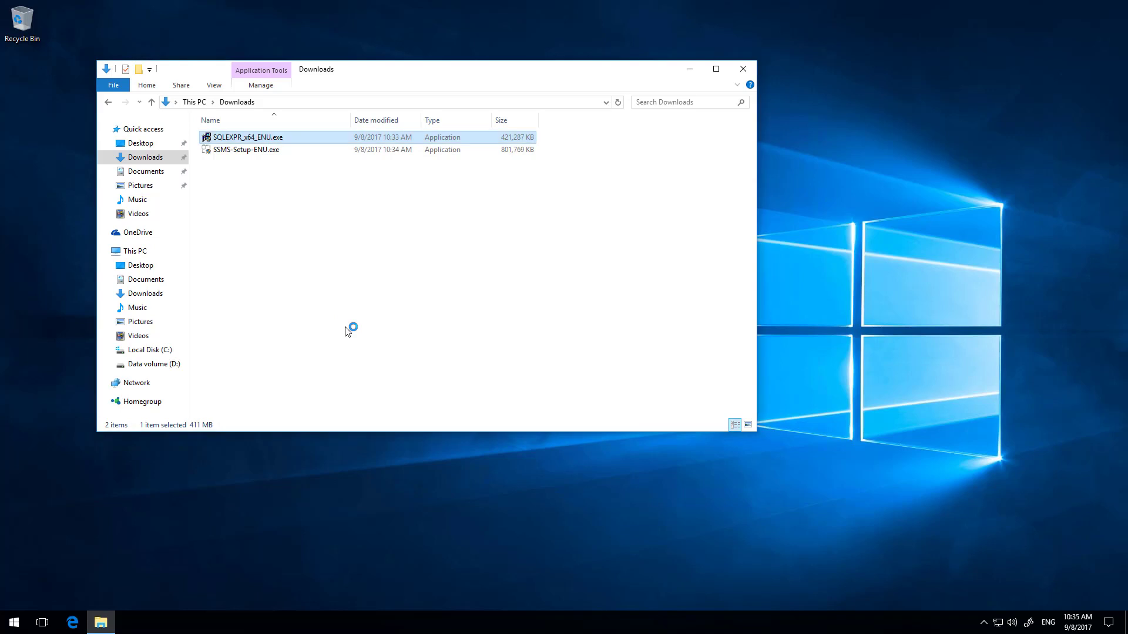
Run SQLEXPR_x64_ENU.exe, extract it to the default folder, and launch SQL Server Installation Center
{"action": "double_click", "coordinate": [248, 137]}
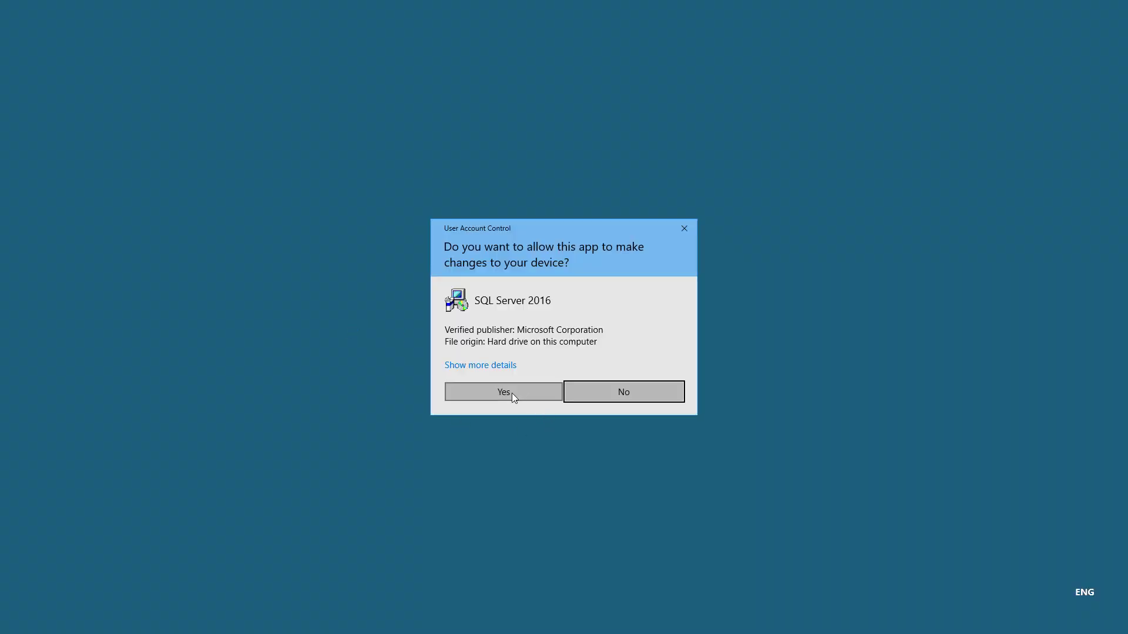
{"action": "left_click", "coordinate": [503, 392]}
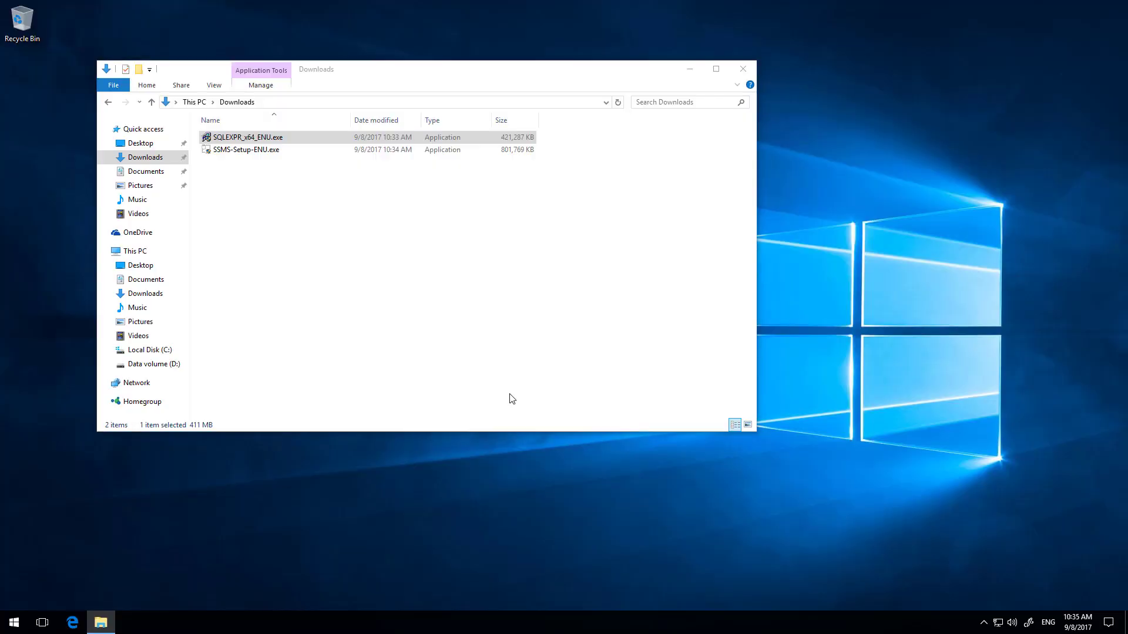
{"action": "double_click", "coordinate": [246, 136]}
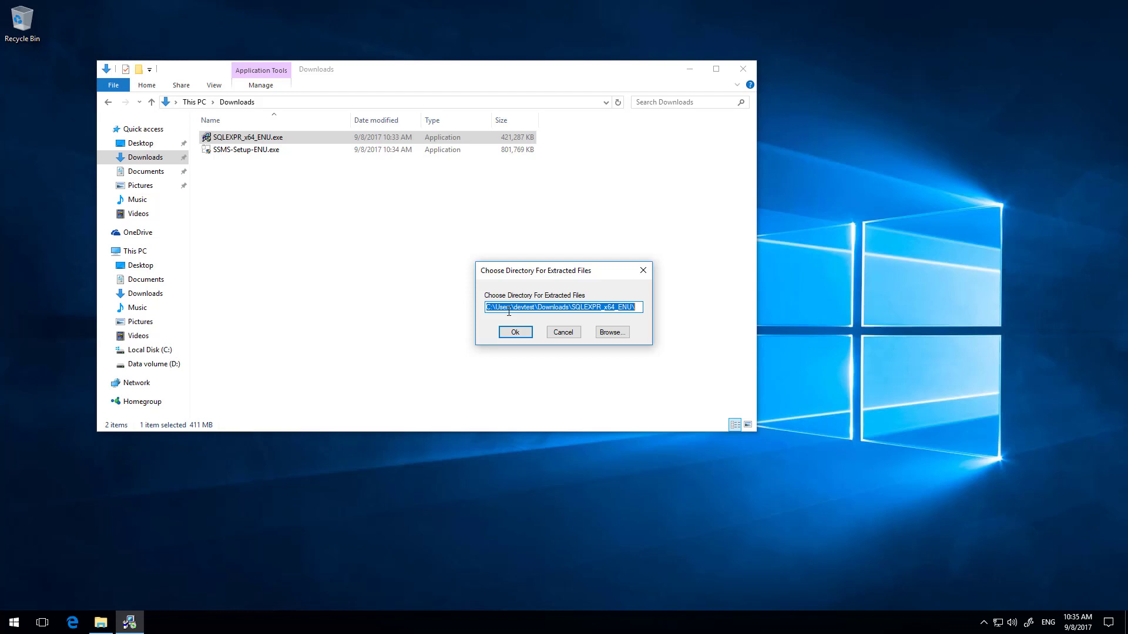
{"action": "left_click", "coordinate": [514, 332]}
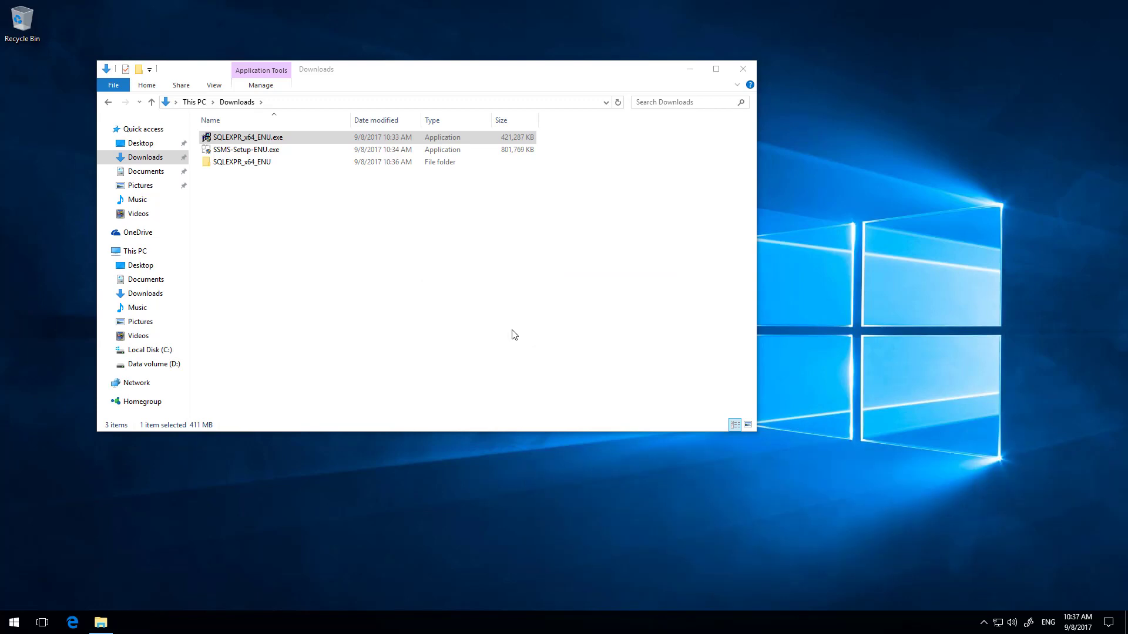
{"action": "double_click", "coordinate": [246, 136]}
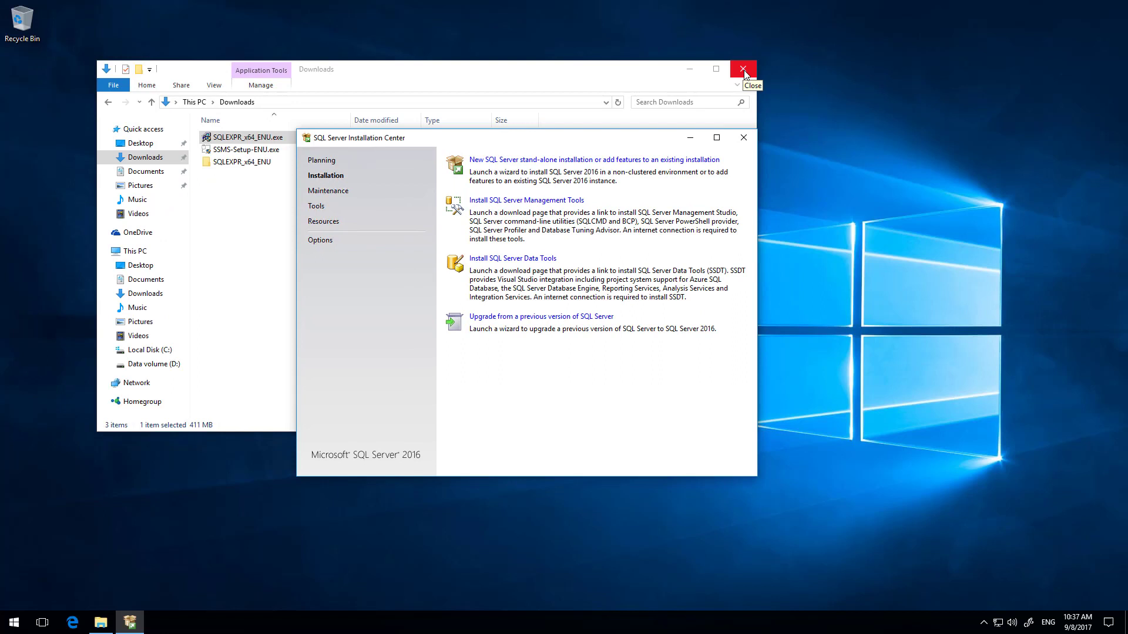
Close the Downloads folder, leaving SQL Server Installation Center on screen
{"action": "left_click", "coordinate": [743, 69]}
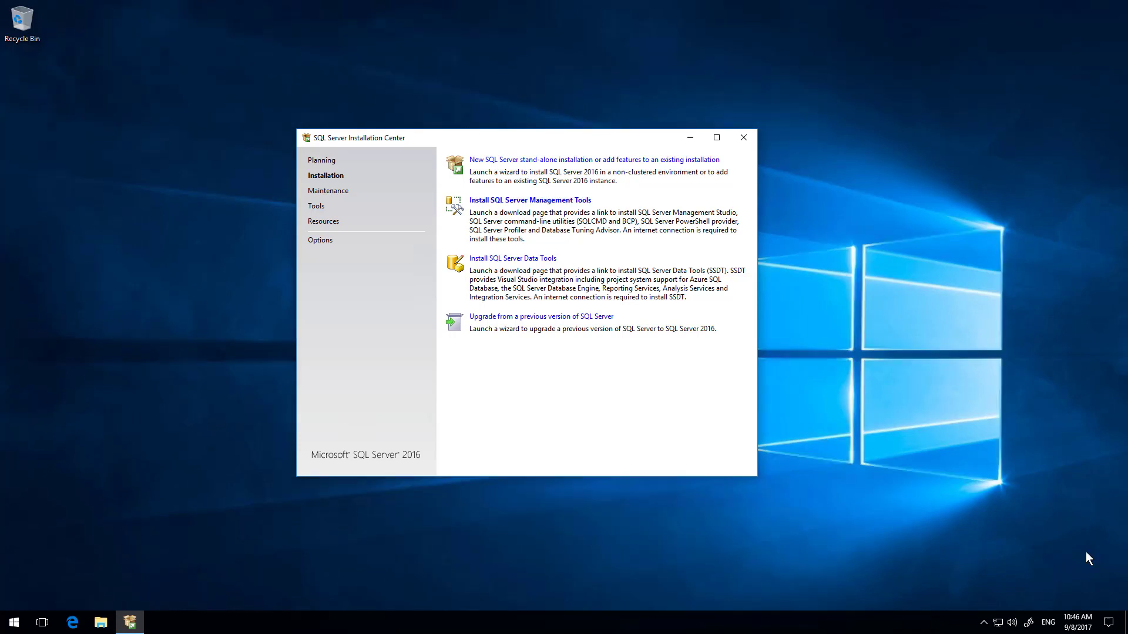
{"action": "mouse_move", "coordinate": [1098, 512]}
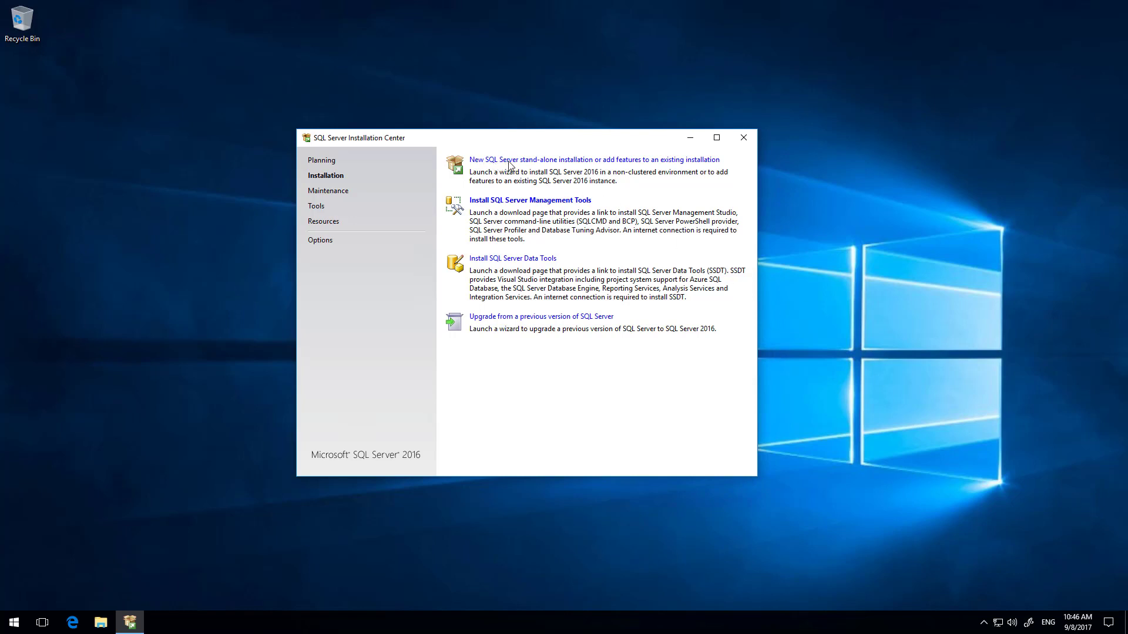
{"action": "mouse_move", "coordinate": [551, 163]}
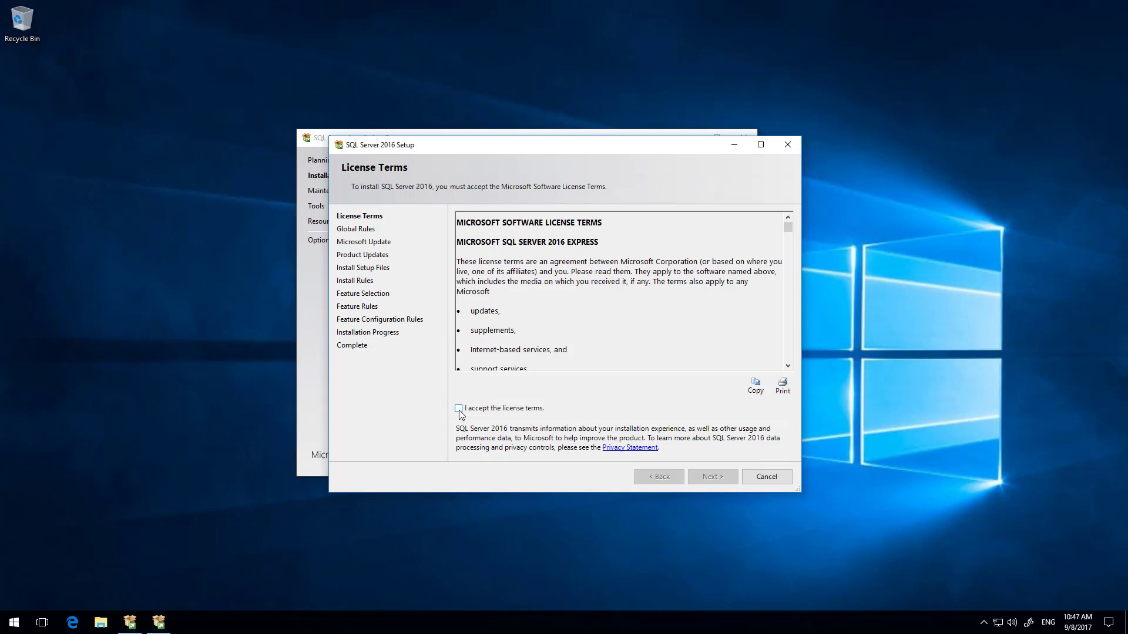
Accept the license terms, leave Microsoft Update off, and advance through the rule checks
{"action": "left_click", "coordinate": [458, 407]}
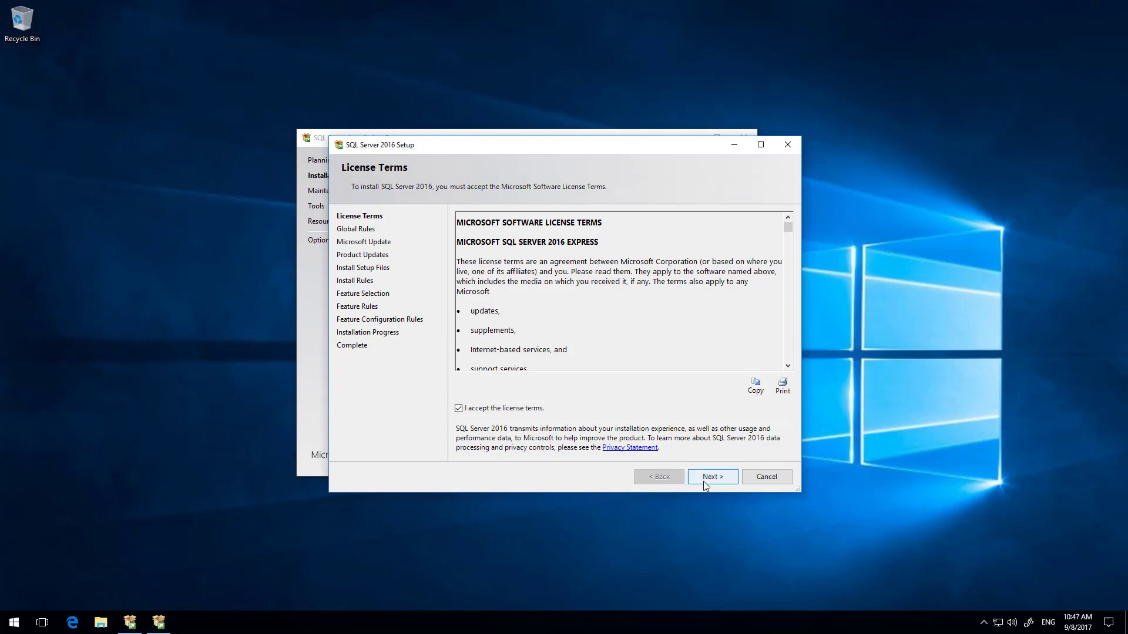
{"action": "left_click", "coordinate": [711, 476]}
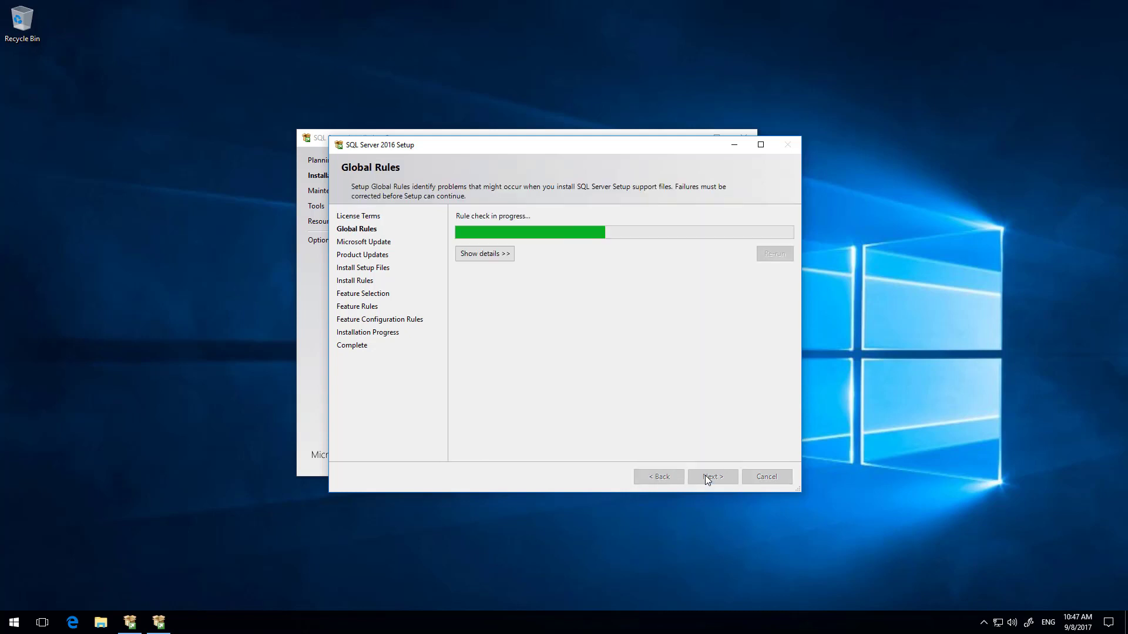
{"action": "left_click", "coordinate": [712, 476]}
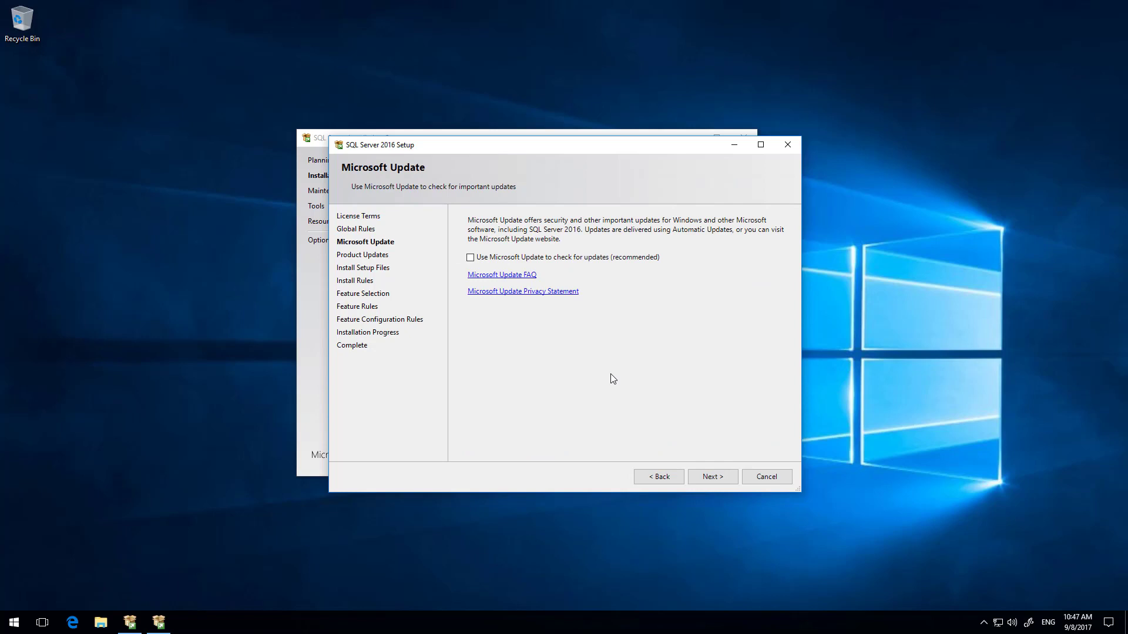
{"action": "mouse_move", "coordinate": [614, 265]}
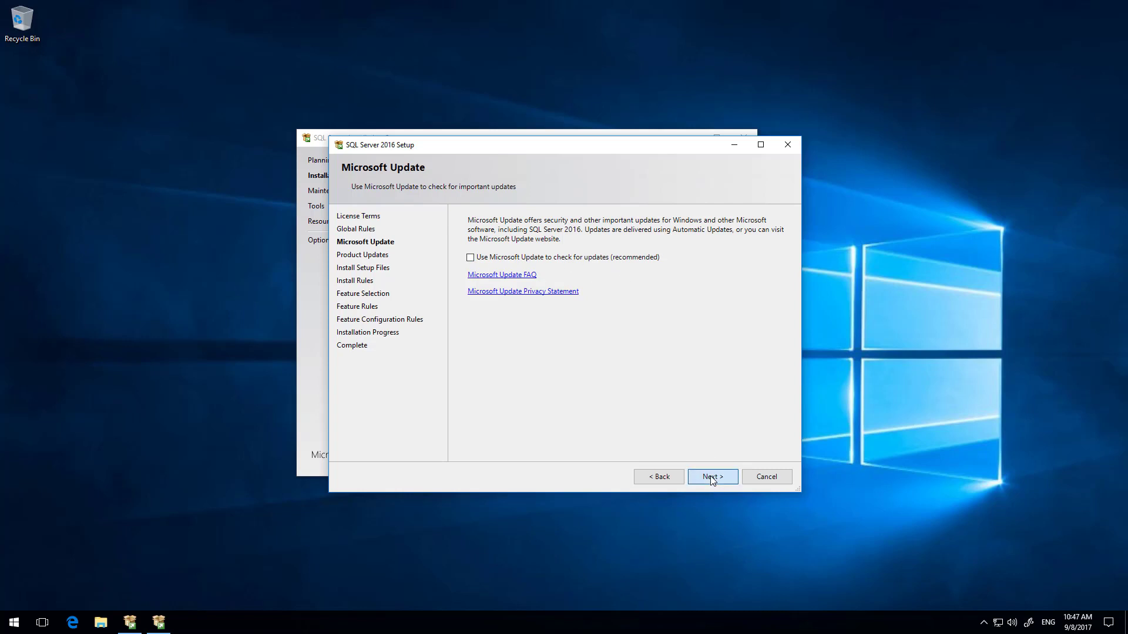
{"action": "left_click", "coordinate": [711, 476]}
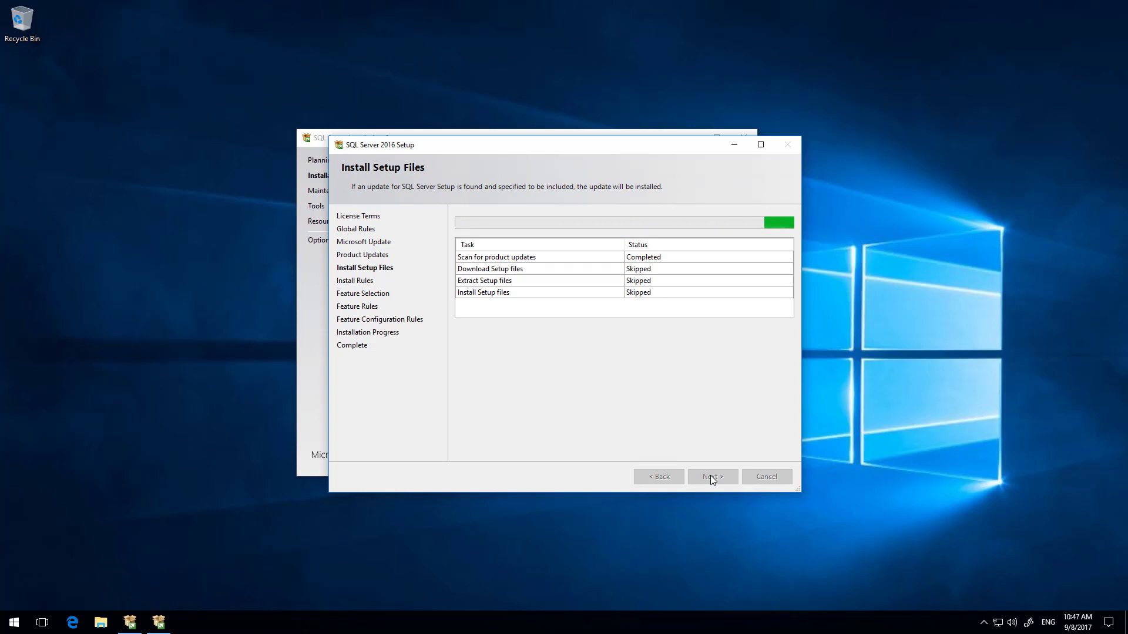
{"action": "left_click", "coordinate": [712, 476]}
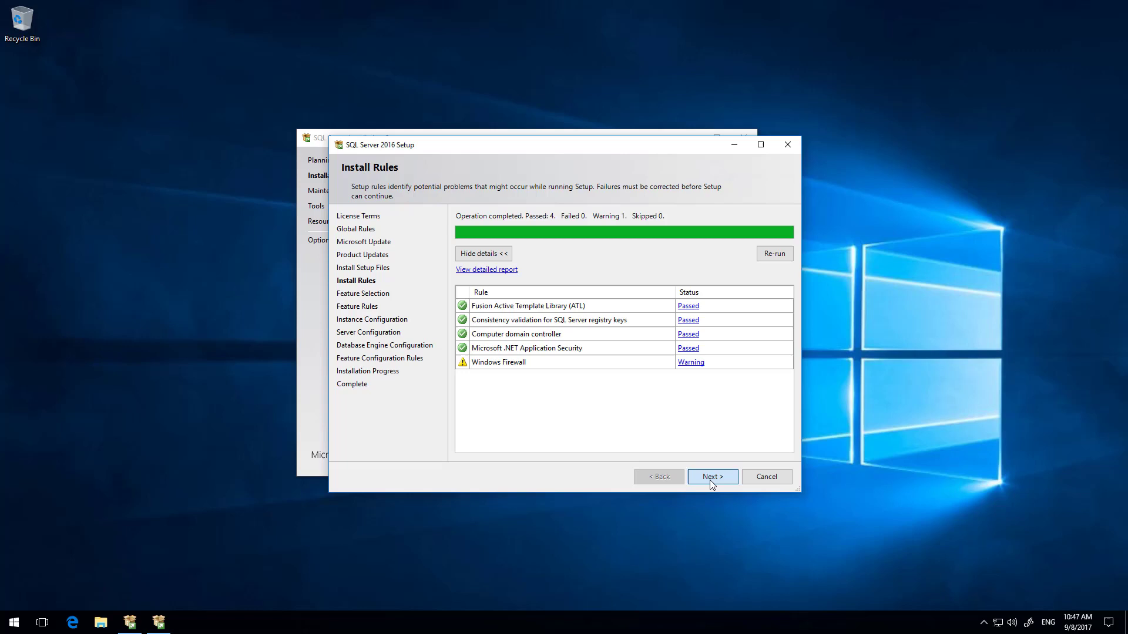
Keep the default features: Database Engine Services, Replication and Client Connectivity SDK, and continue
{"action": "left_click", "coordinate": [711, 476]}
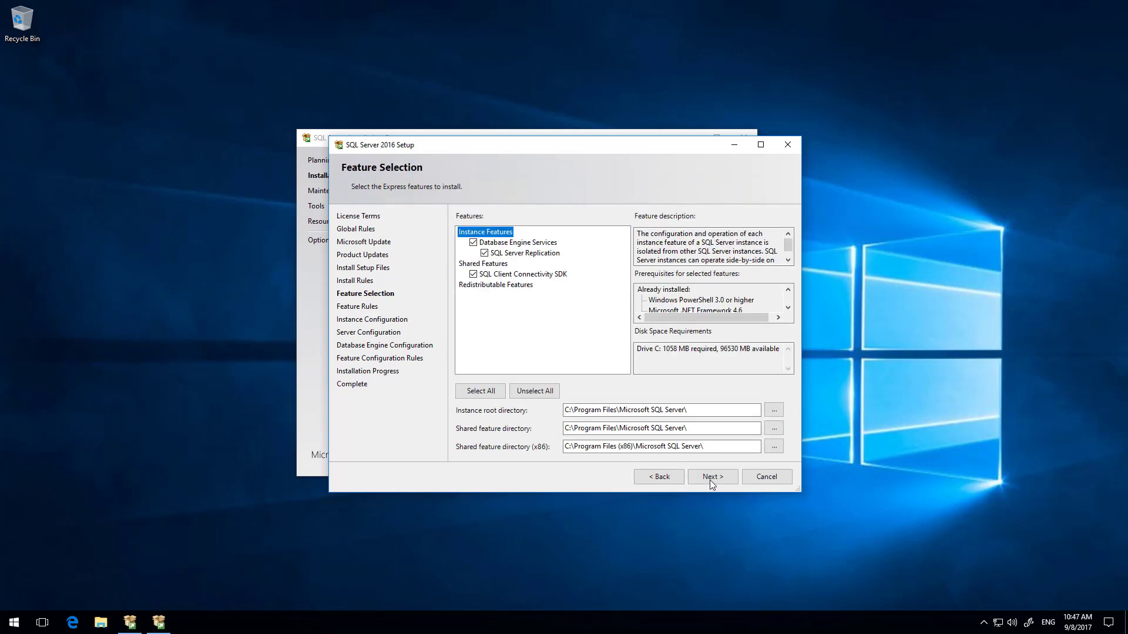
{"action": "mouse_move", "coordinate": [566, 266]}
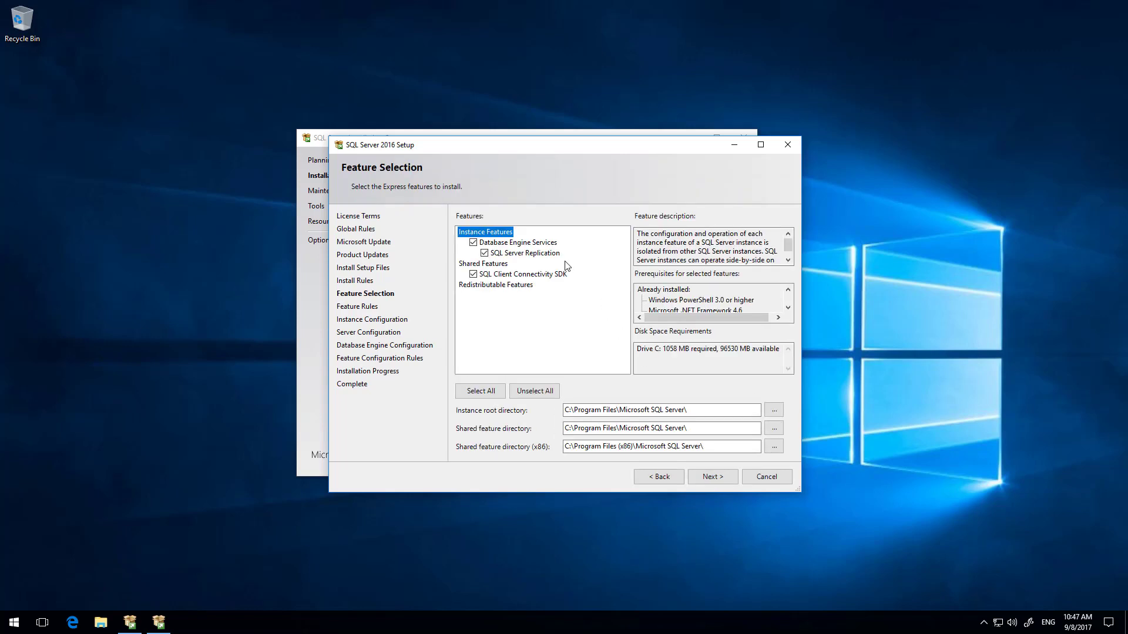
{"action": "mouse_move", "coordinate": [610, 380]}
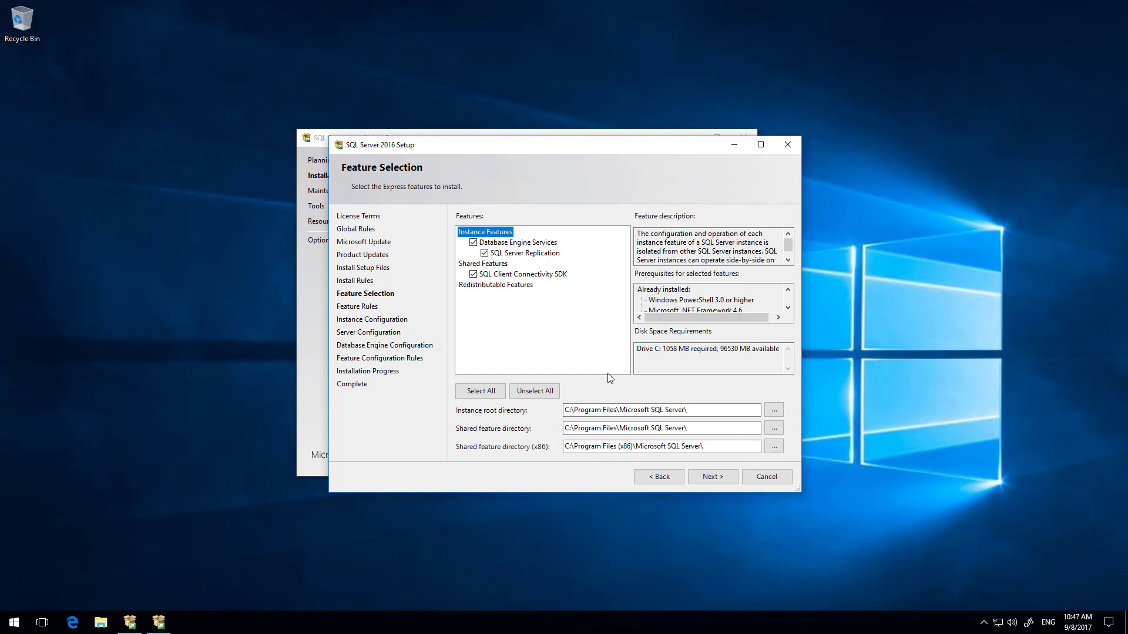
{"action": "left_click", "coordinate": [473, 253]}
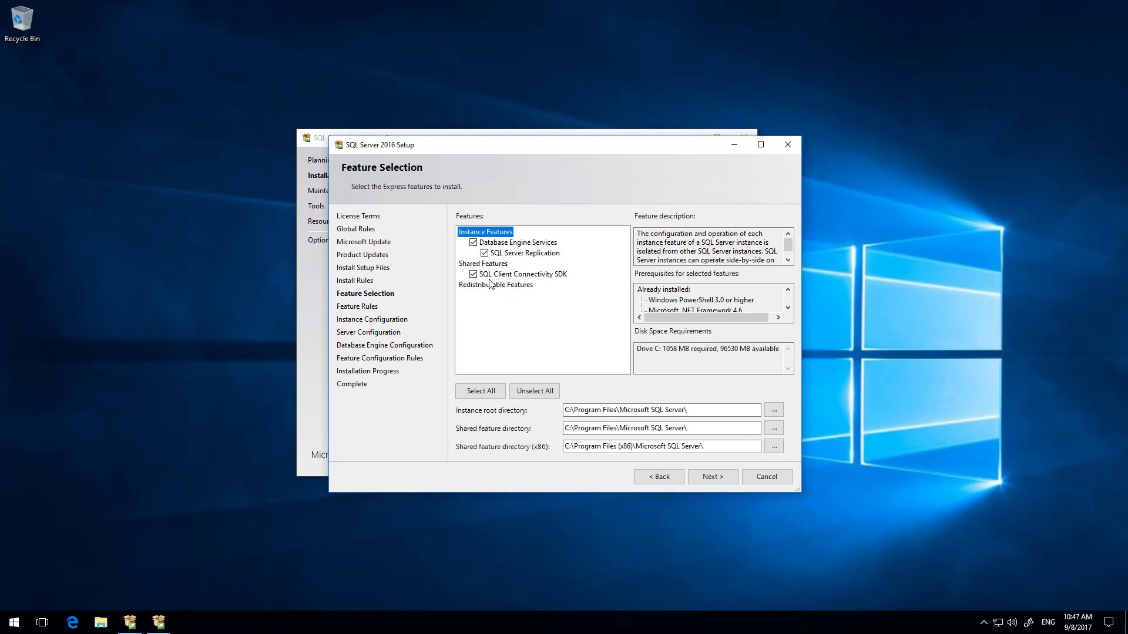
{"action": "mouse_move", "coordinate": [548, 306]}
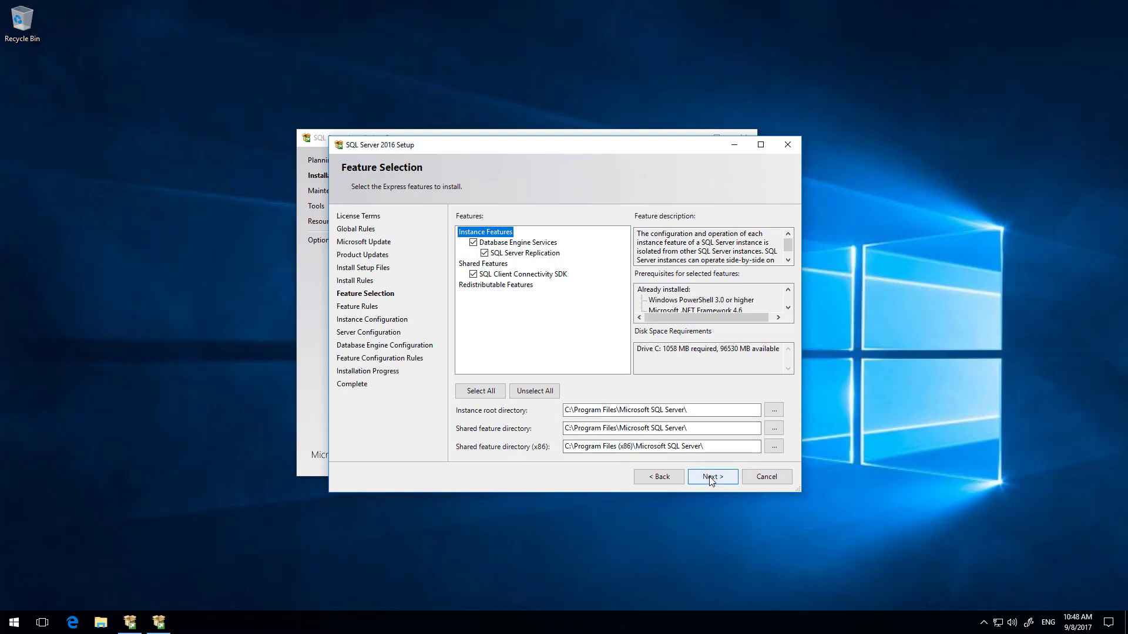
{"action": "left_click", "coordinate": [710, 475]}
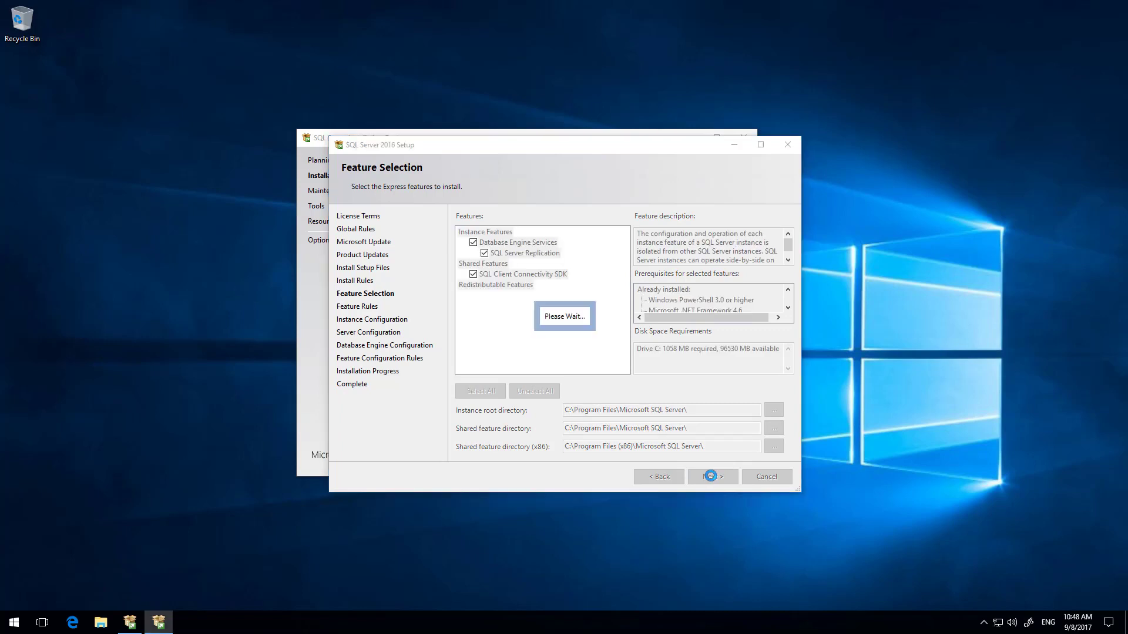
Keep the named instance SQLExpress on Instance Configuration and continue
{"action": "left_click", "coordinate": [712, 476]}
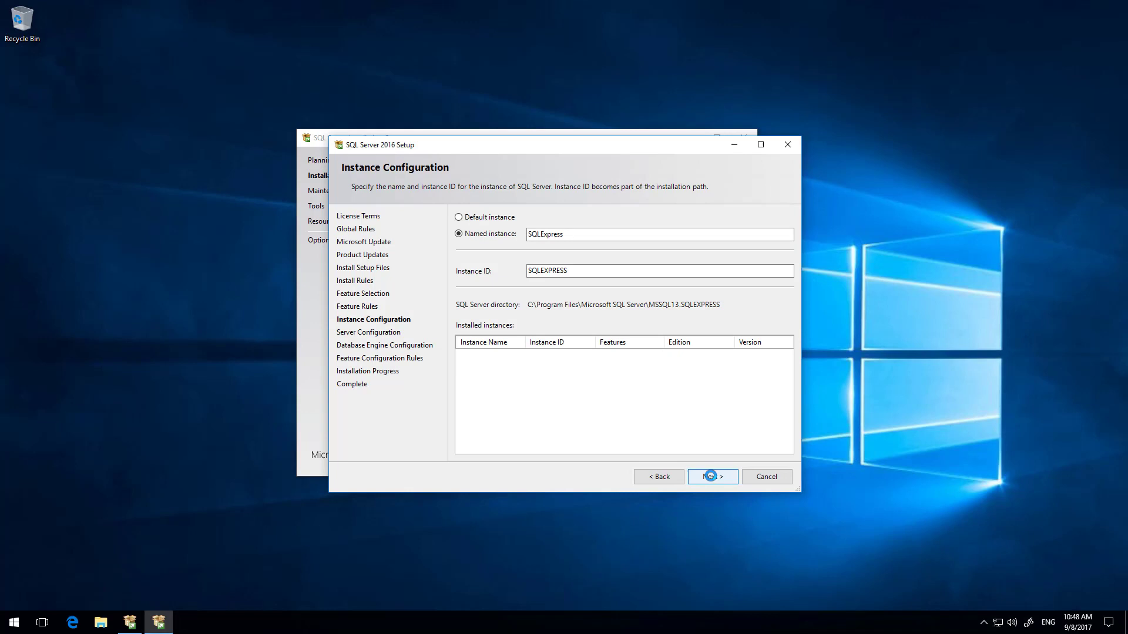
{"action": "left_click", "coordinate": [595, 235]}
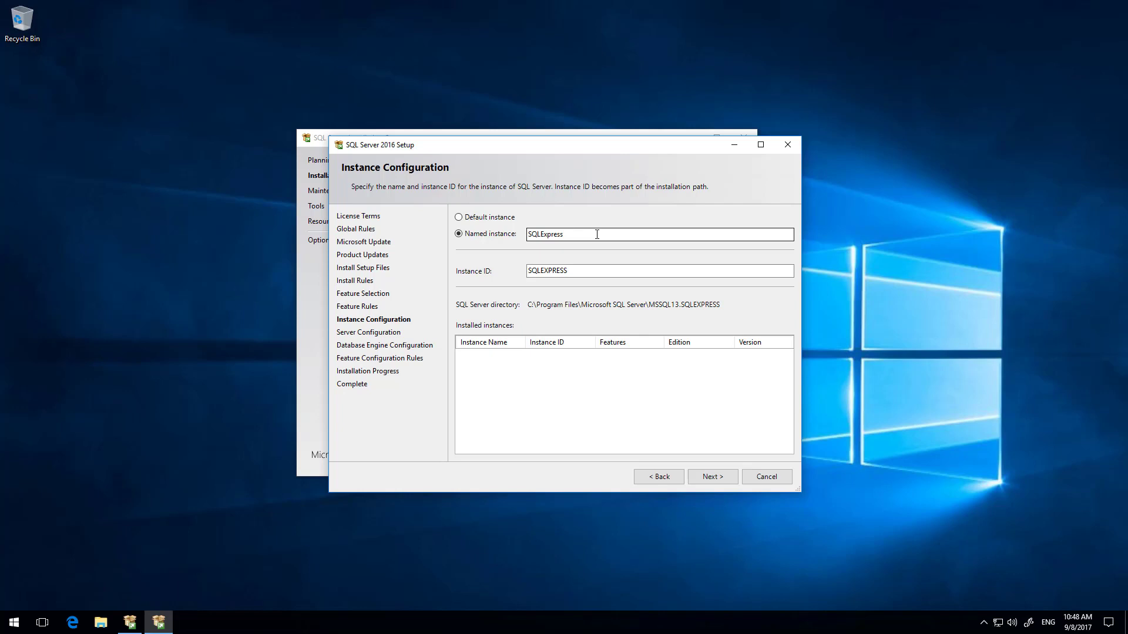
{"action": "mouse_move", "coordinate": [594, 232]}
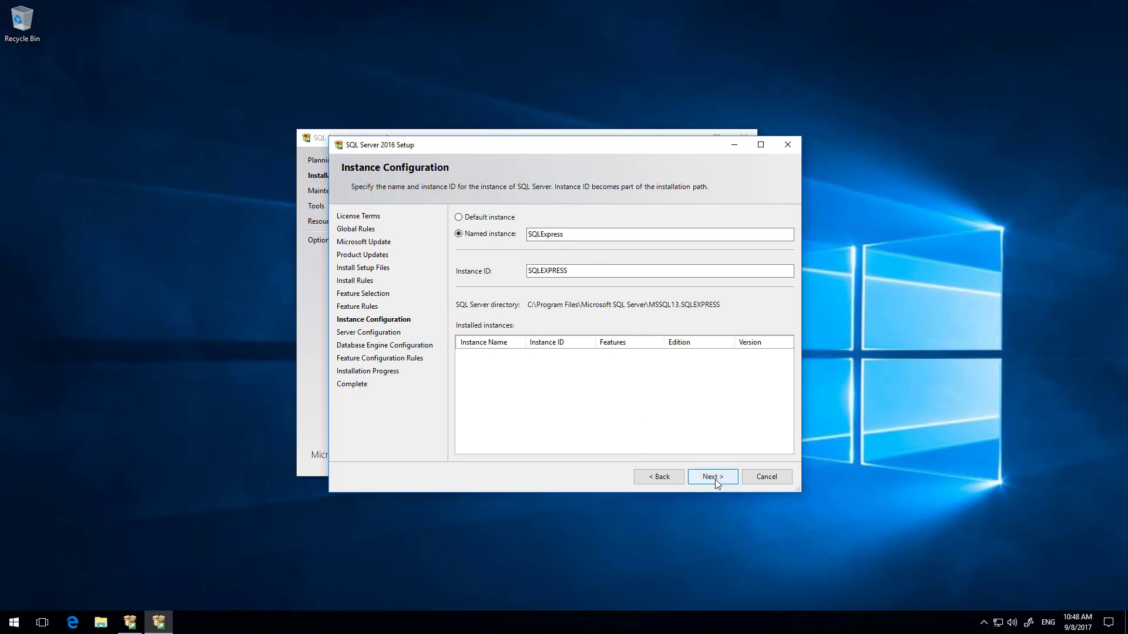
{"action": "left_click", "coordinate": [712, 476]}
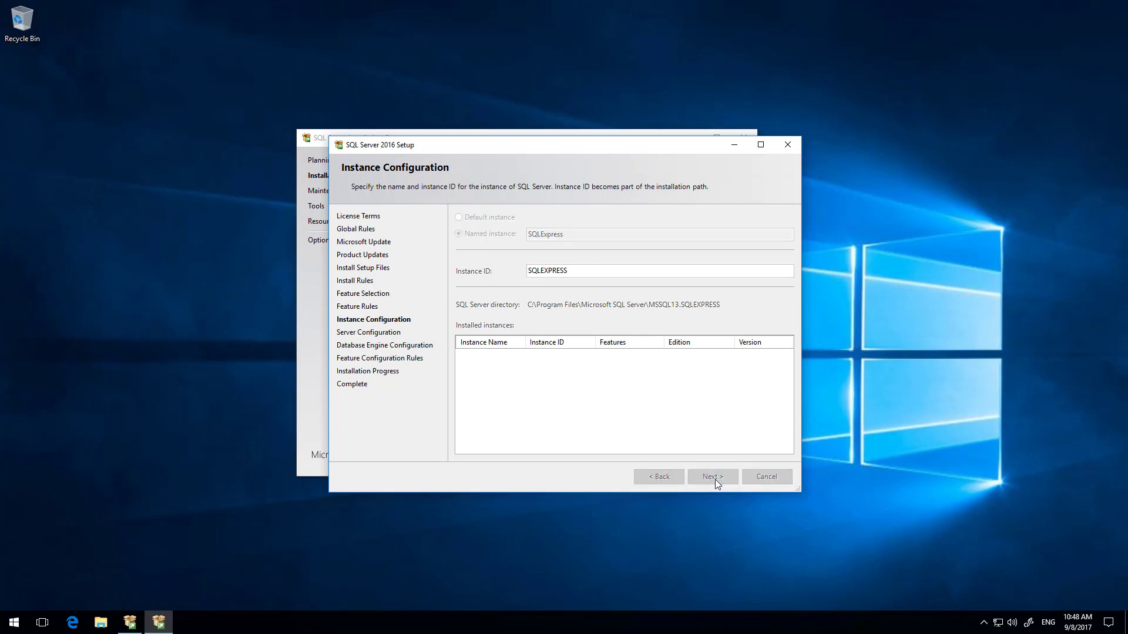
{"action": "left_click", "coordinate": [712, 475]}
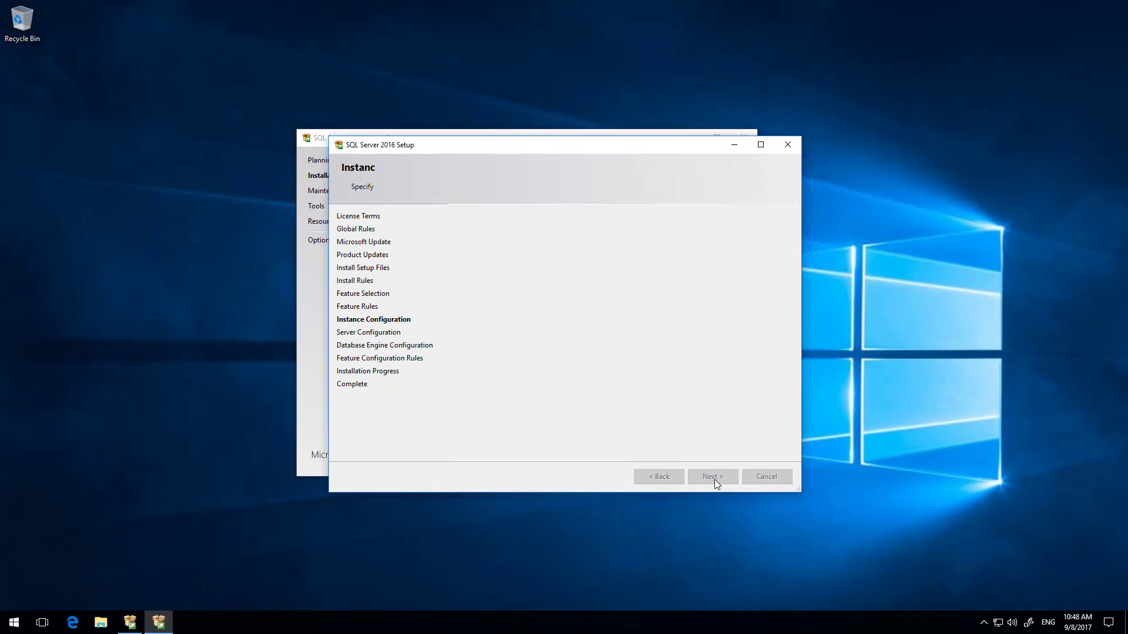
Set SQL Server Browser startup type to Automatic and accept the server configuration
{"action": "left_click", "coordinate": [711, 476]}
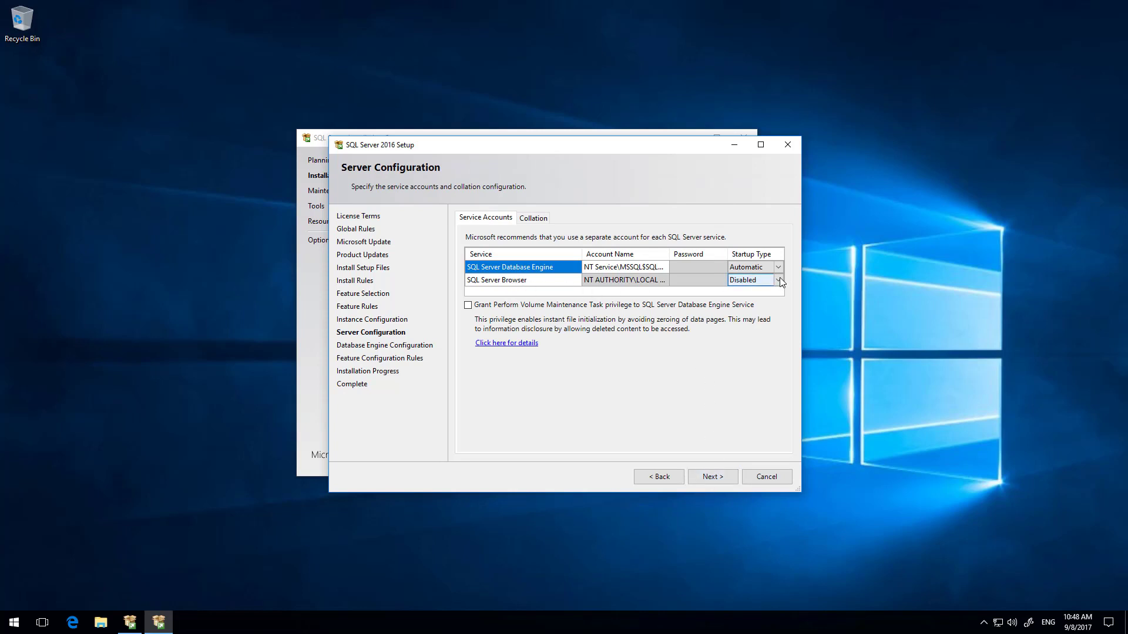
{"action": "left_click", "coordinate": [778, 280]}
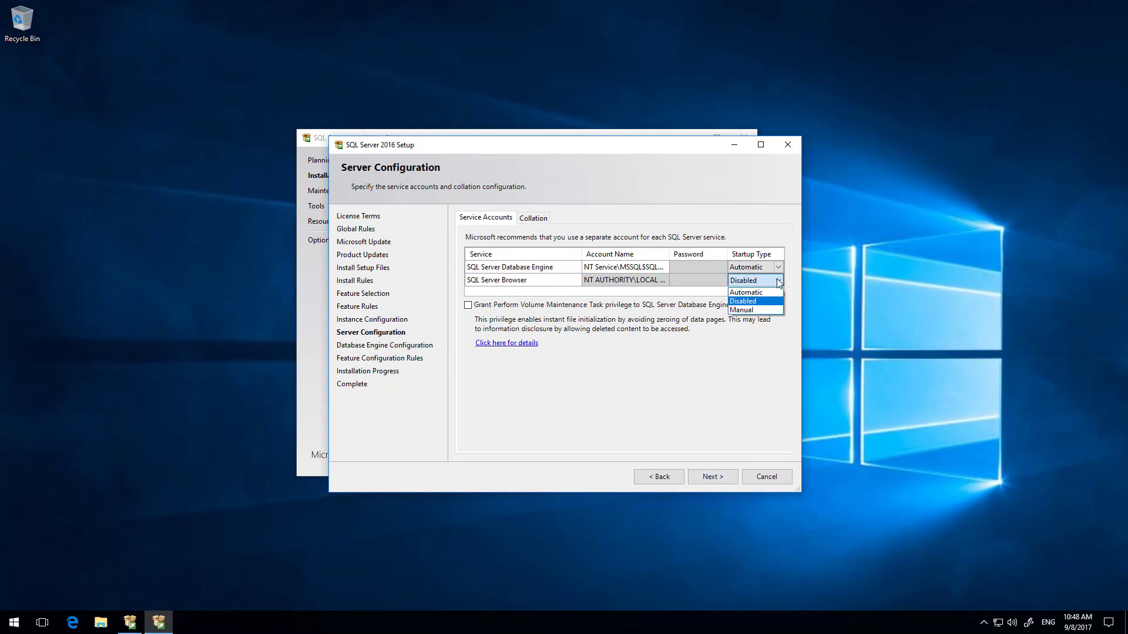
{"action": "mouse_move", "coordinate": [742, 310]}
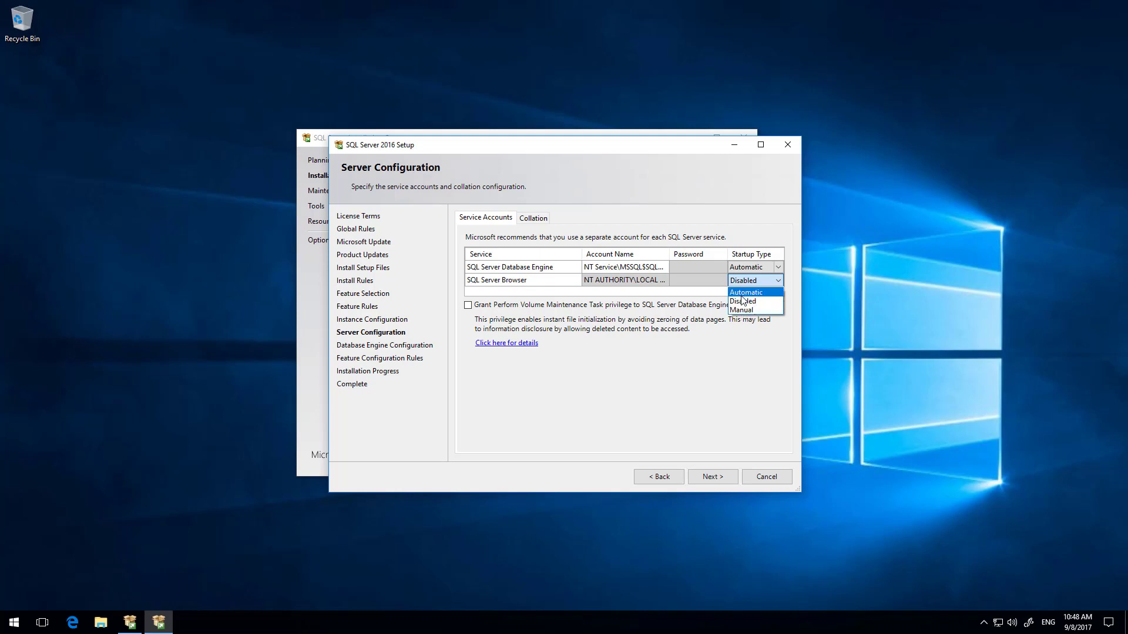
{"action": "left_click", "coordinate": [744, 291]}
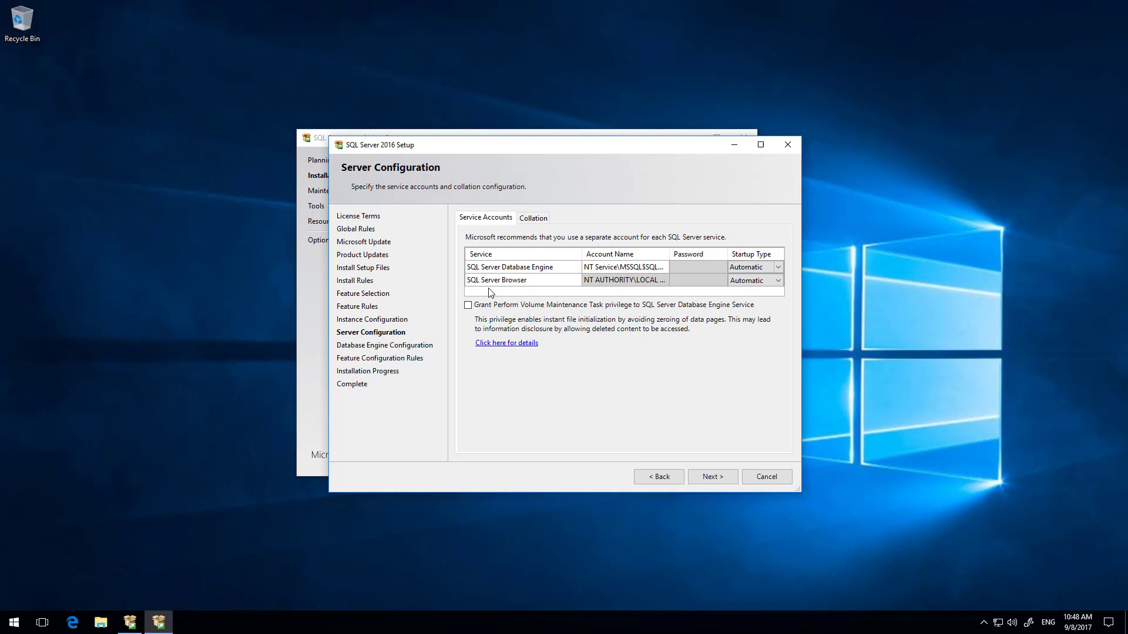
{"action": "mouse_move", "coordinate": [606, 289]}
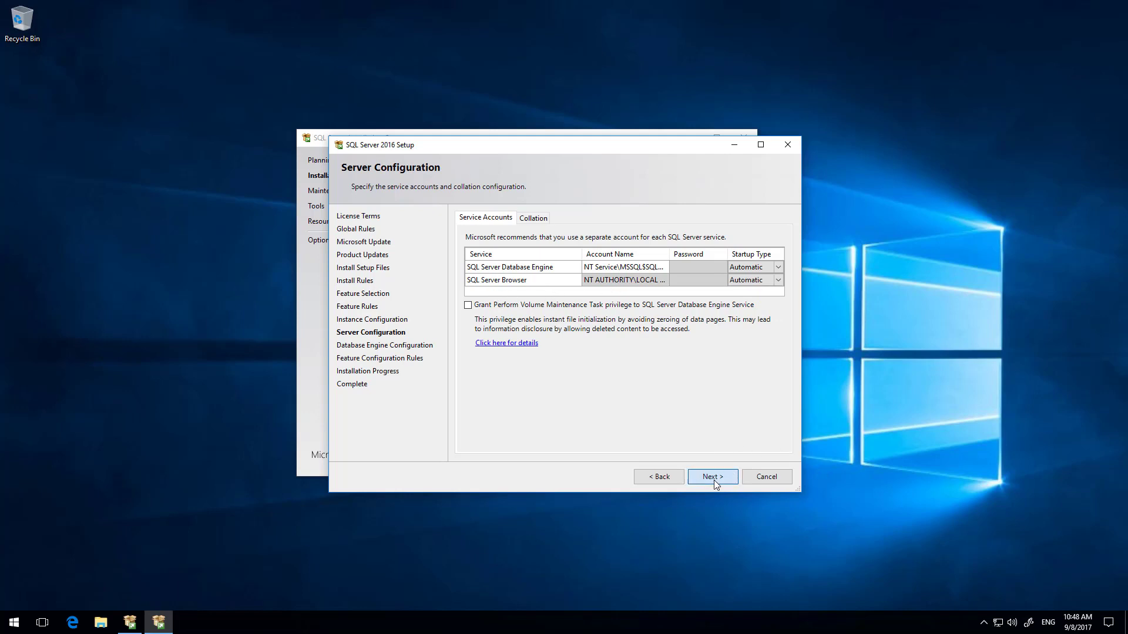
{"action": "left_click", "coordinate": [712, 476]}
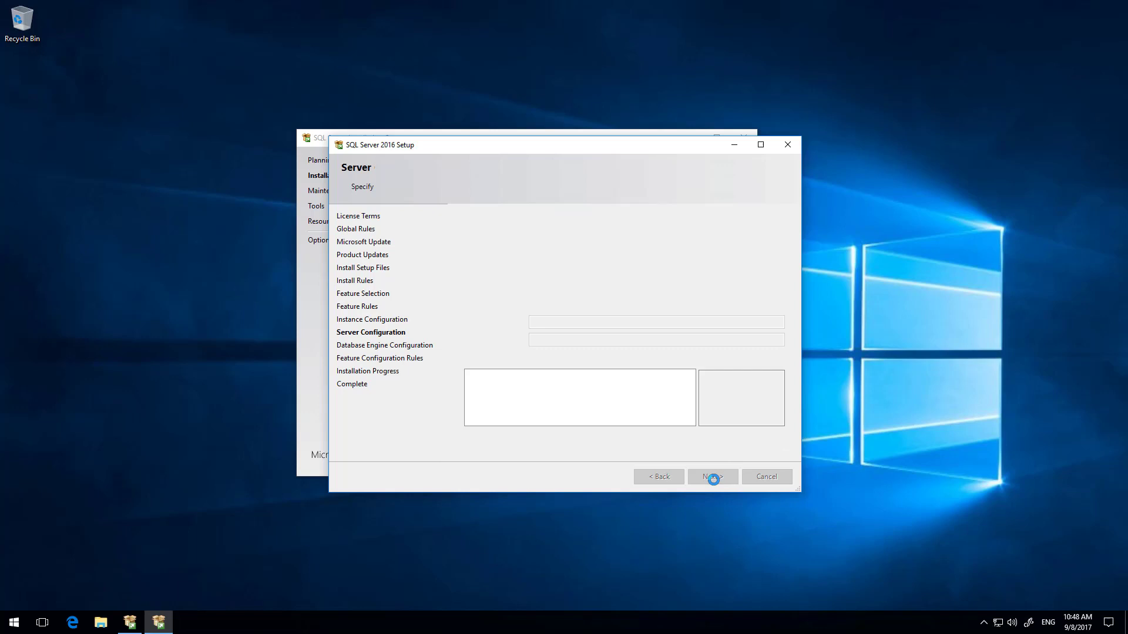
{"action": "left_click", "coordinate": [711, 476]}
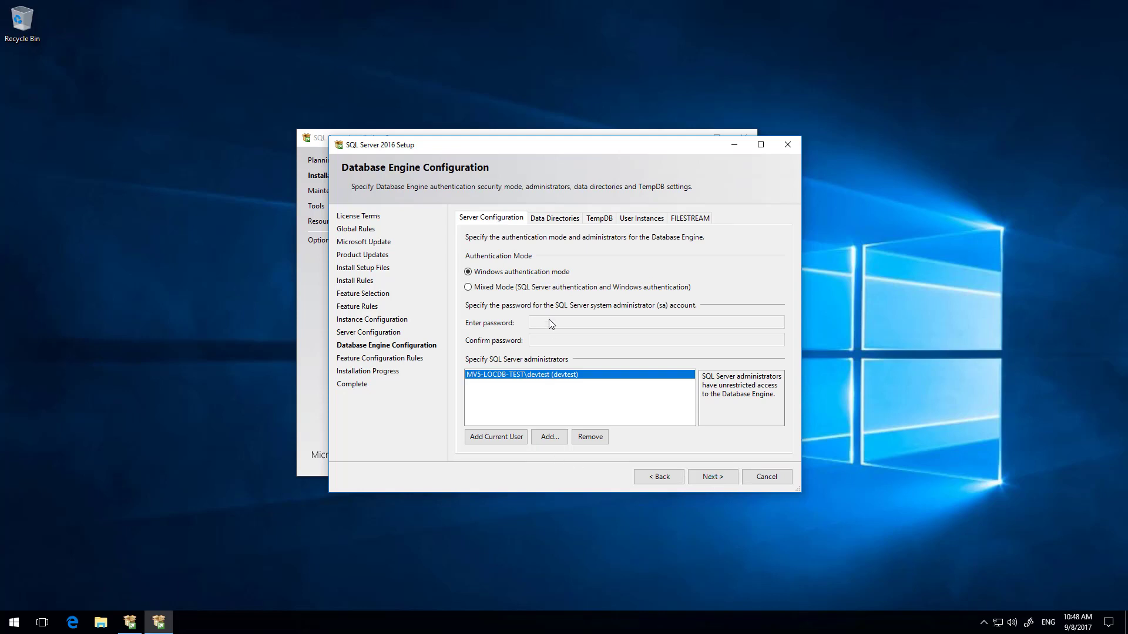
{"action": "mouse_move", "coordinate": [567, 260]}
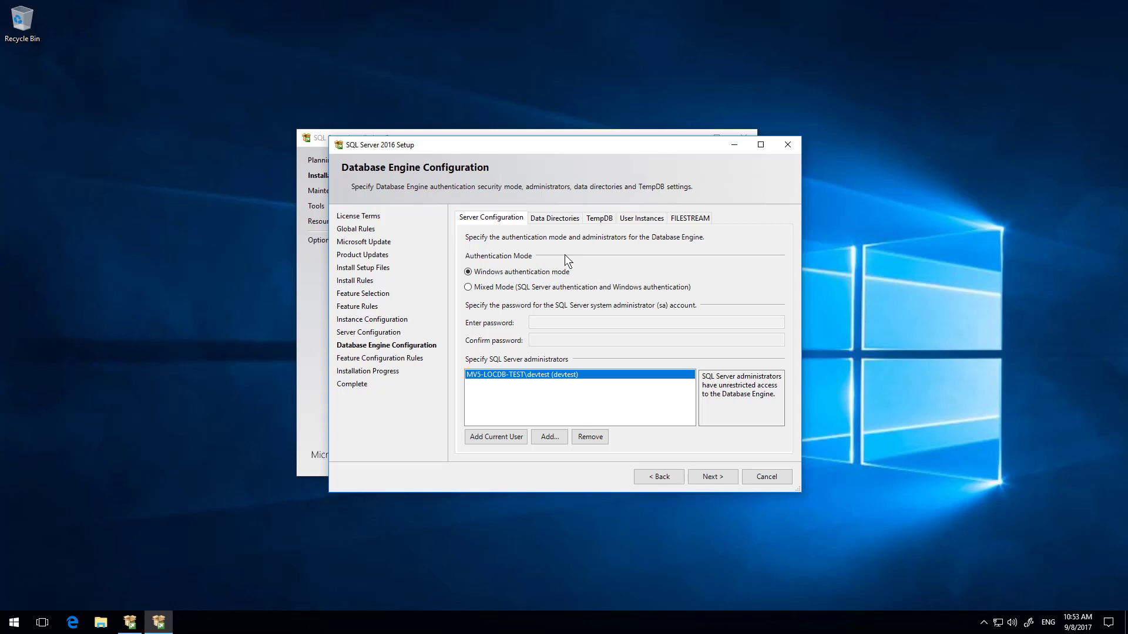
{"action": "mouse_move", "coordinate": [541, 262]}
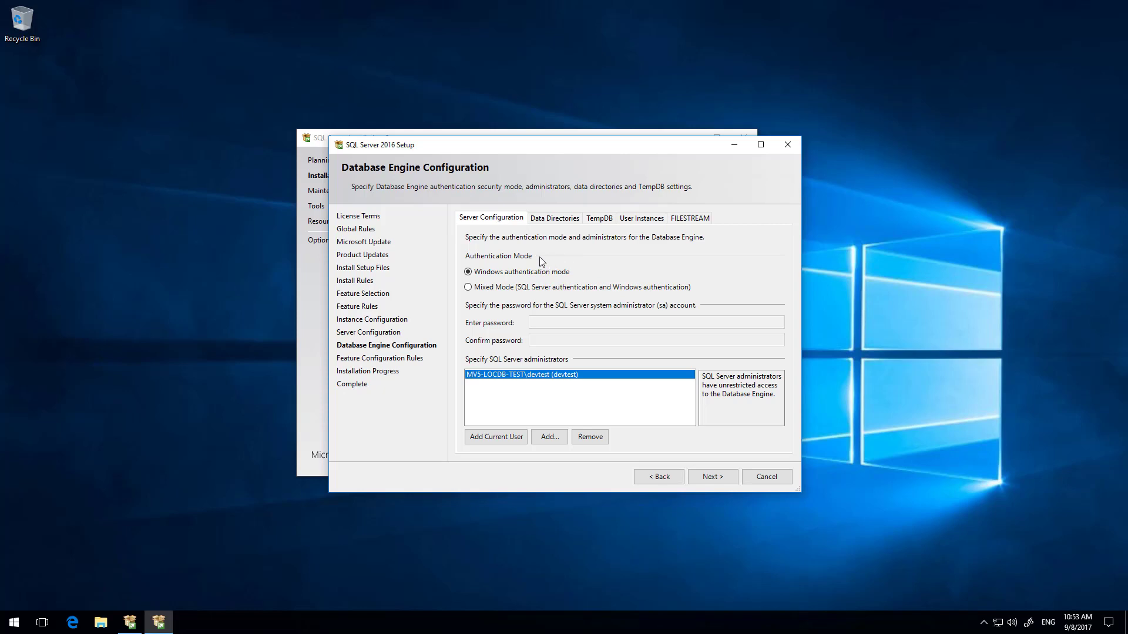
{"action": "mouse_move", "coordinate": [488, 384]}
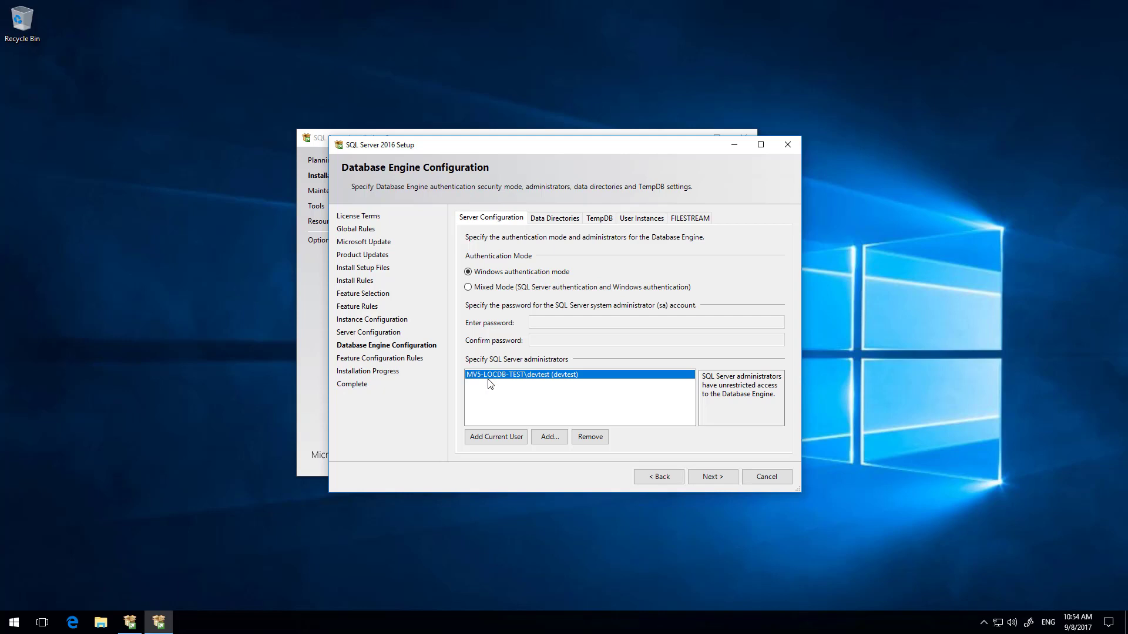
{"action": "mouse_move", "coordinate": [563, 390]}
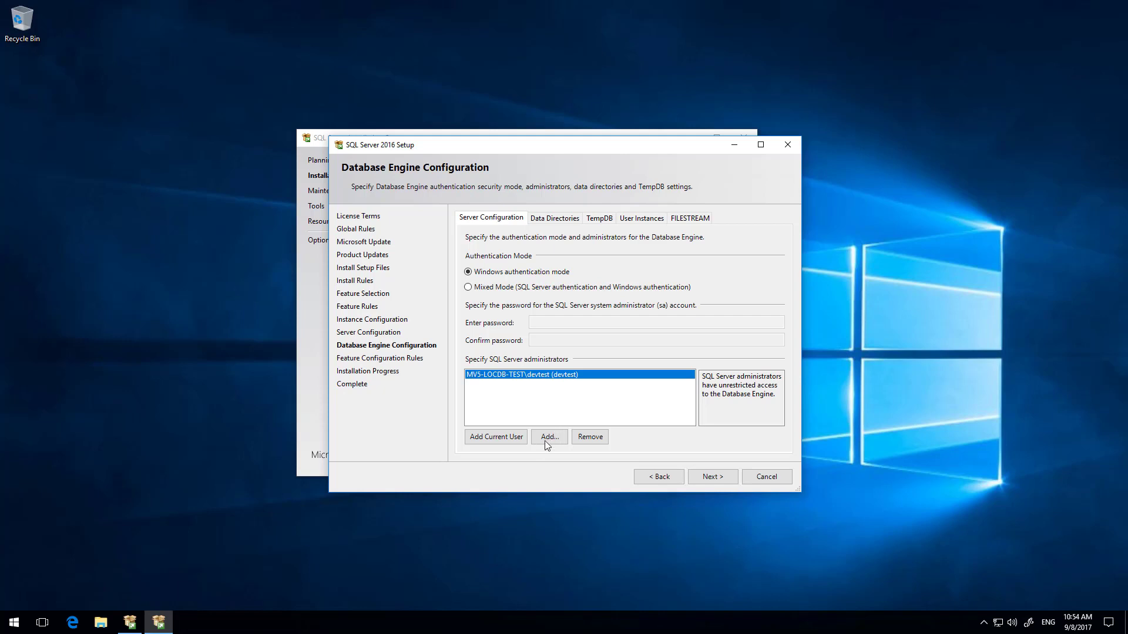
{"action": "mouse_move", "coordinate": [552, 438]}
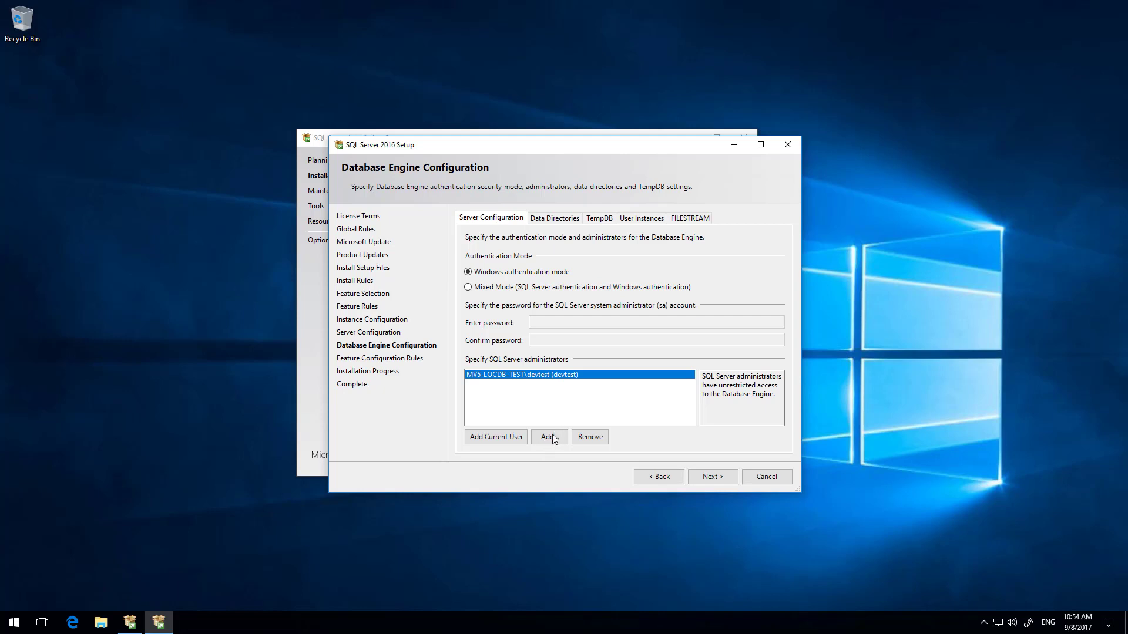
{"action": "mouse_move", "coordinate": [552, 438]}
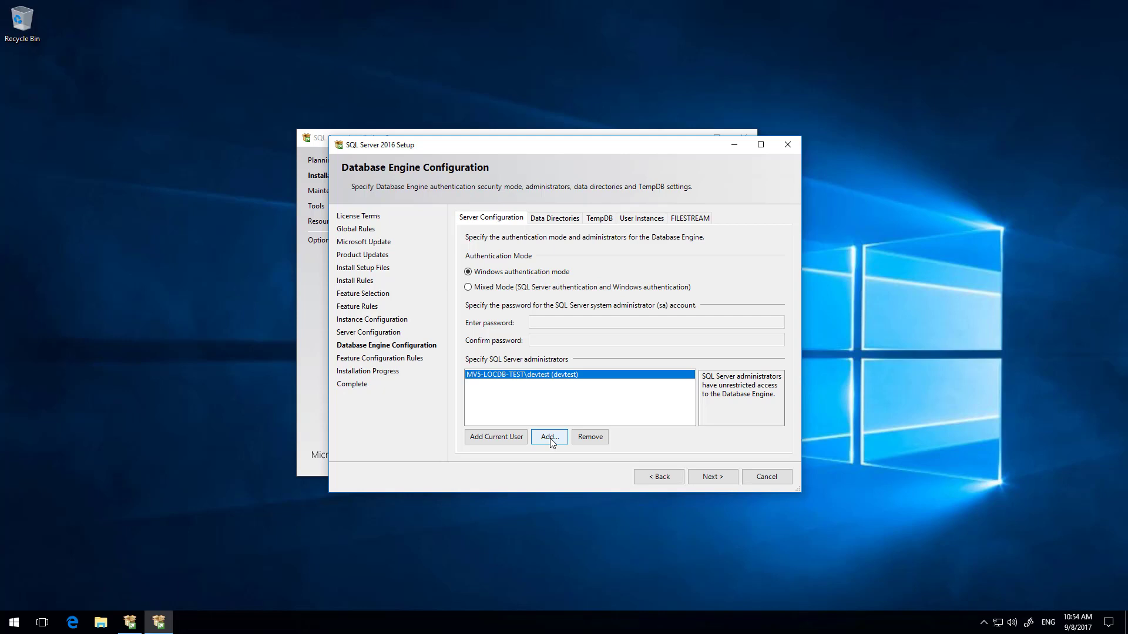
Add BUILTIN\Administrators as a SQL Server administrator alongside devtest
{"action": "left_click", "coordinate": [548, 437]}
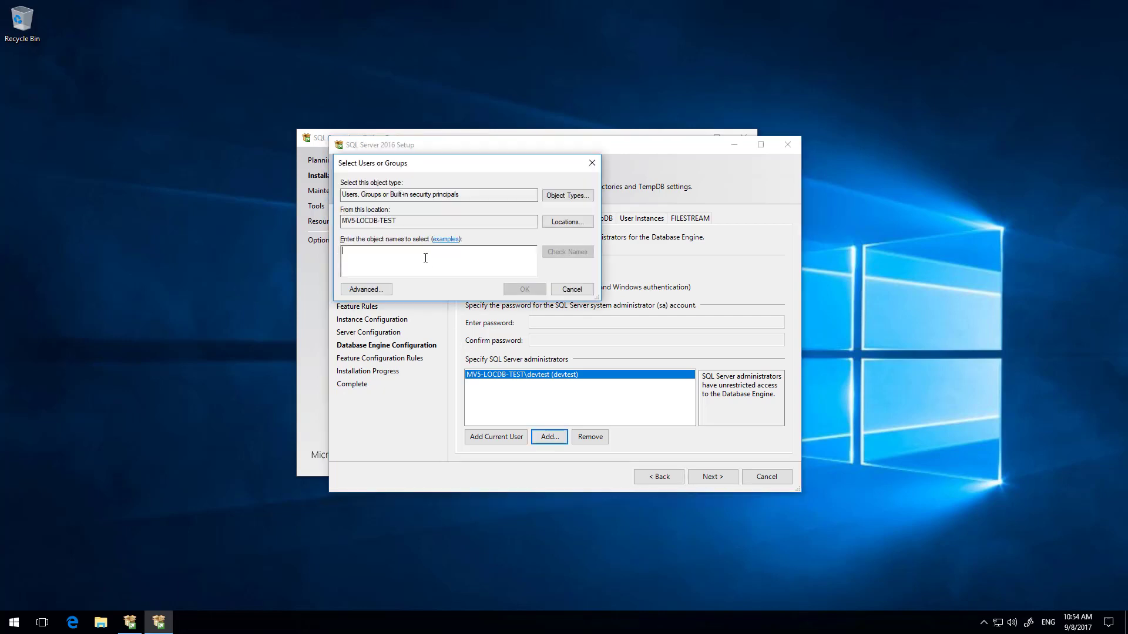
{"action": "type", "text": "am"}
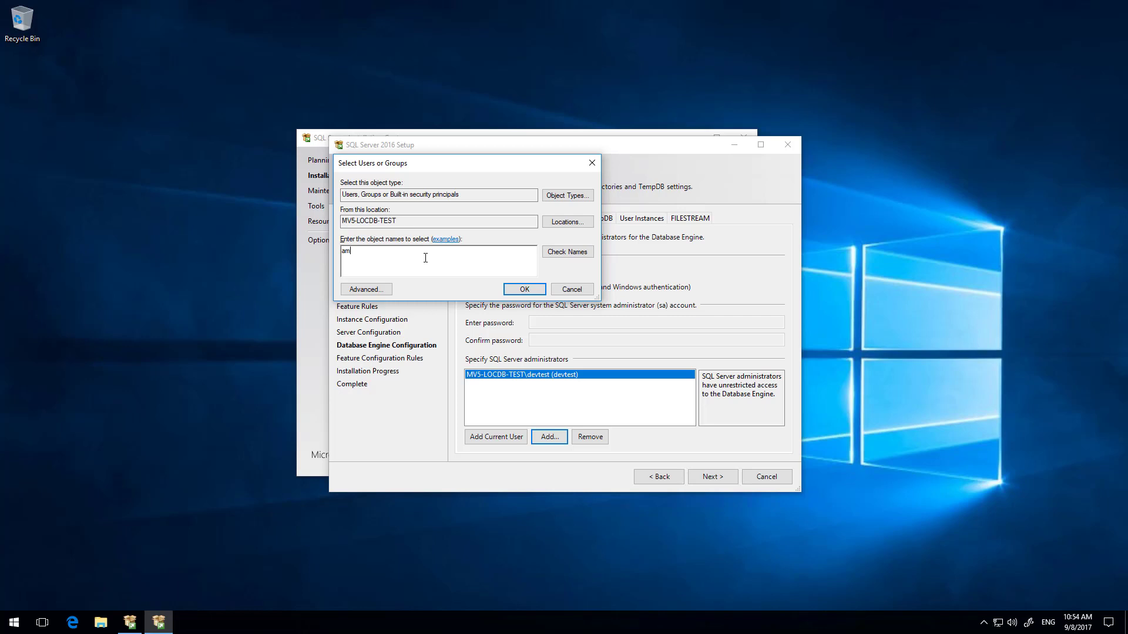
{"action": "type", "text": "dministrators"}
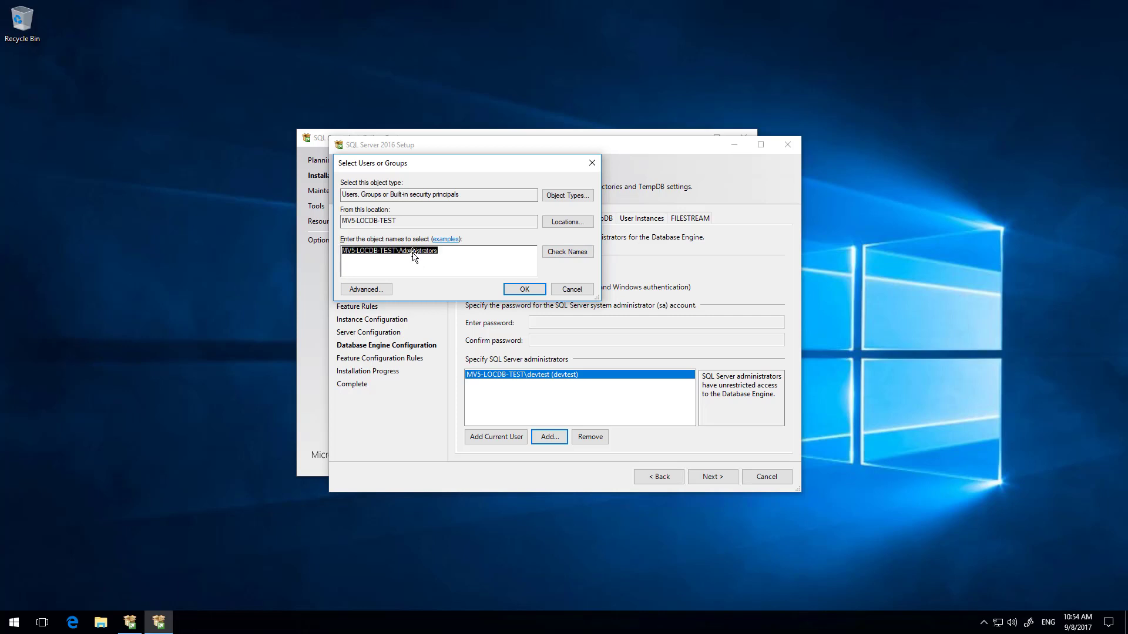
{"action": "left_click", "coordinate": [523, 289]}
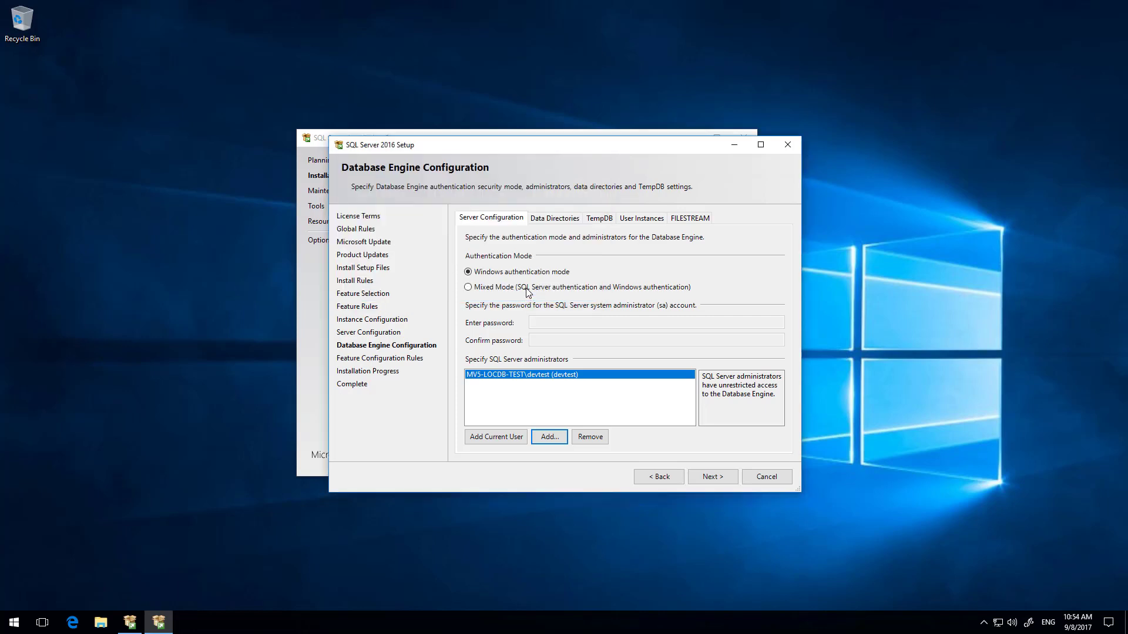
{"action": "mouse_move", "coordinate": [584, 422]}
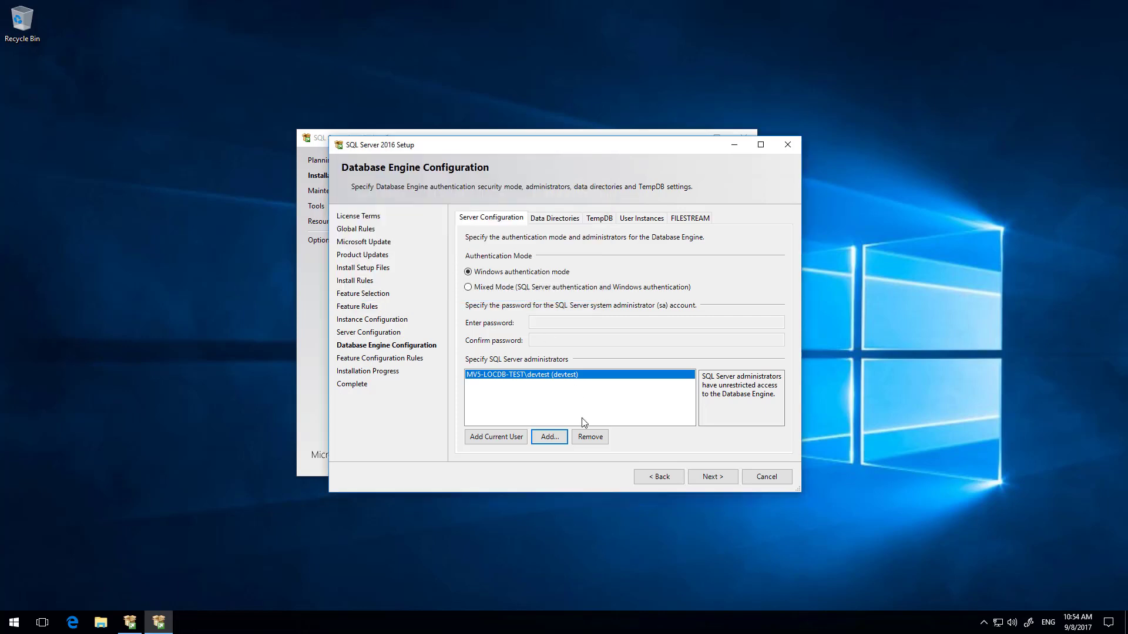
{"action": "mouse_move", "coordinate": [631, 409]}
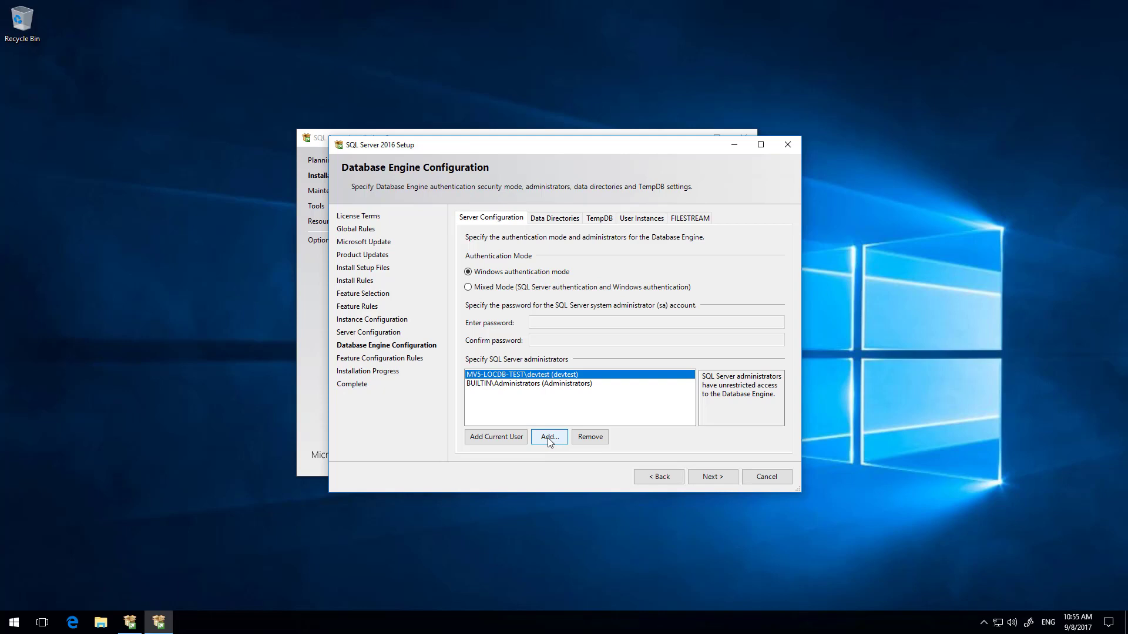
Add BUILTIN\Users as a further SQL Server administrator
{"action": "left_click", "coordinate": [548, 437]}
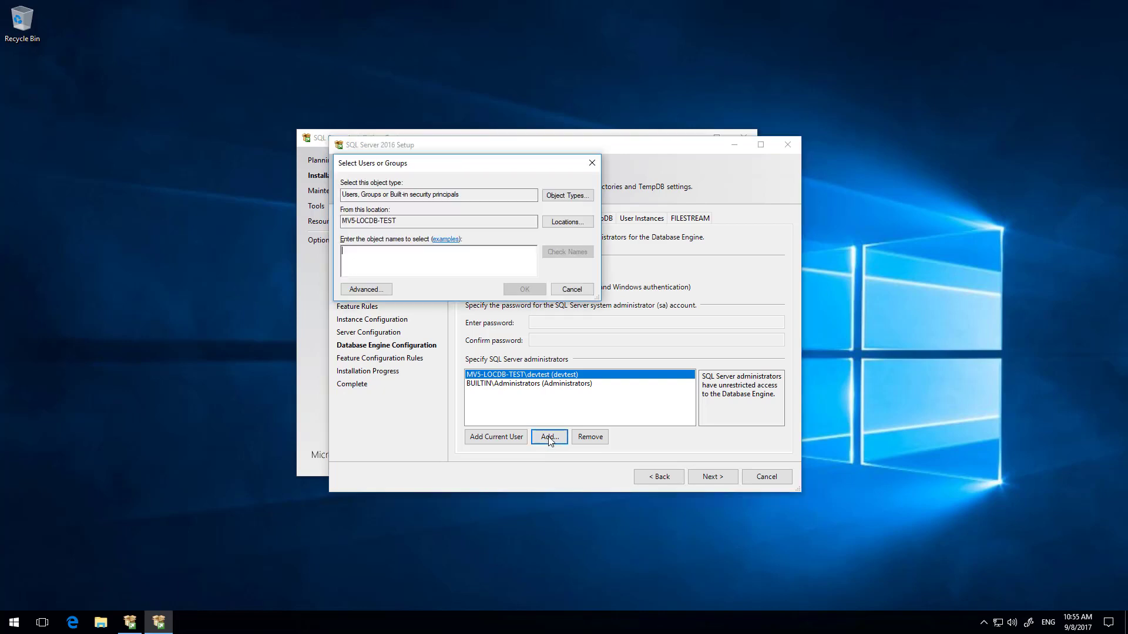
{"action": "type", "text": "u"}
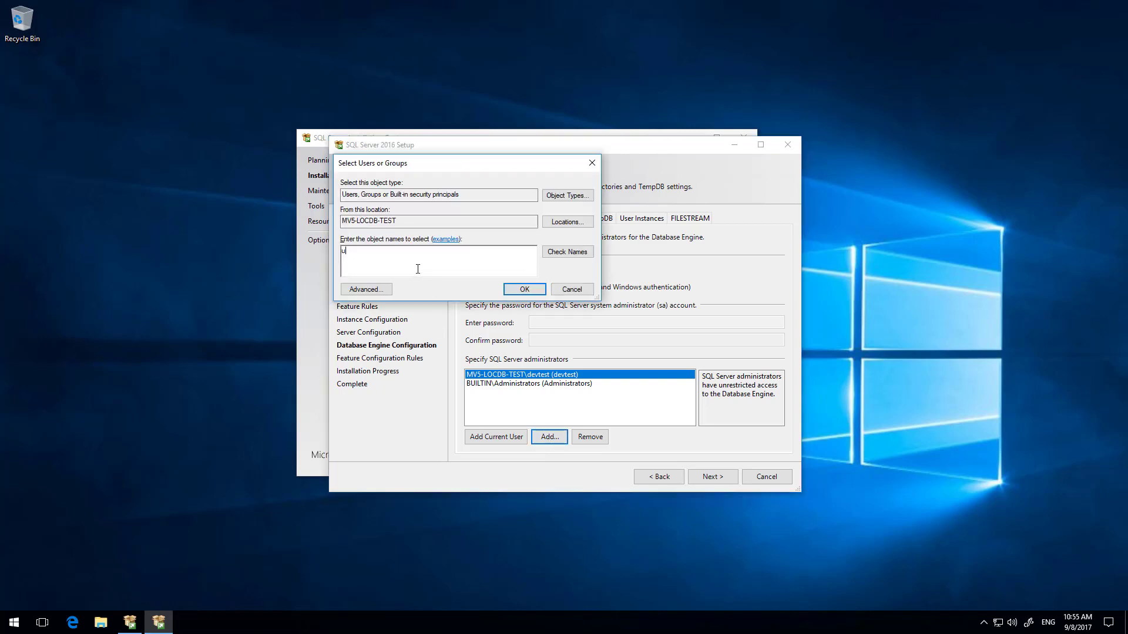
{"action": "left_click", "coordinate": [524, 289]}
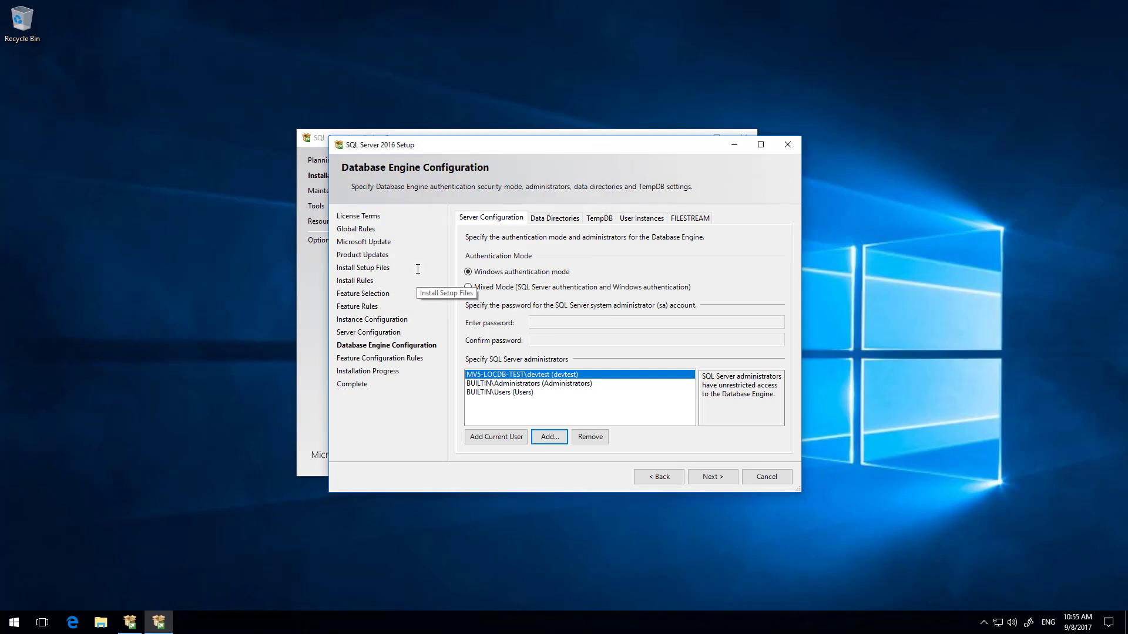
{"action": "left_click", "coordinate": [499, 392]}
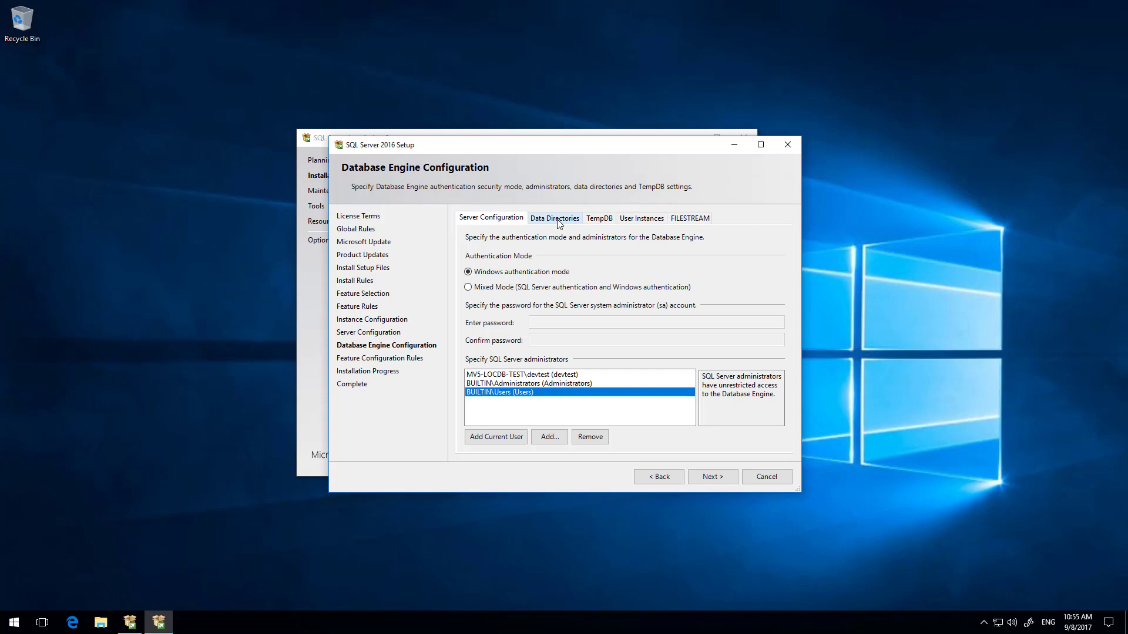
Change the data root directory to d:\Microsoft SQL Server\ and continue setup
{"action": "left_click", "coordinate": [553, 219]}
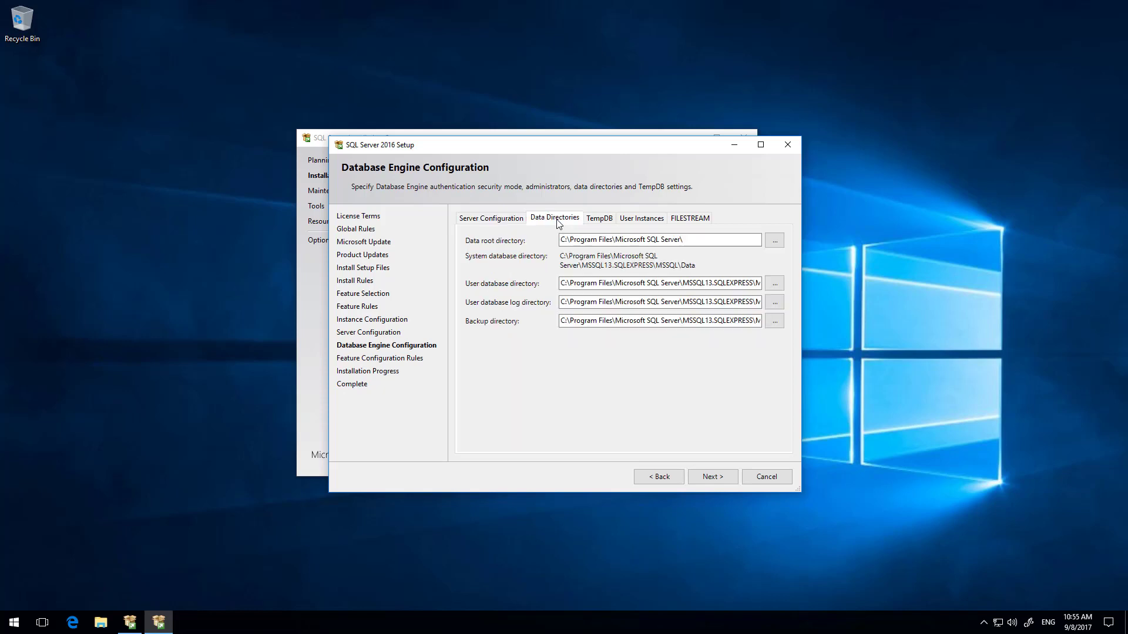
{"action": "left_click", "coordinate": [658, 240]}
{"action": "type", "text": "d"}
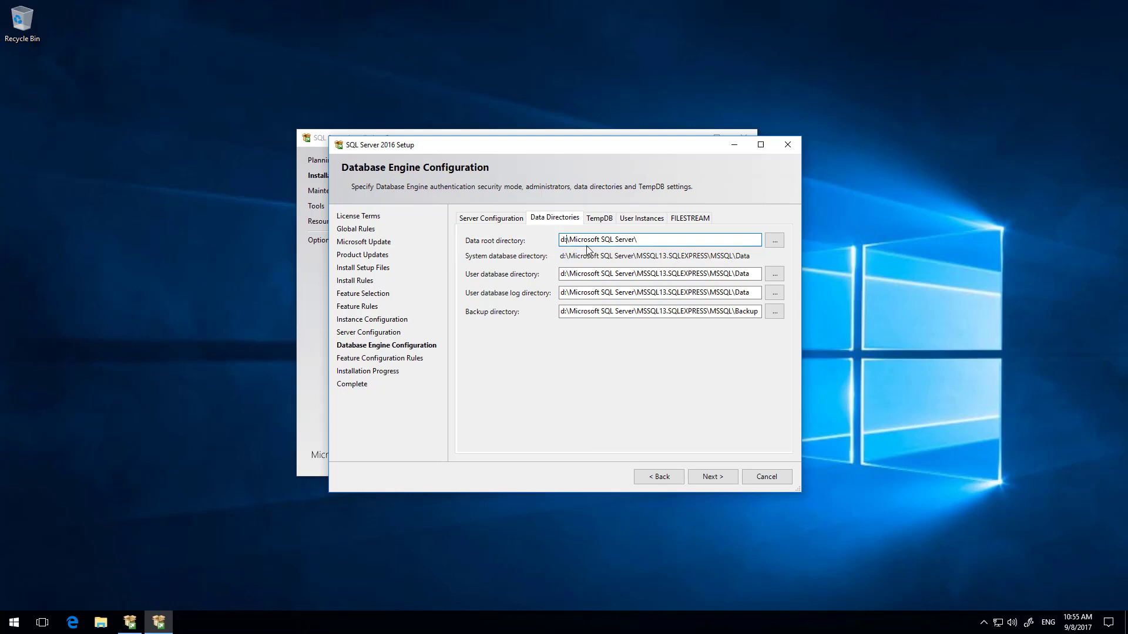
{"action": "mouse_move", "coordinate": [549, 241]}
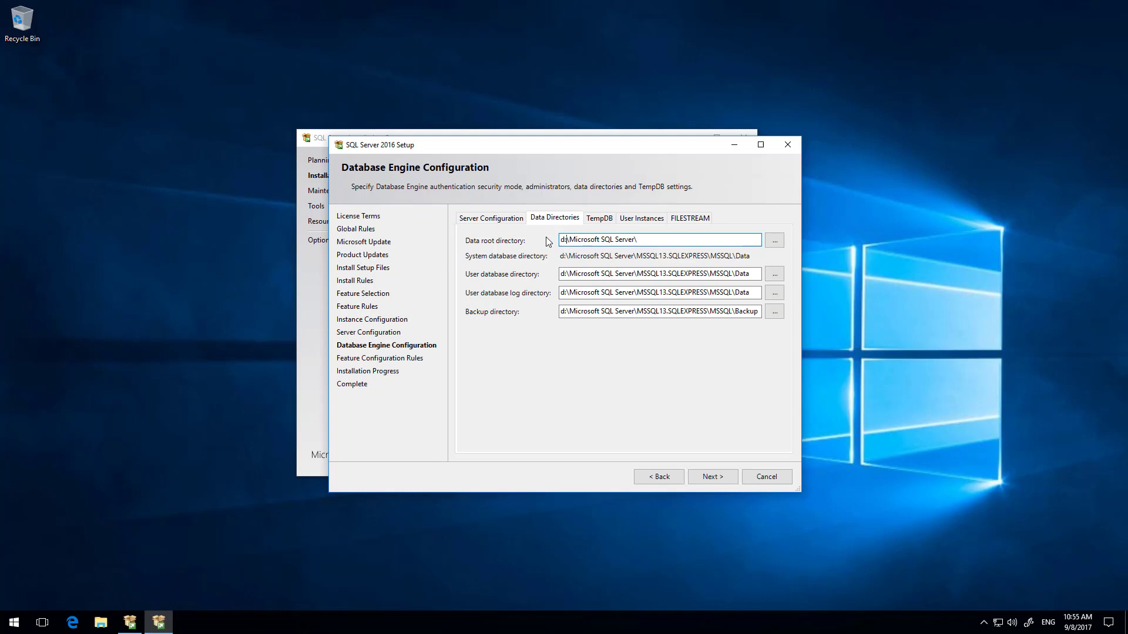
{"action": "mouse_move", "coordinate": [597, 253]}
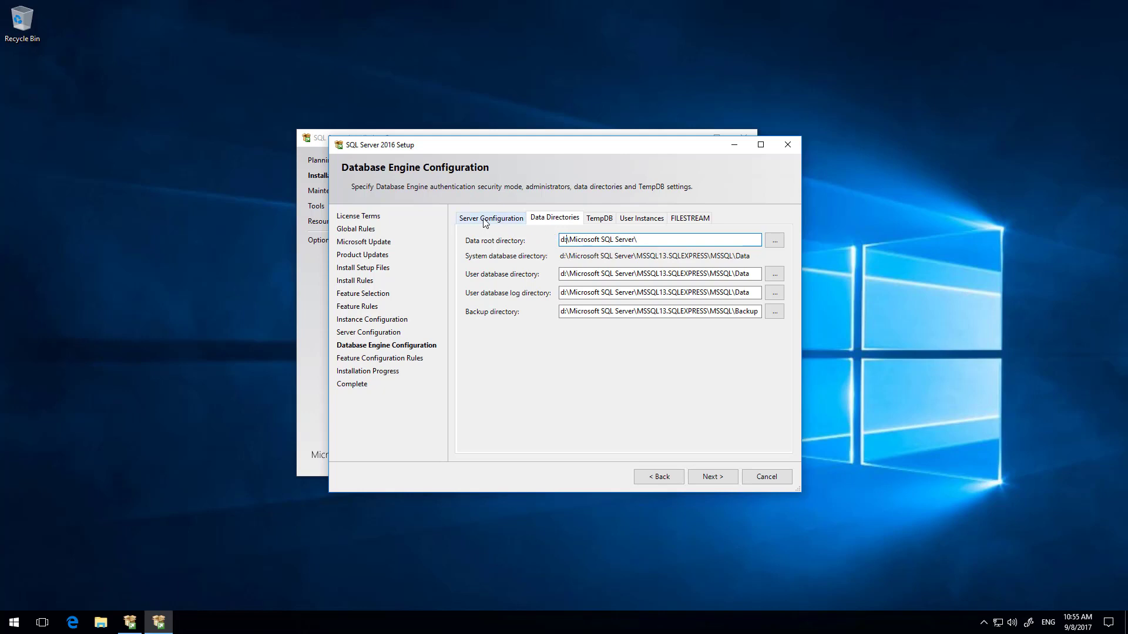
{"action": "left_click", "coordinate": [491, 218]}
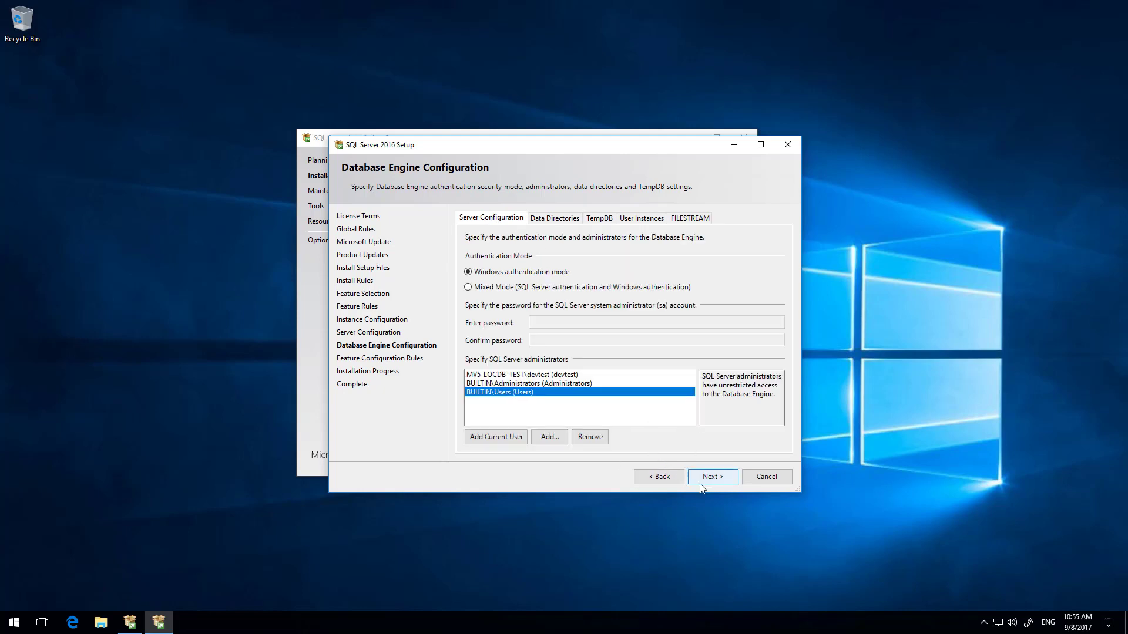
{"action": "left_click", "coordinate": [712, 476]}
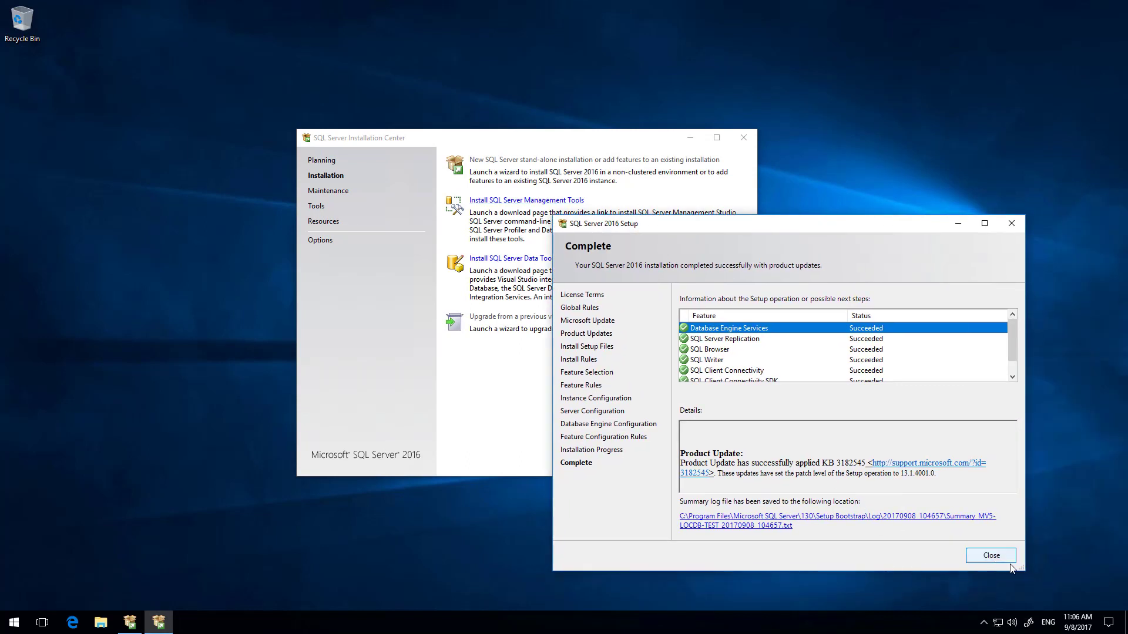
Close SQL Server 2016 Setup after every feature reports Succeeded
{"action": "left_click", "coordinate": [989, 556]}
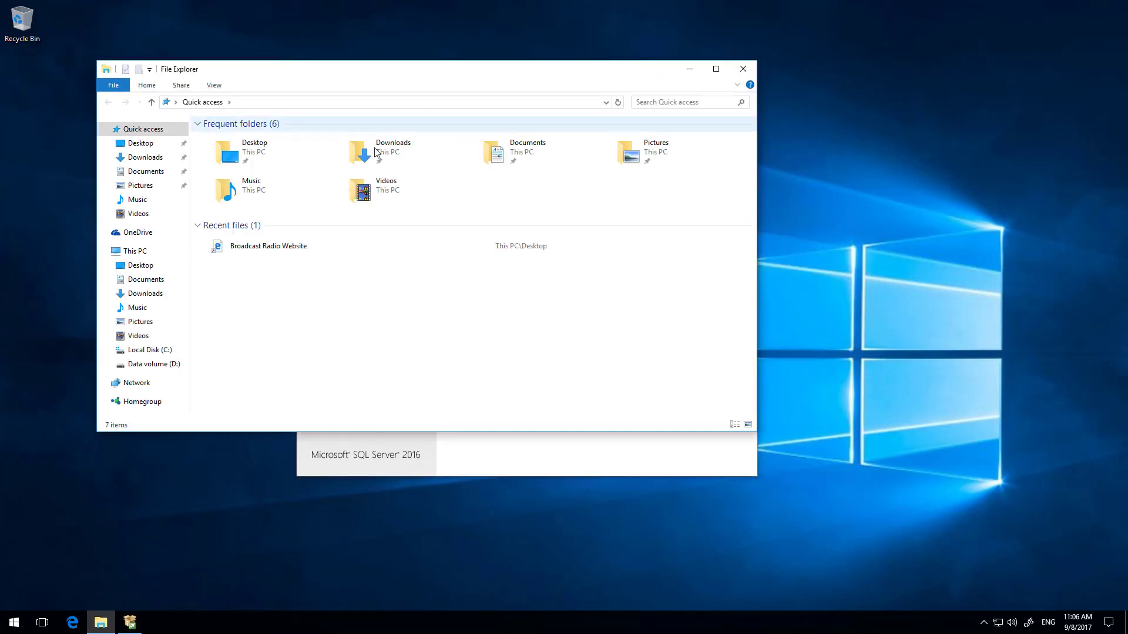
Run SSMS-Setup-ENU.exe from Downloads and allow it in User Account Control
{"action": "left_click", "coordinate": [392, 151]}
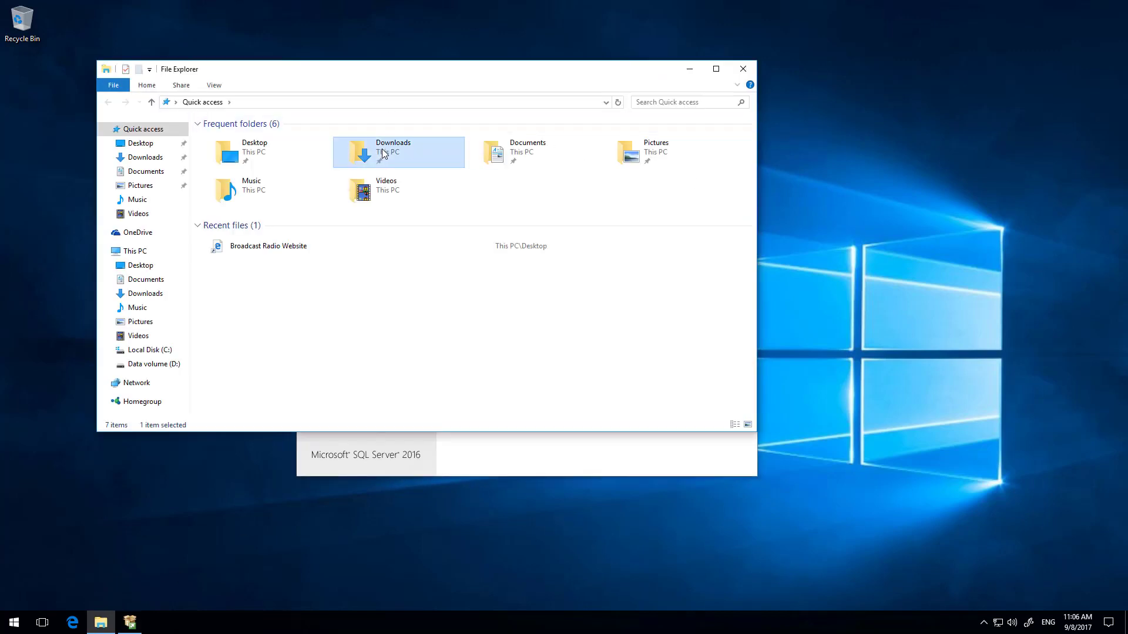
{"action": "double_click", "coordinate": [398, 151]}
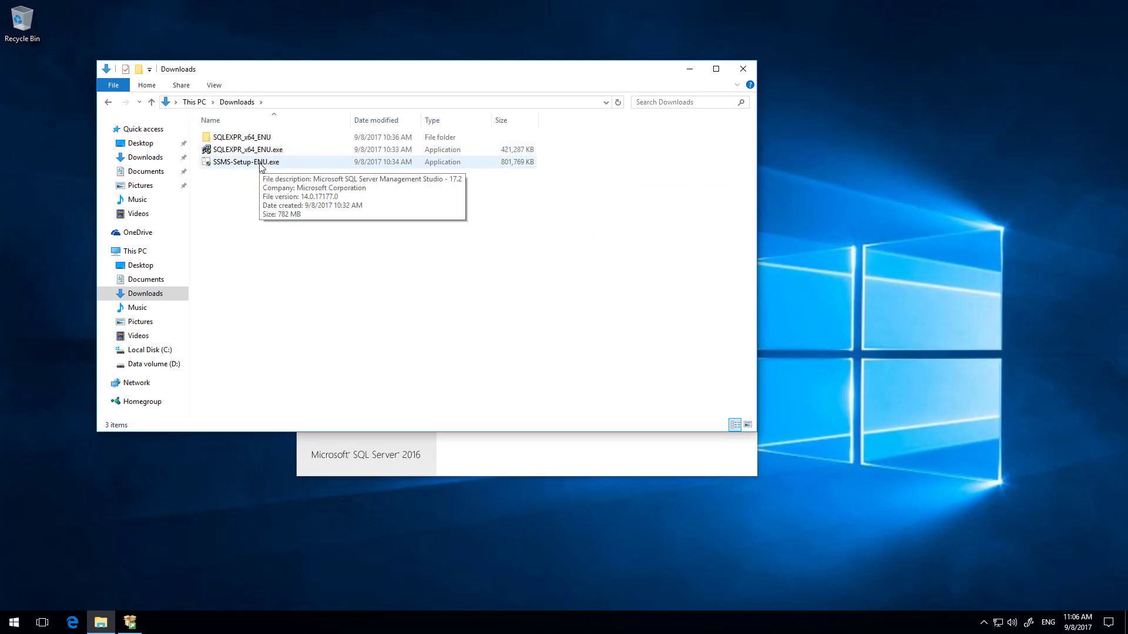
{"action": "left_click", "coordinate": [245, 161]}
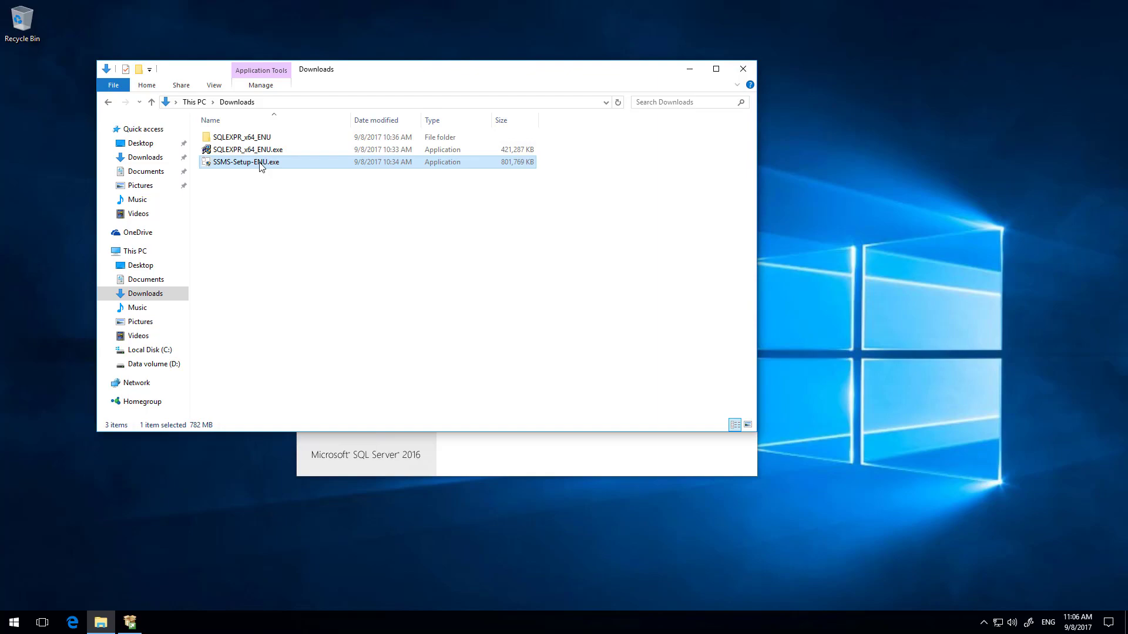
{"action": "double_click", "coordinate": [245, 162]}
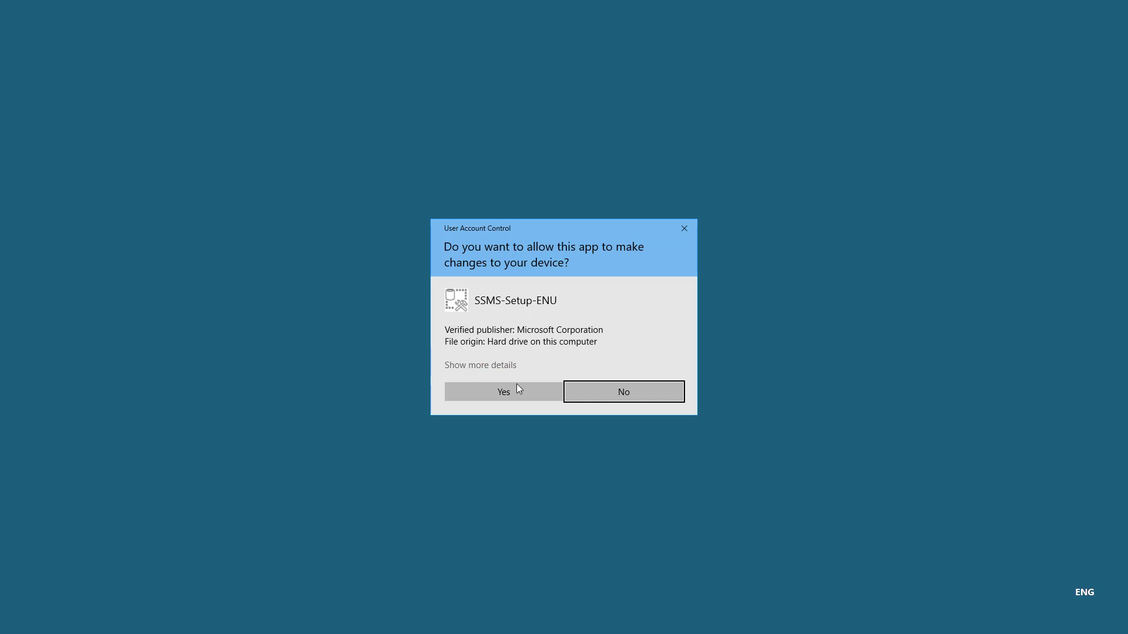
{"action": "left_click", "coordinate": [503, 391]}
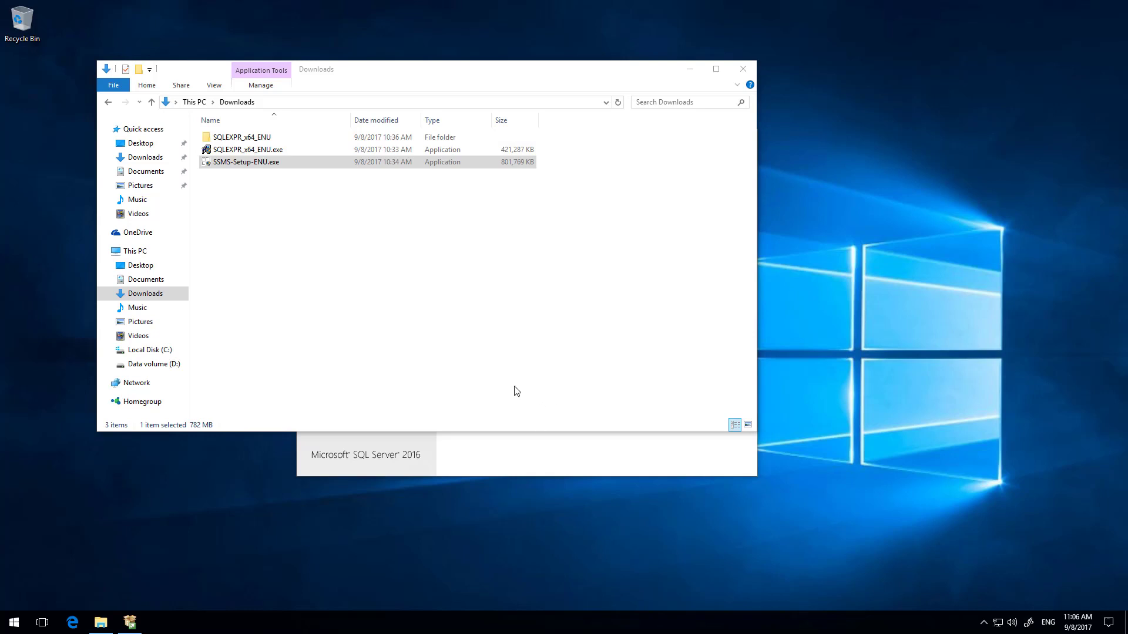
{"action": "double_click", "coordinate": [245, 162]}
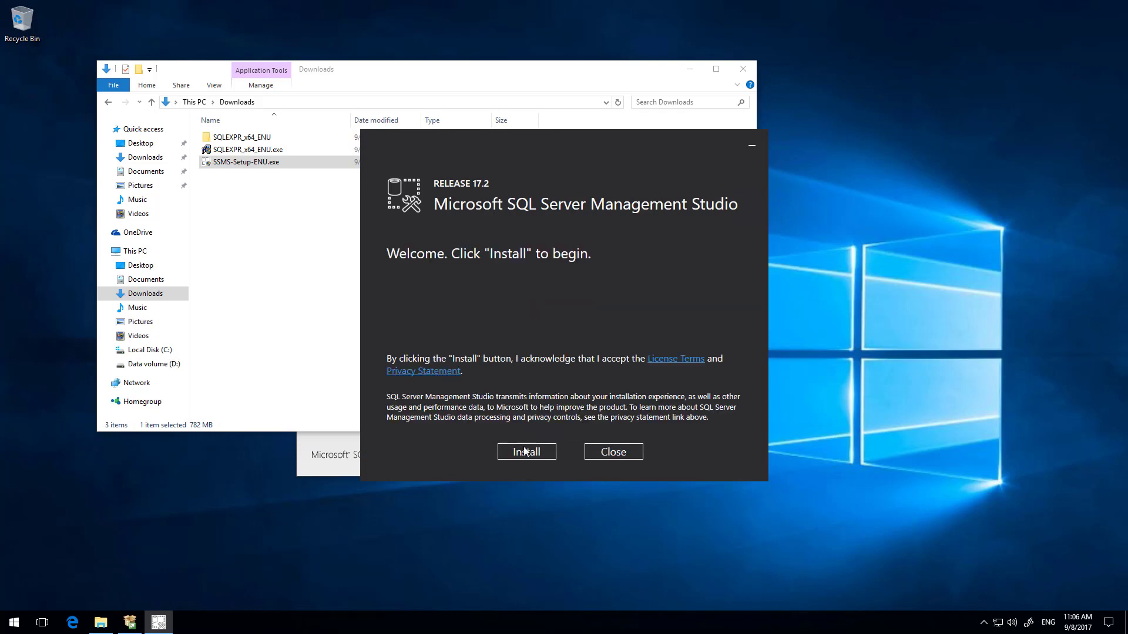
Install SQL Server Management Studio 17.2 and restart the computer to complete it
{"action": "left_click", "coordinate": [527, 451]}
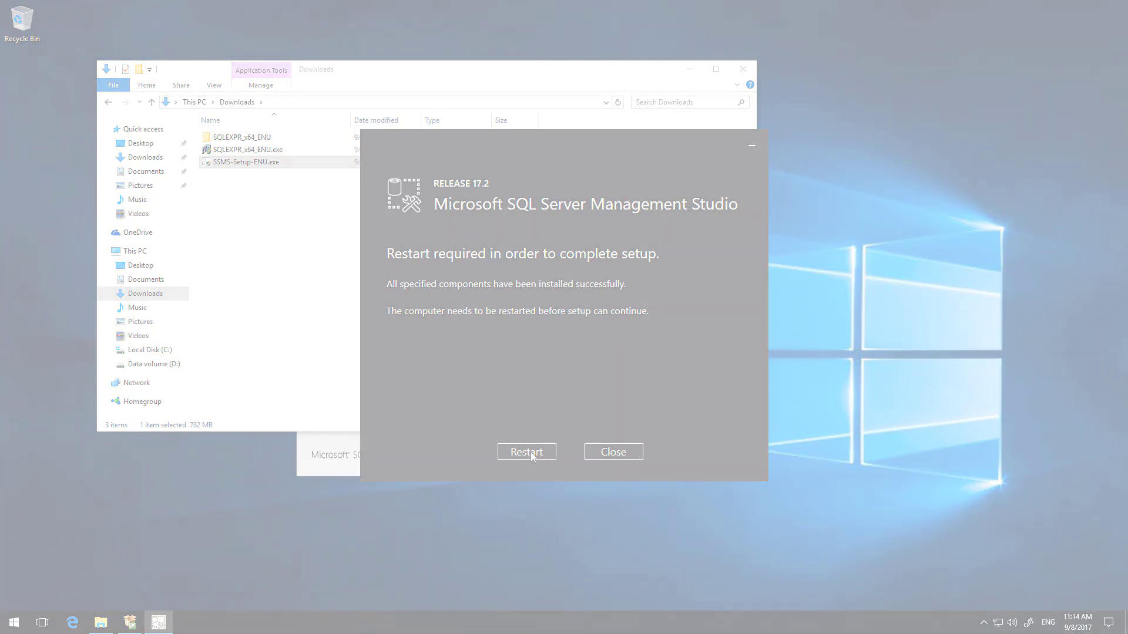
{"action": "left_click", "coordinate": [526, 451]}
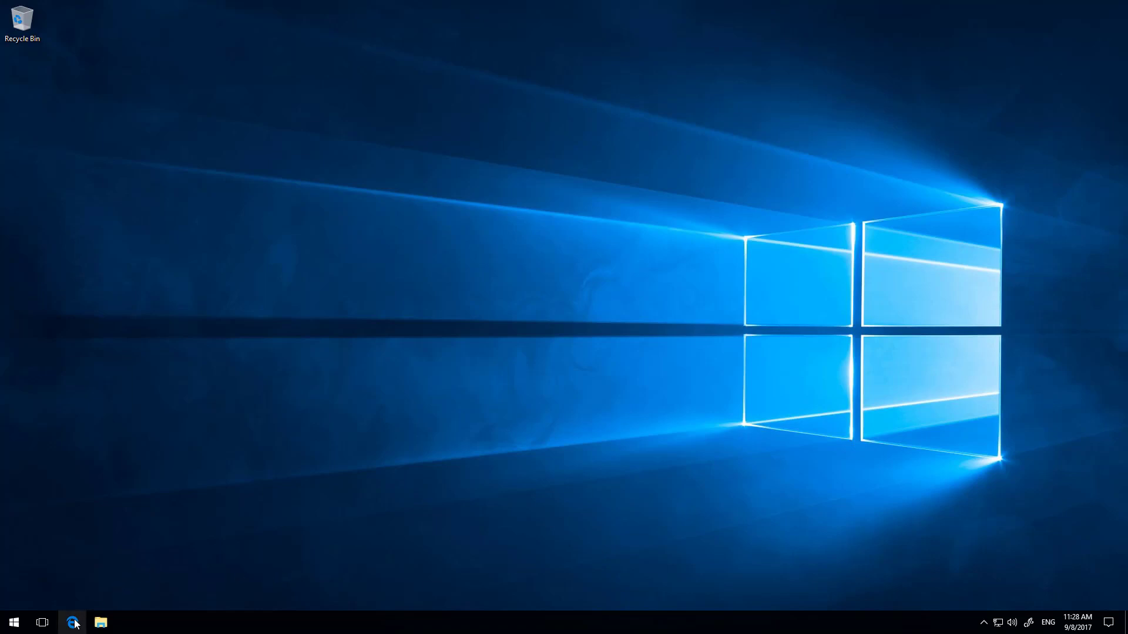
Search Edge for 'Myriad 5 Playout' and reach the Broadcast Radio downloads page
{"action": "left_click", "coordinate": [72, 623]}
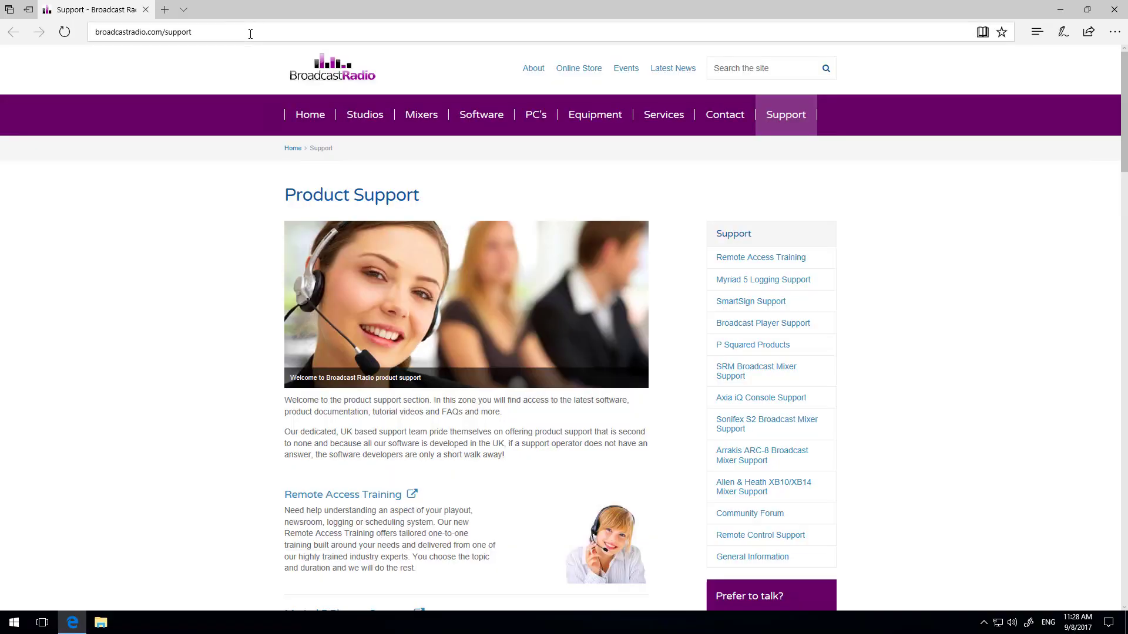
{"action": "left_click", "coordinate": [179, 32]}
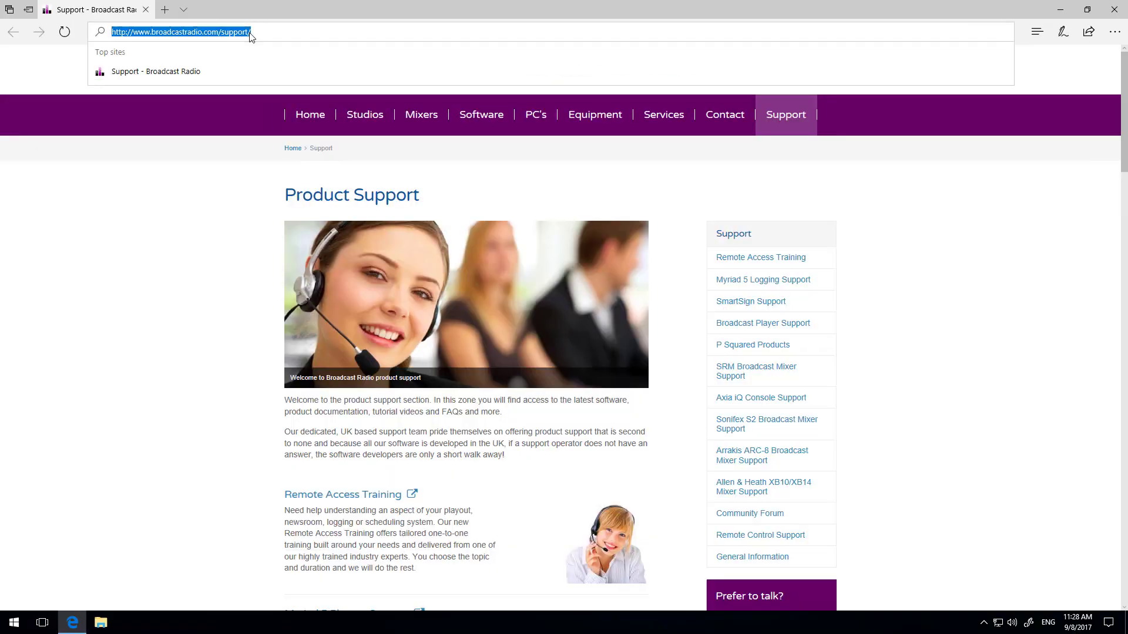
{"action": "type", "text": "Myriad 5 Playout"}
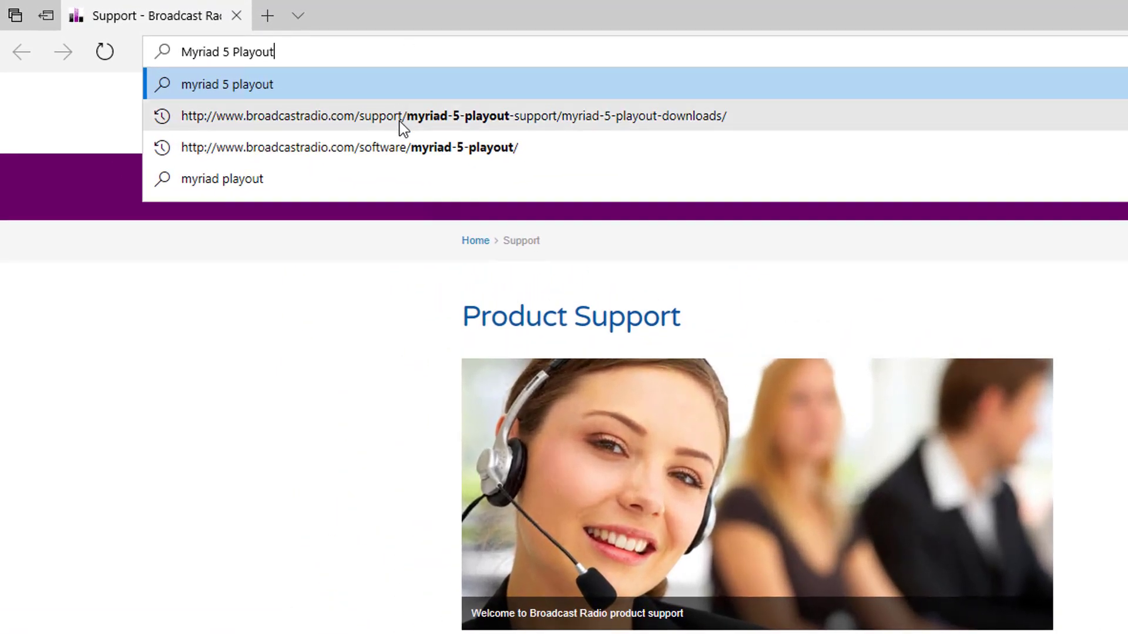
{"action": "mouse_move", "coordinate": [416, 128]}
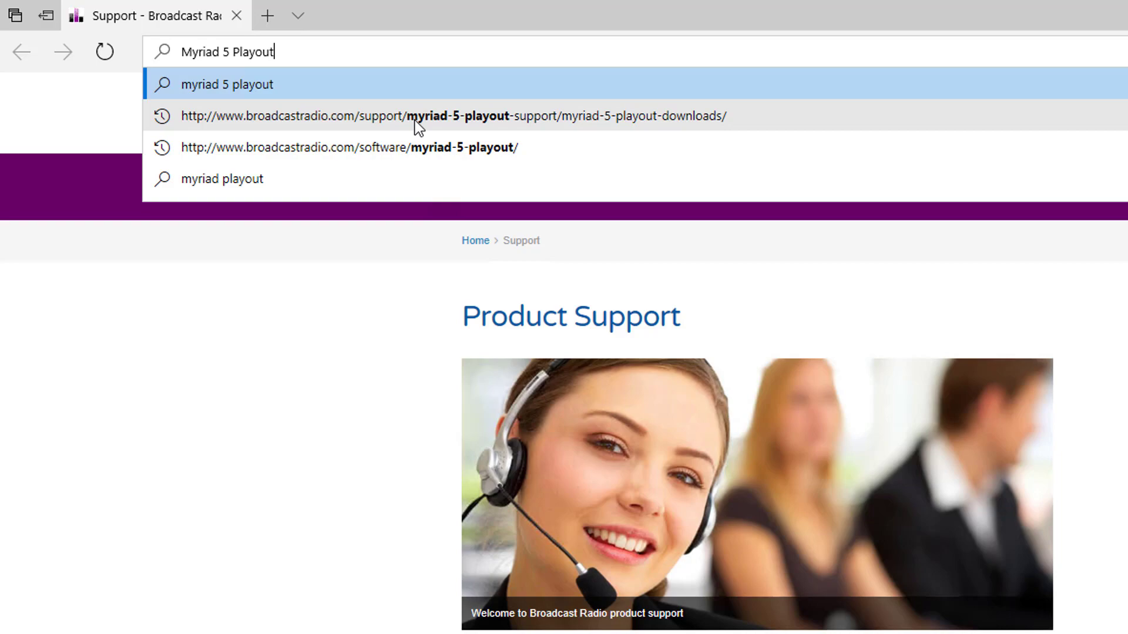
{"action": "left_click", "coordinate": [454, 117]}
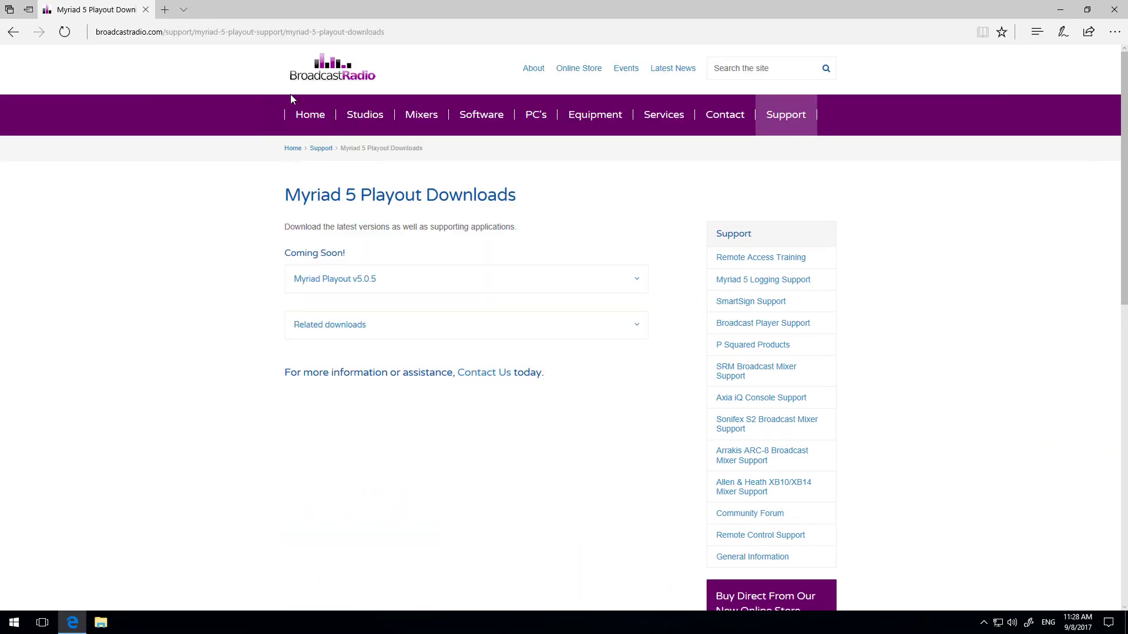
{"action": "mouse_move", "coordinate": [386, 220]}
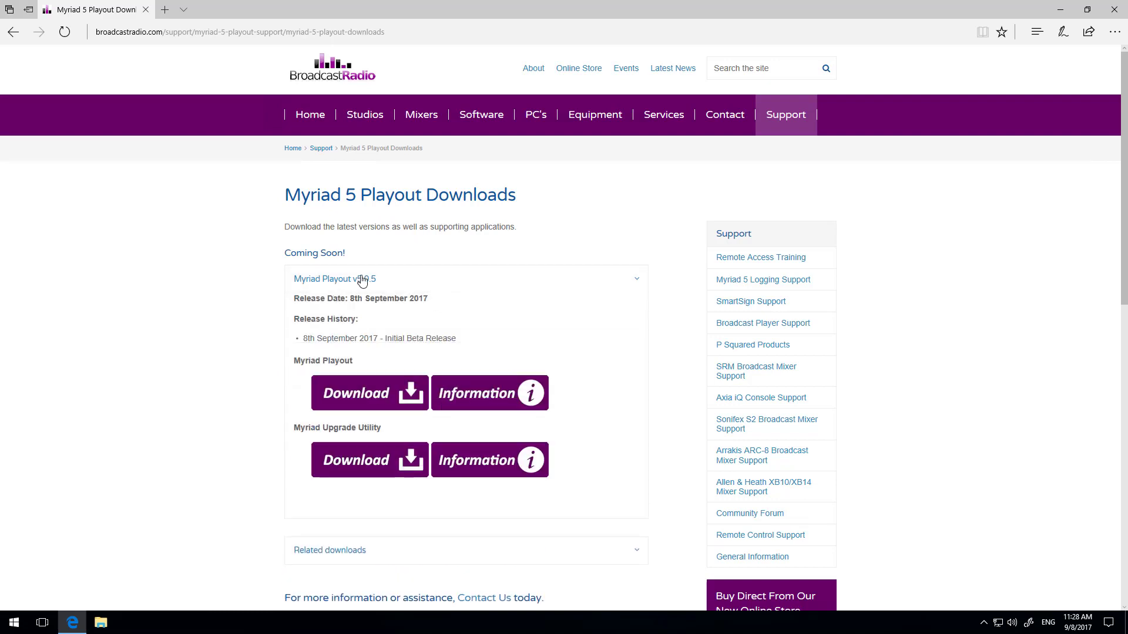
{"action": "mouse_move", "coordinate": [368, 404]}
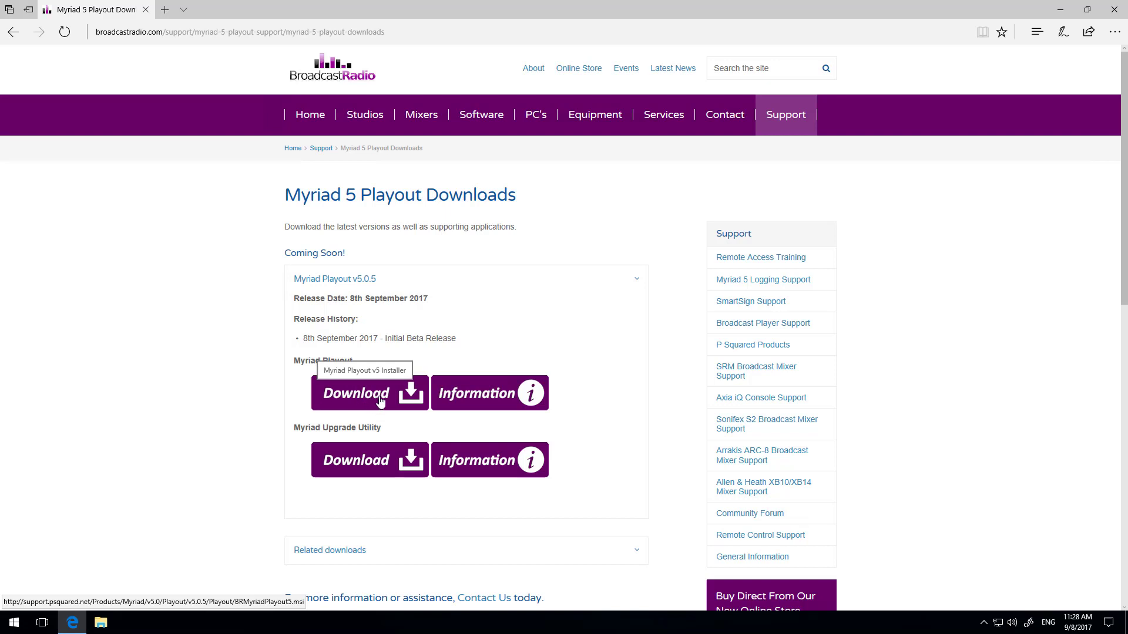
Download BRMyriadPlayout5.msi (v5.0.5), save it and show it in Downloads
{"action": "left_click", "coordinate": [369, 392]}
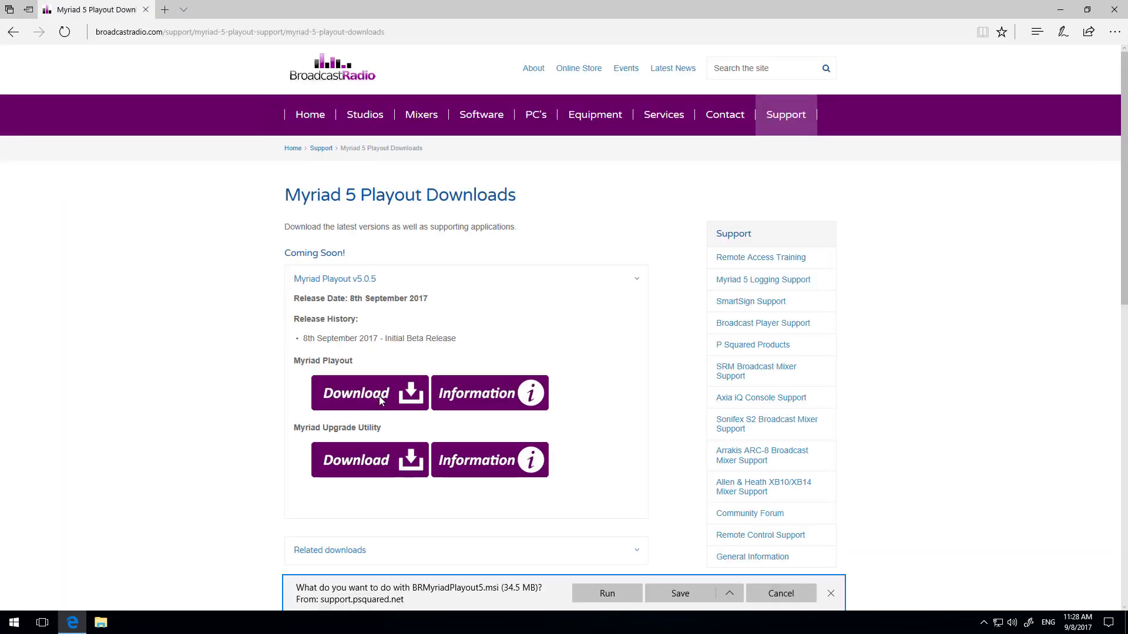
{"action": "mouse_move", "coordinate": [358, 461]}
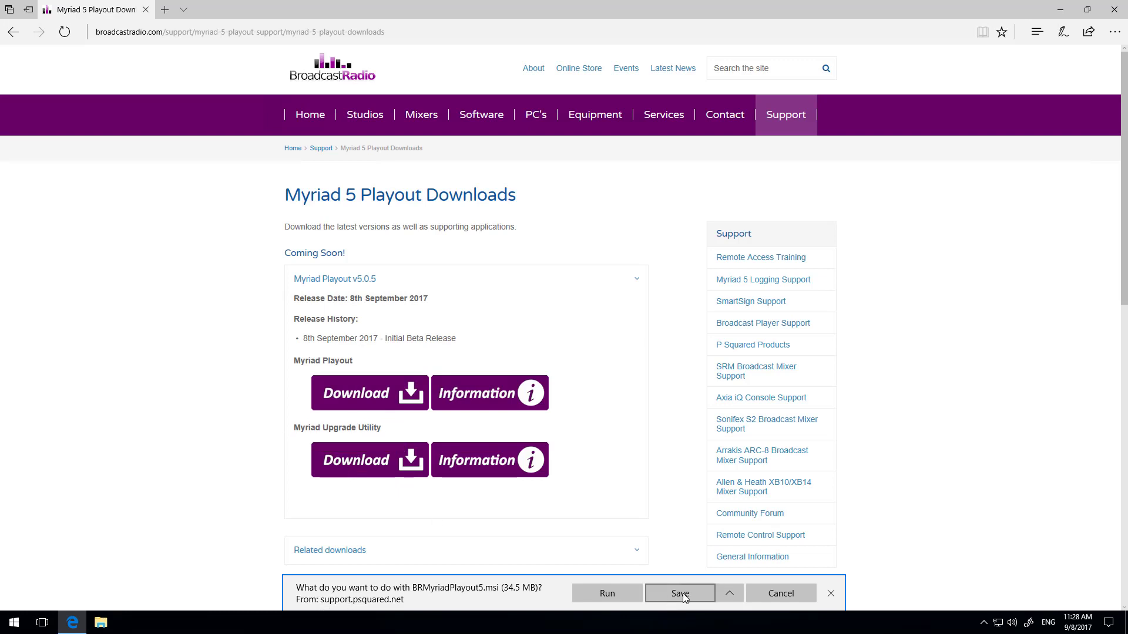
{"action": "left_click", "coordinate": [678, 594]}
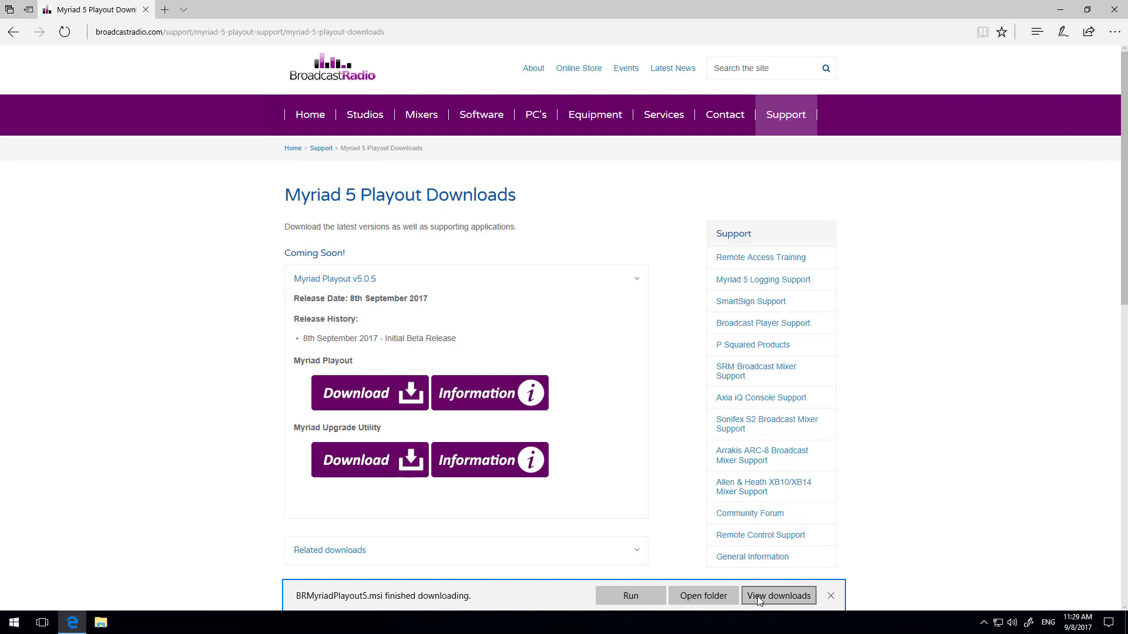
{"action": "left_click", "coordinate": [778, 595]}
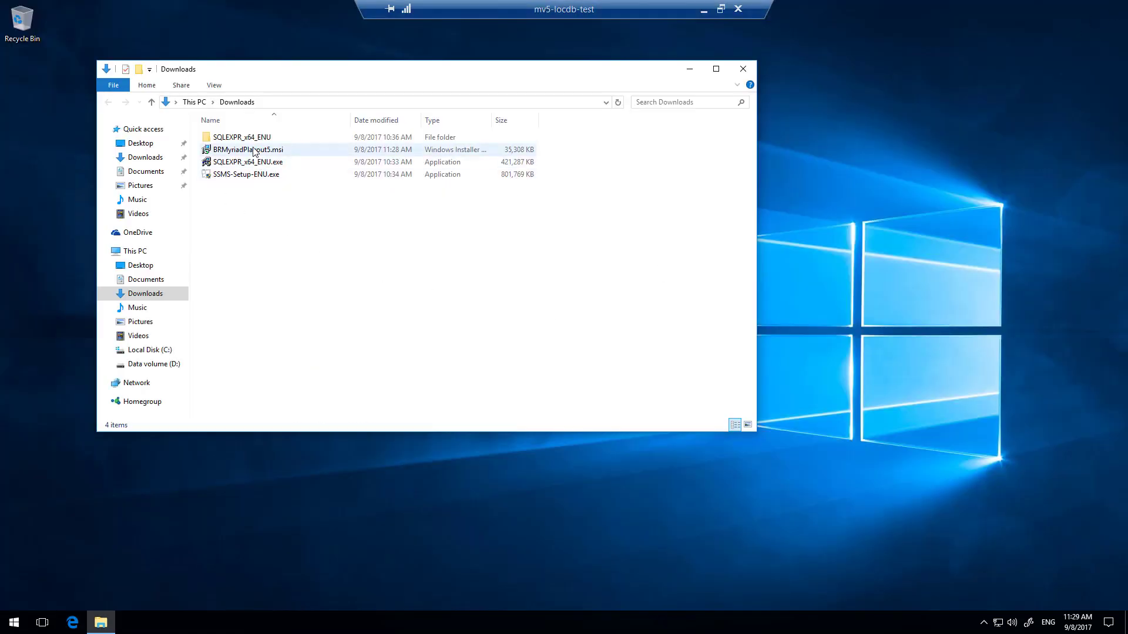
Run BRMyriadPlayout5.msi, accept the licence and start installing with UAC approval
{"action": "left_click", "coordinate": [248, 149]}
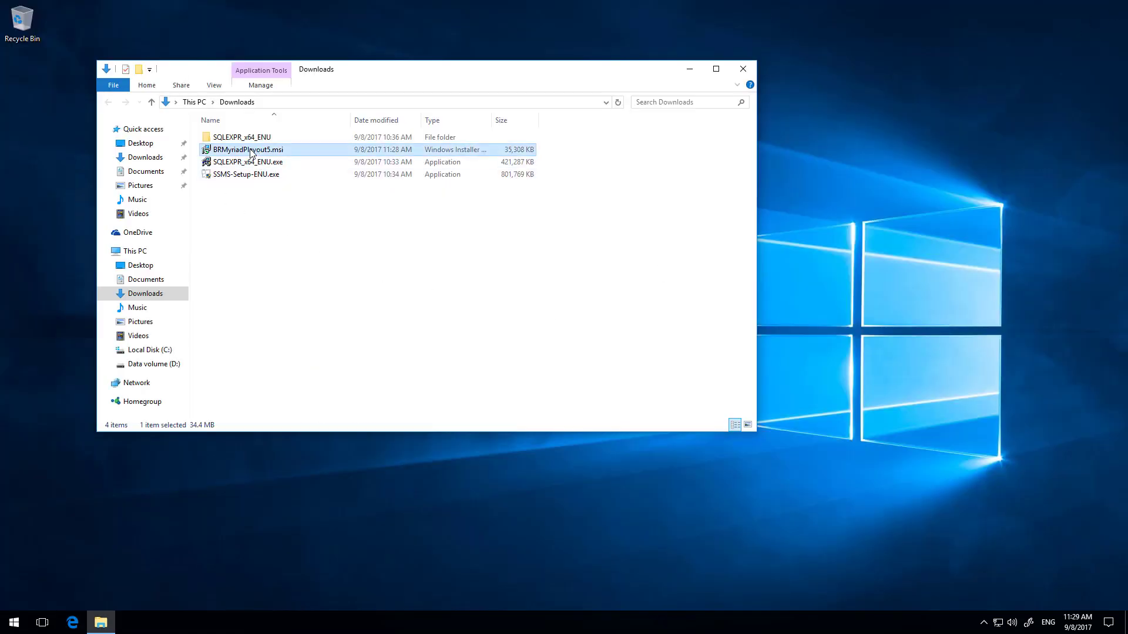
{"action": "double_click", "coordinate": [248, 150]}
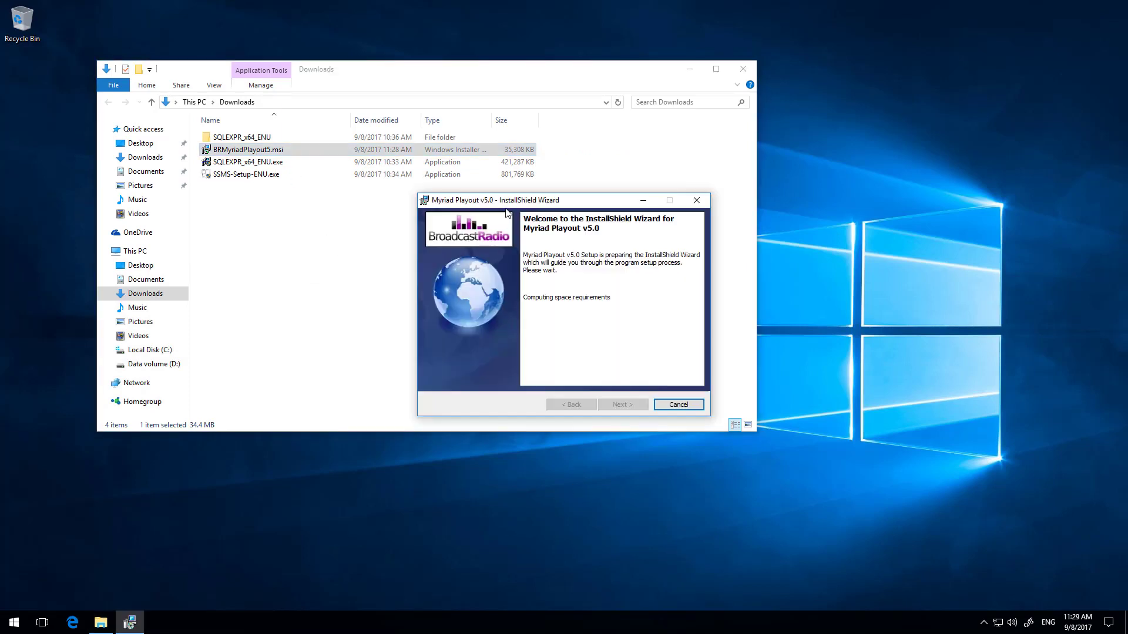
{"action": "left_click", "coordinate": [620, 404]}
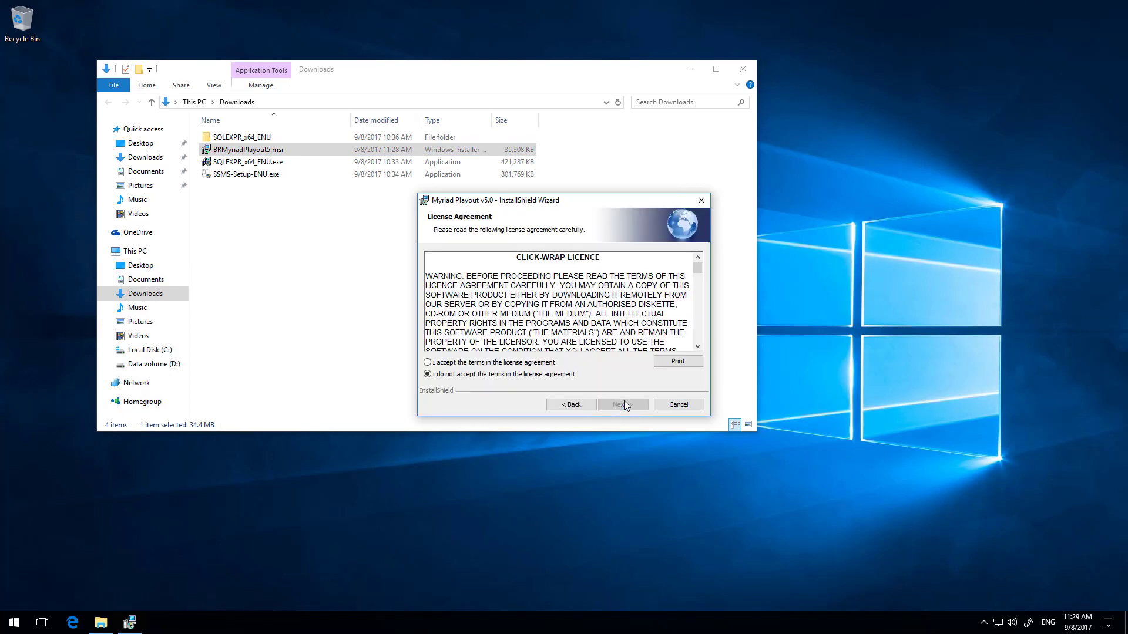
{"action": "left_click", "coordinate": [427, 362]}
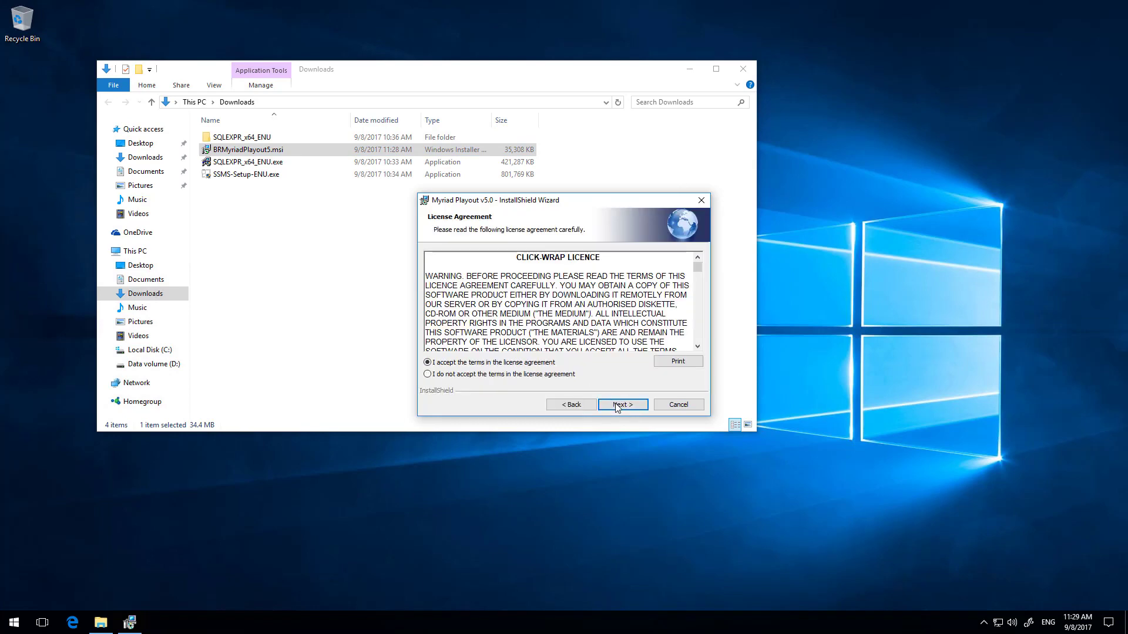
{"action": "left_click", "coordinate": [621, 404]}
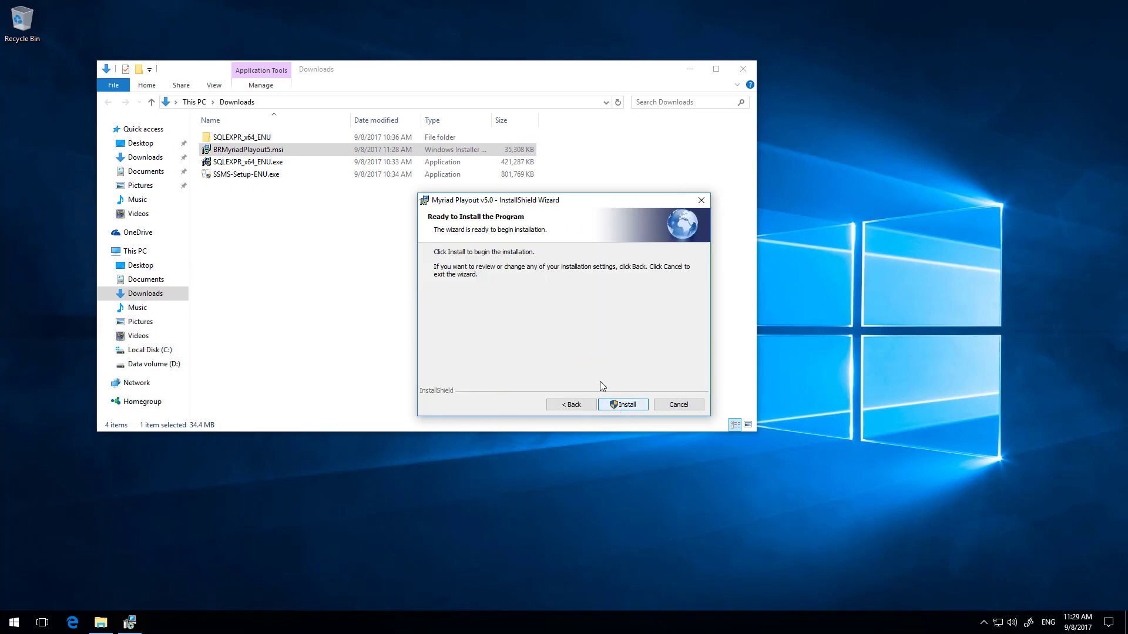
{"action": "left_click", "coordinate": [623, 404]}
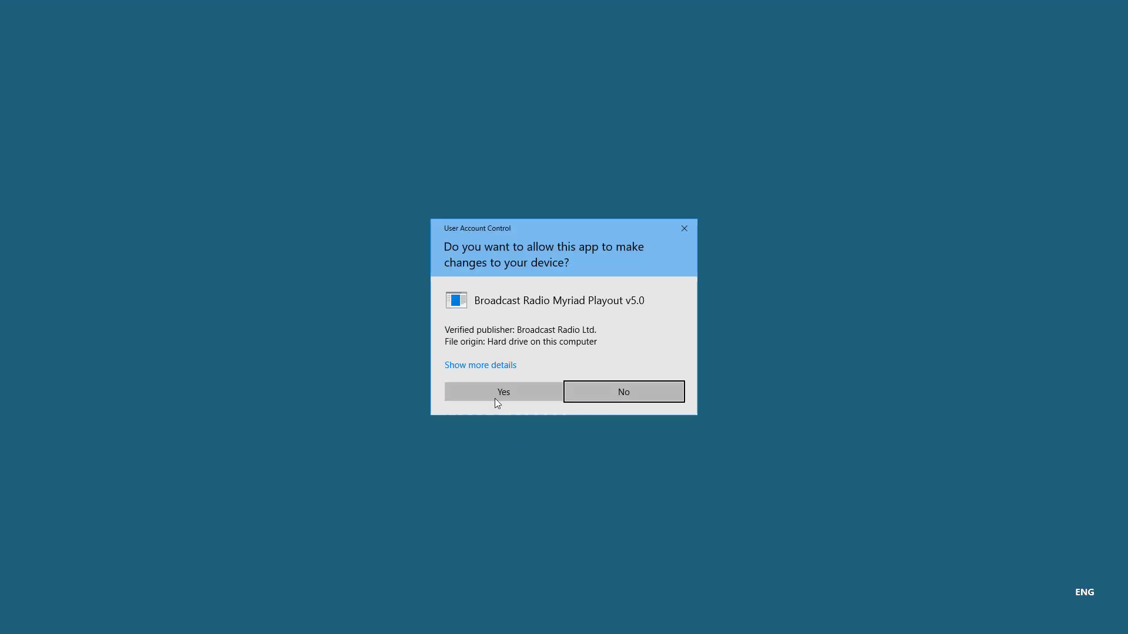
{"action": "left_click", "coordinate": [503, 393]}
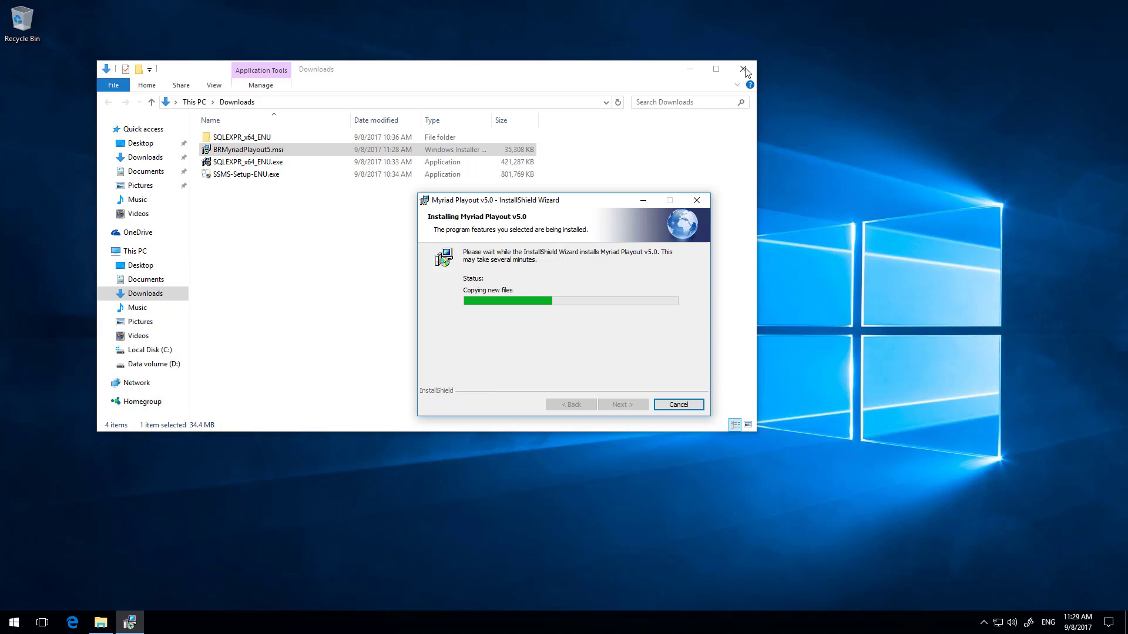
Close the Downloads window and tick Launch Myriad Playout v5.0 on completion
{"action": "left_click", "coordinate": [744, 69]}
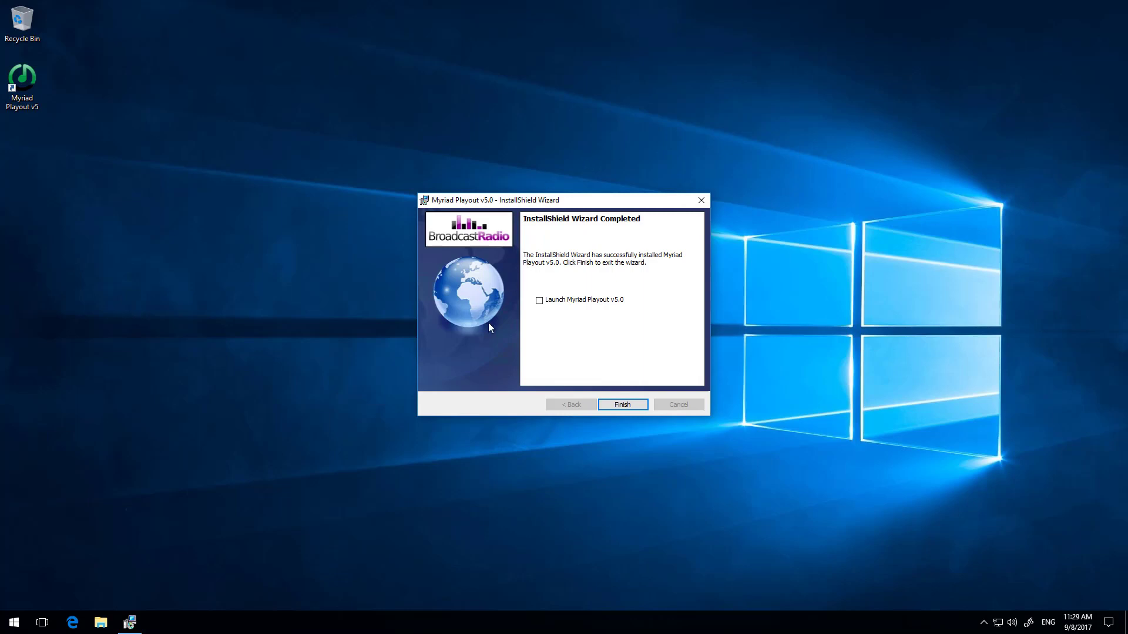
{"action": "left_click", "coordinate": [539, 299]}
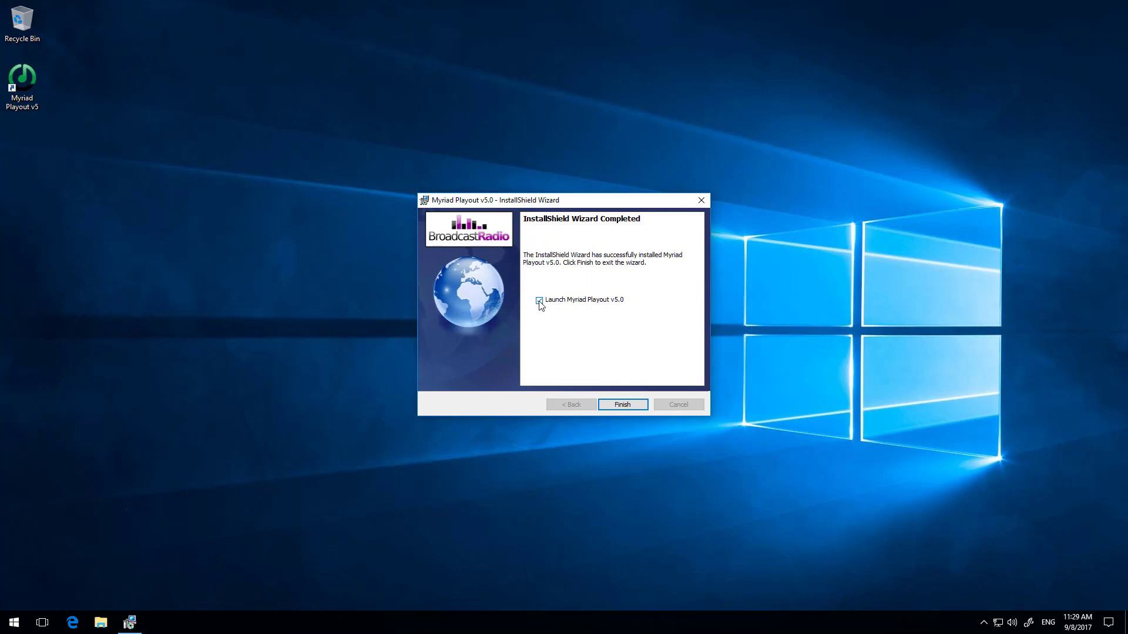
{"action": "left_click", "coordinate": [538, 300]}
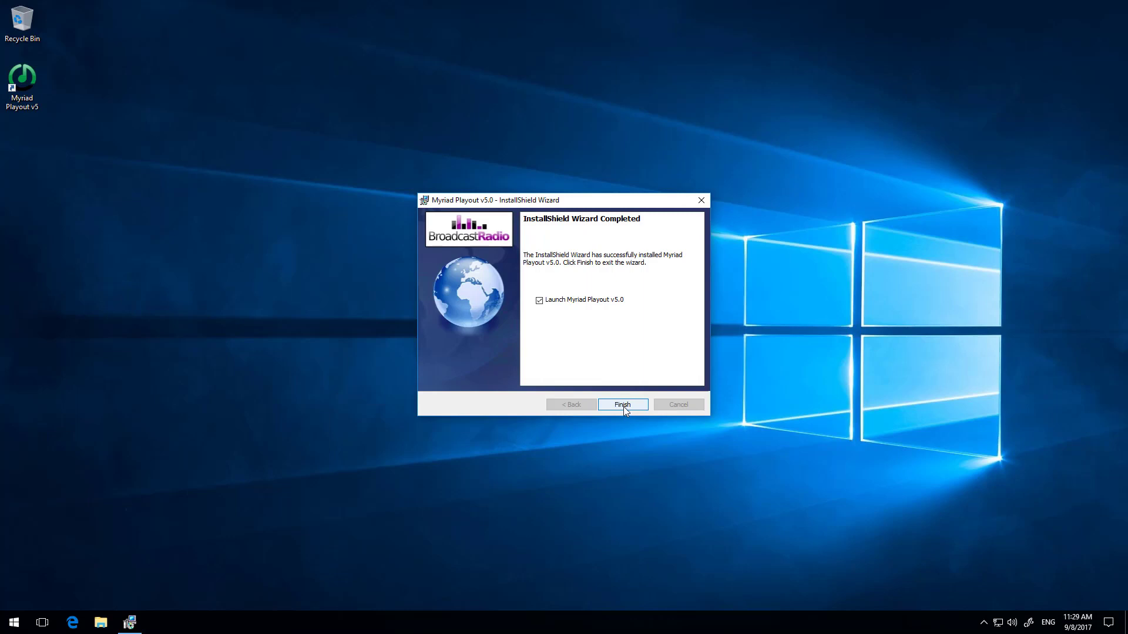
Finish the wizard and start Myriad Playout v5 from its desktop shortcut
{"action": "left_click", "coordinate": [621, 404]}
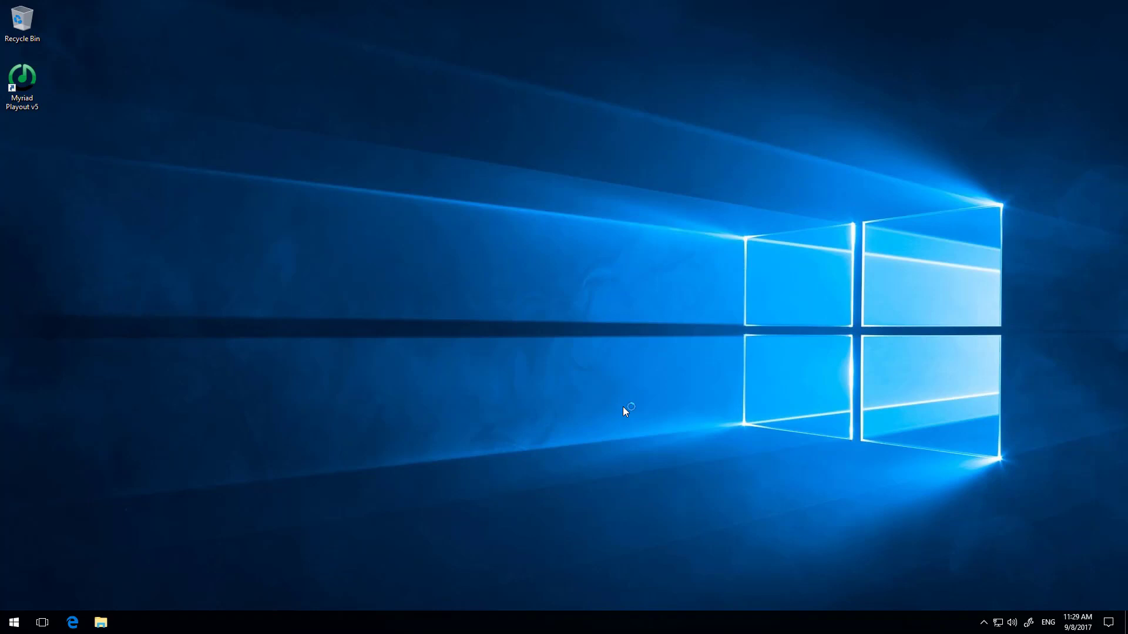
{"action": "double_click", "coordinate": [21, 78]}
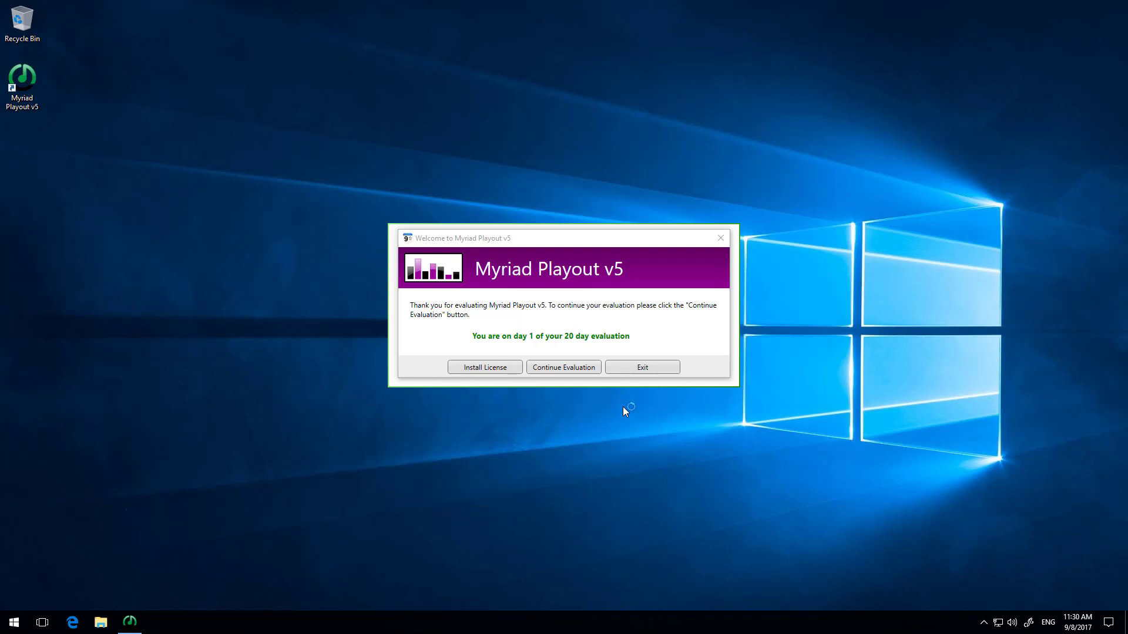
{"action": "mouse_move", "coordinate": [554, 459]}
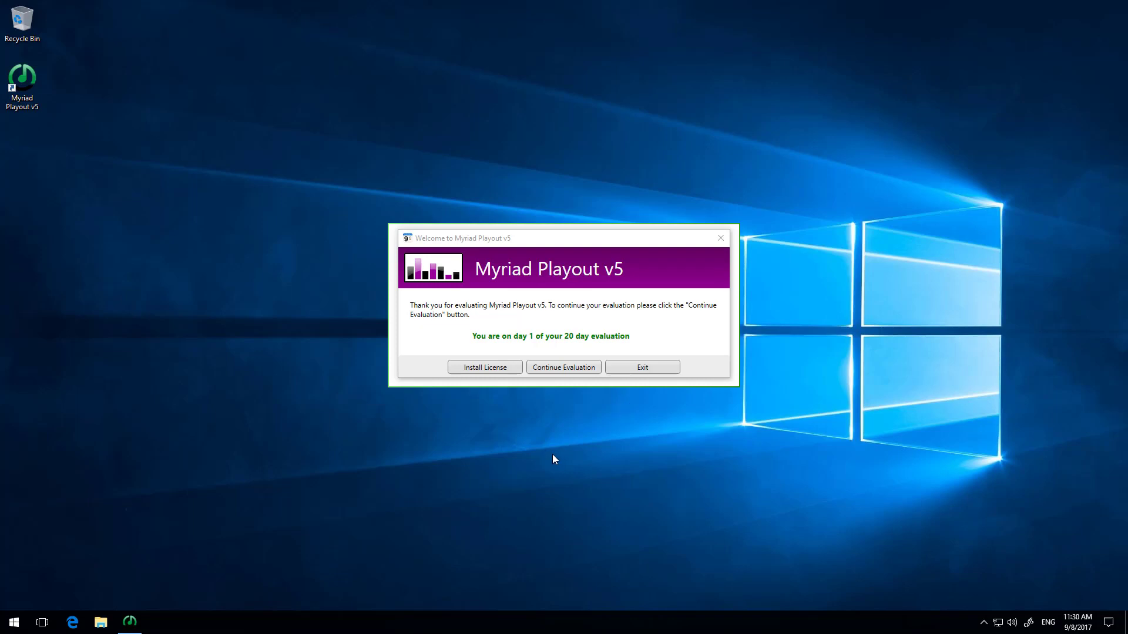
{"action": "mouse_move", "coordinate": [599, 396]}
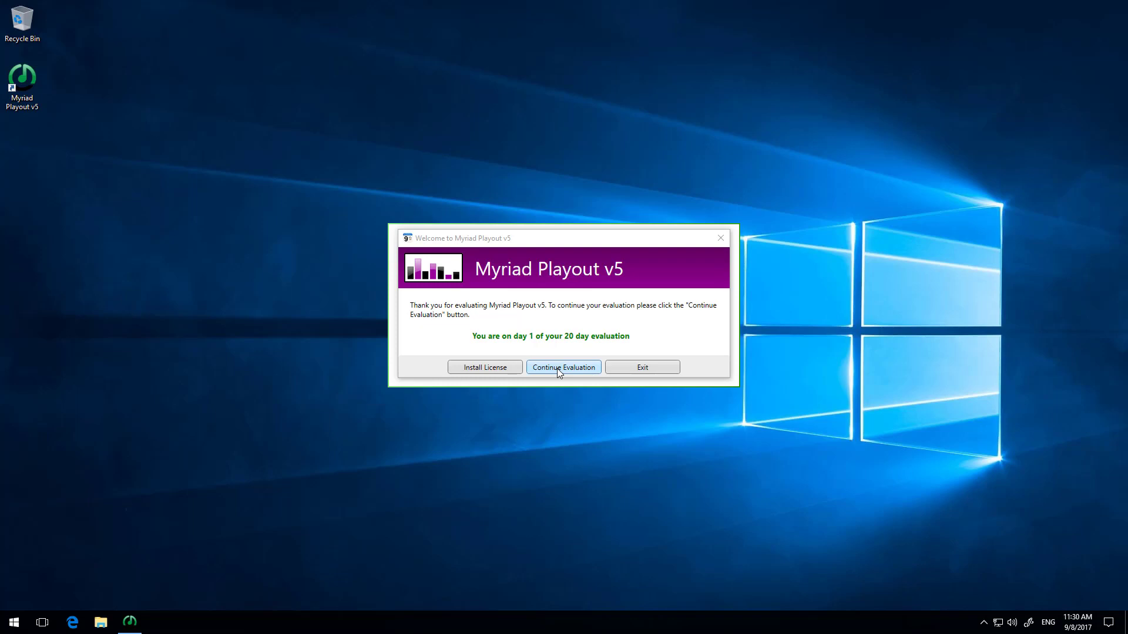
Continue the evaluation and accept Application Settings with D:\MyriadV5 data and SQLExpress connection
{"action": "left_click", "coordinate": [562, 367]}
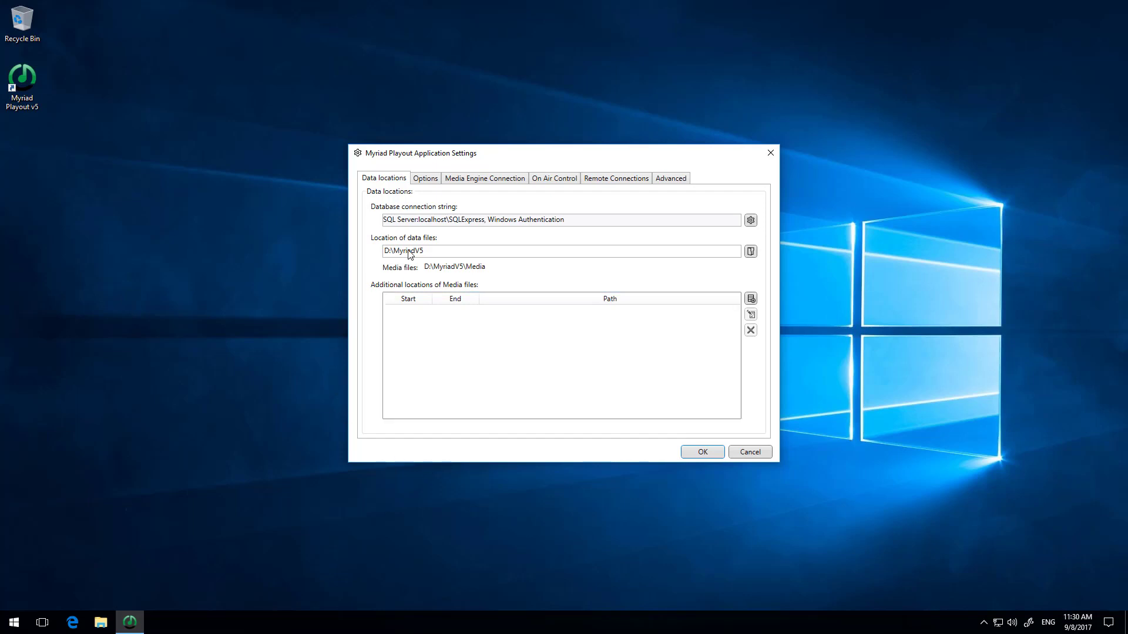
{"action": "mouse_move", "coordinate": [454, 230]}
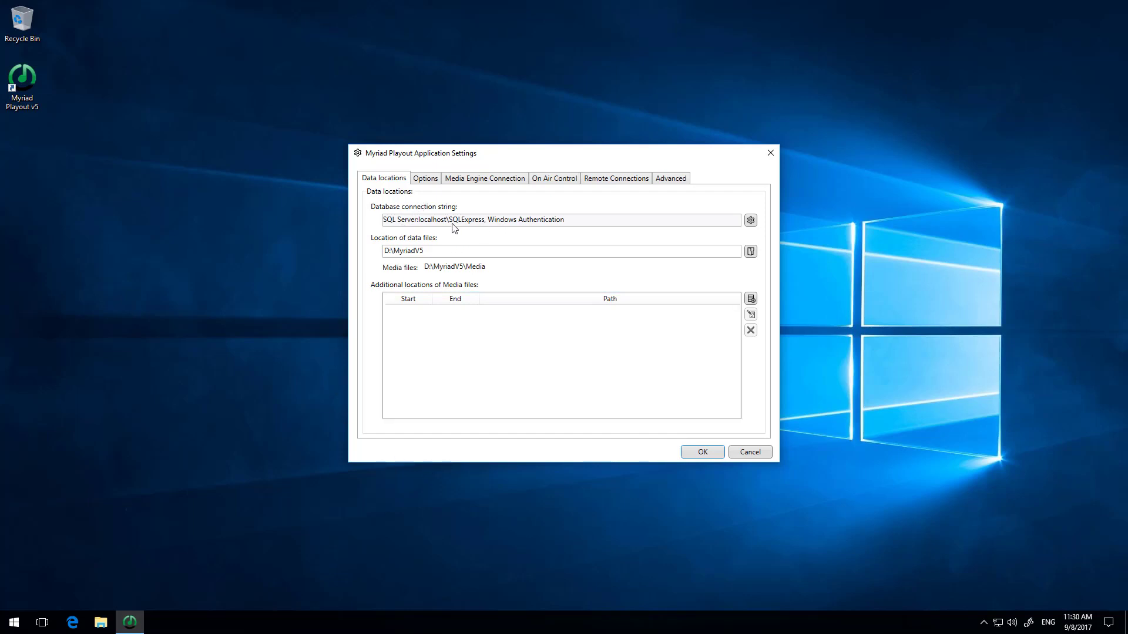
{"action": "mouse_move", "coordinate": [514, 219]}
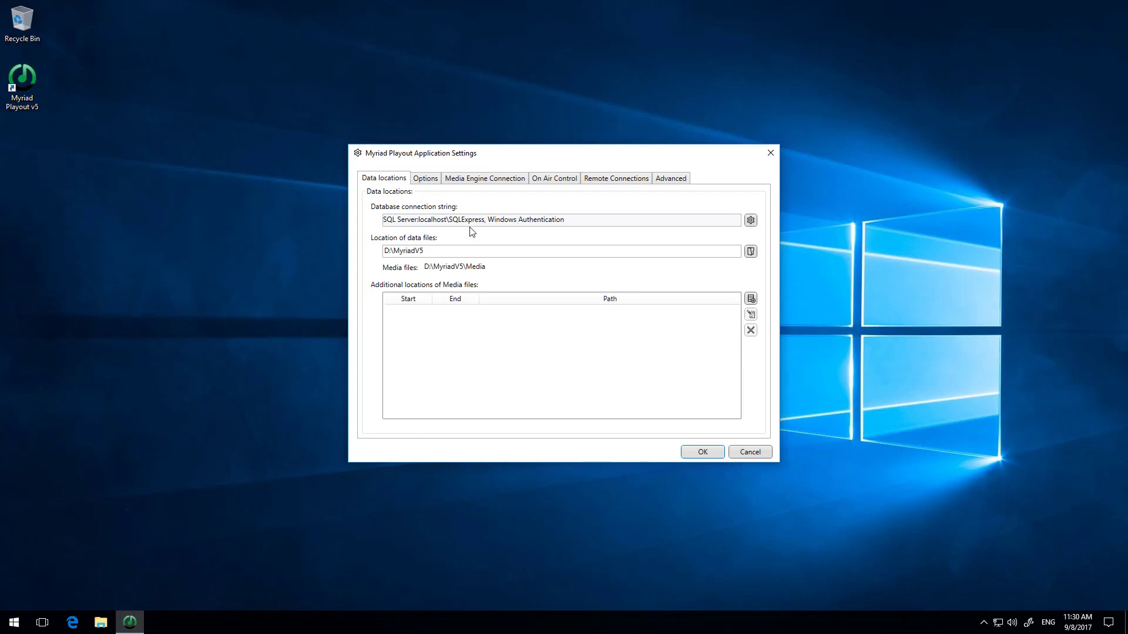
{"action": "mouse_move", "coordinate": [448, 230]}
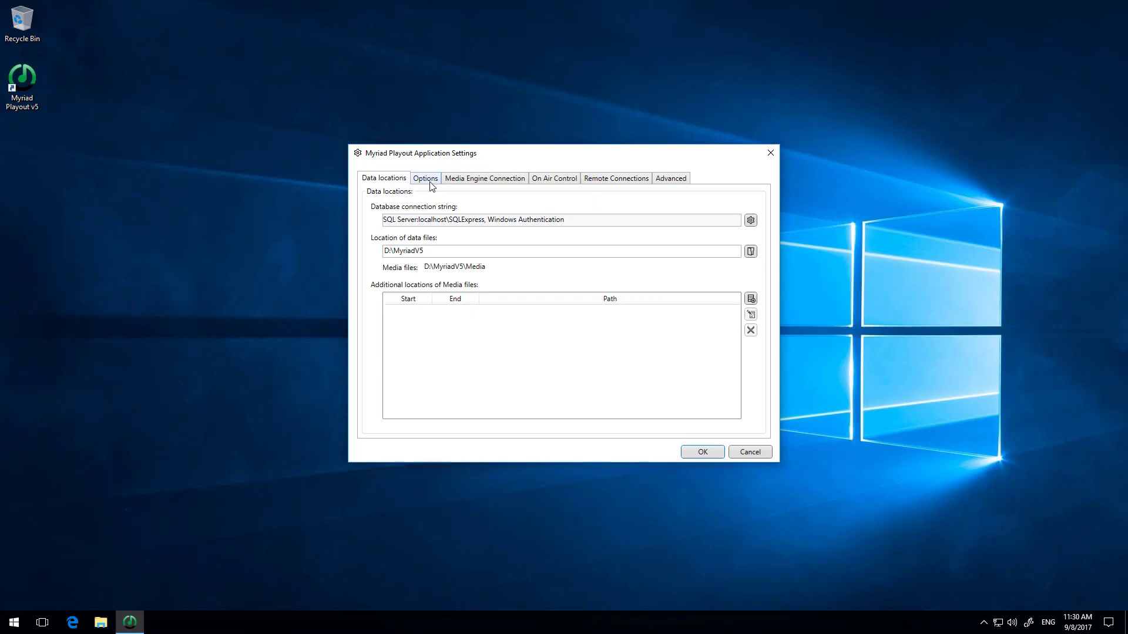
{"action": "left_click", "coordinate": [484, 177]}
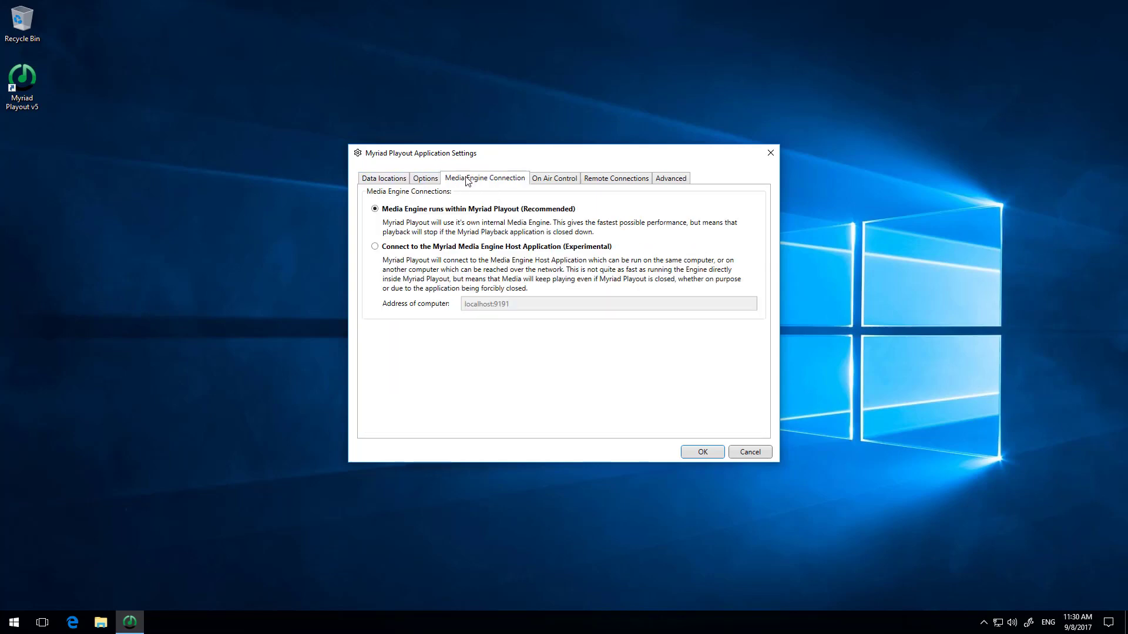
{"action": "left_click", "coordinate": [383, 178]}
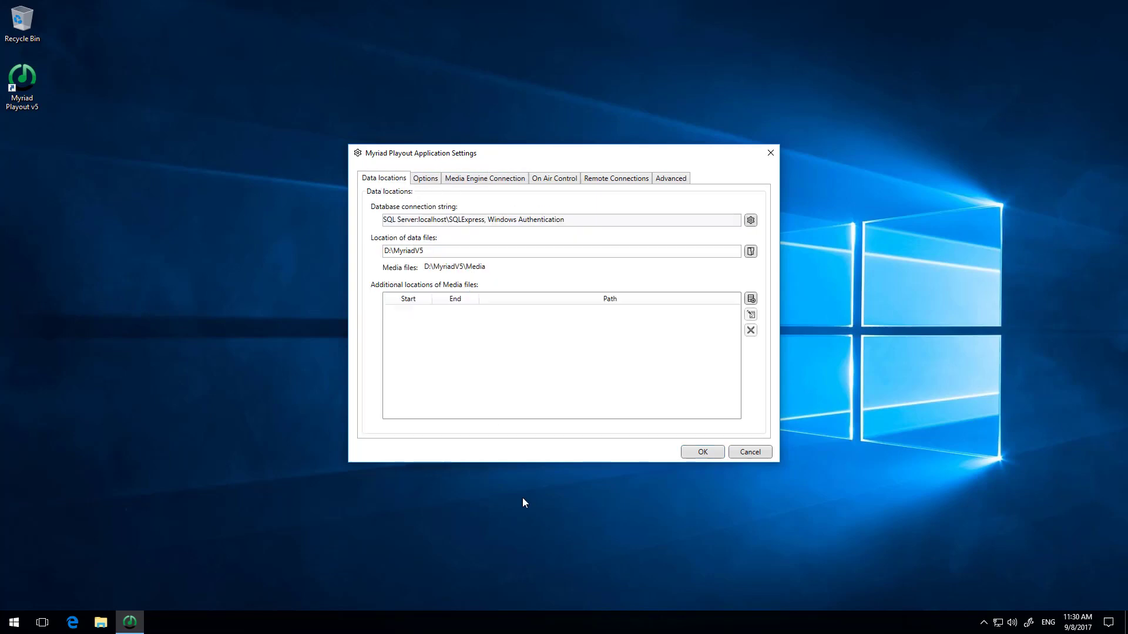
{"action": "mouse_move", "coordinate": [701, 451]}
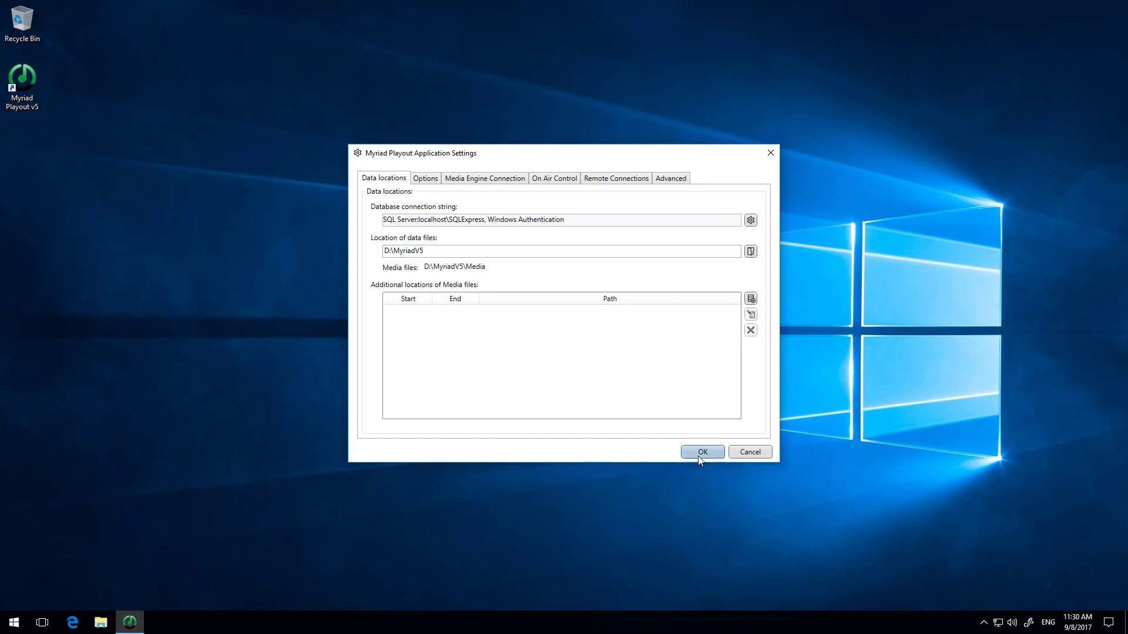
{"action": "left_click", "coordinate": [701, 451]}
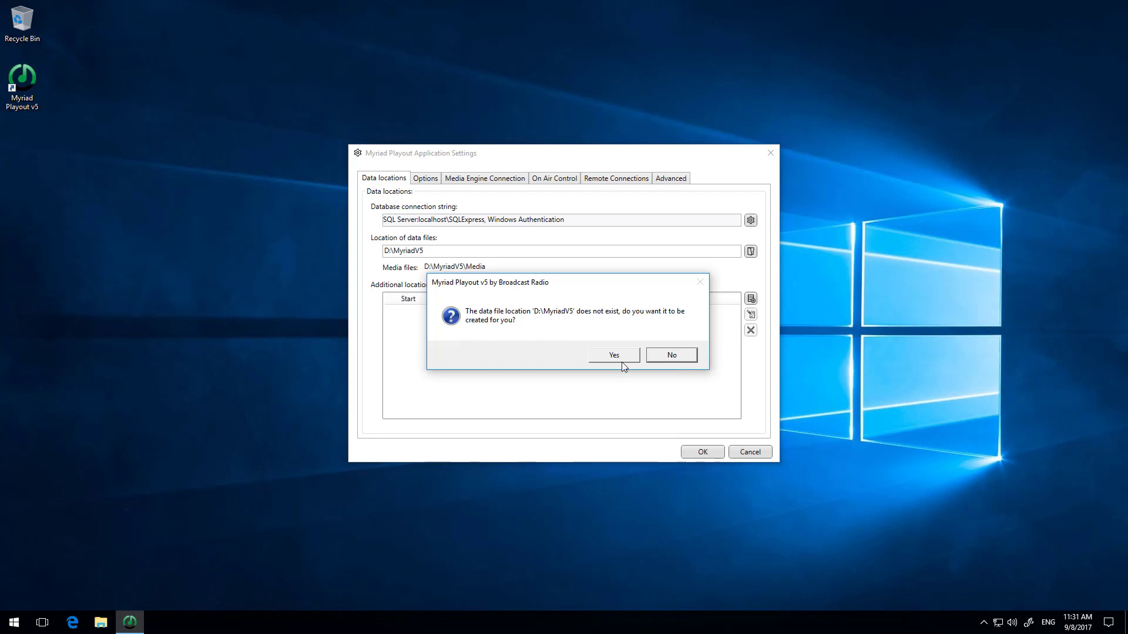
Create the D:\MyriadV5 folder, name the database 'Broadcast Radio FM' and log in
{"action": "left_click", "coordinate": [612, 355]}
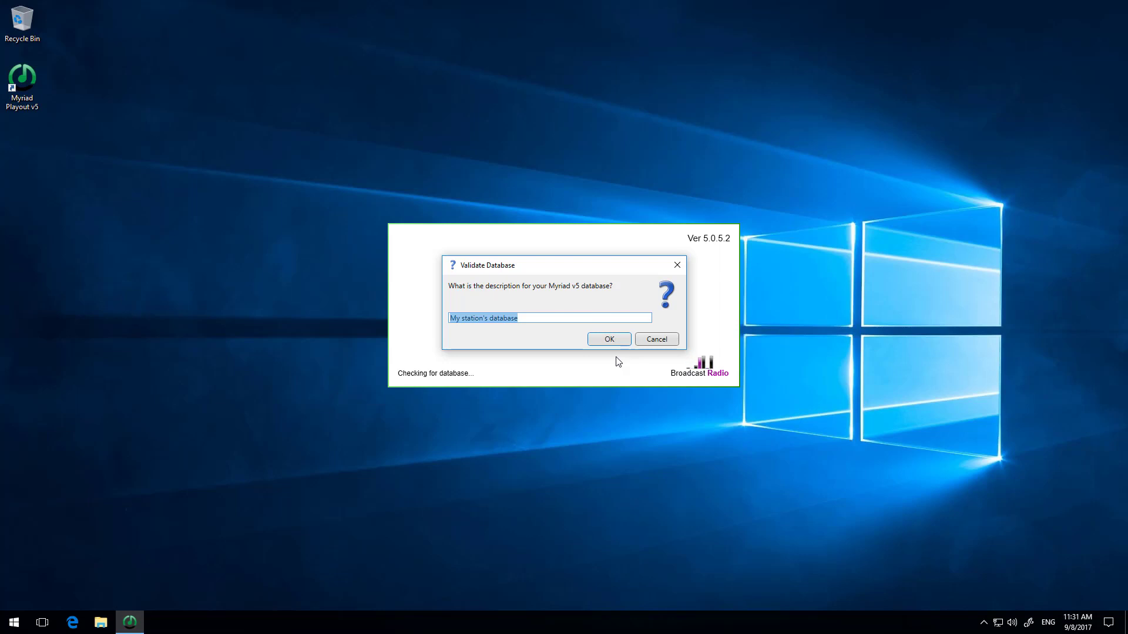
{"action": "type", "text": "Broadcast Ra"}
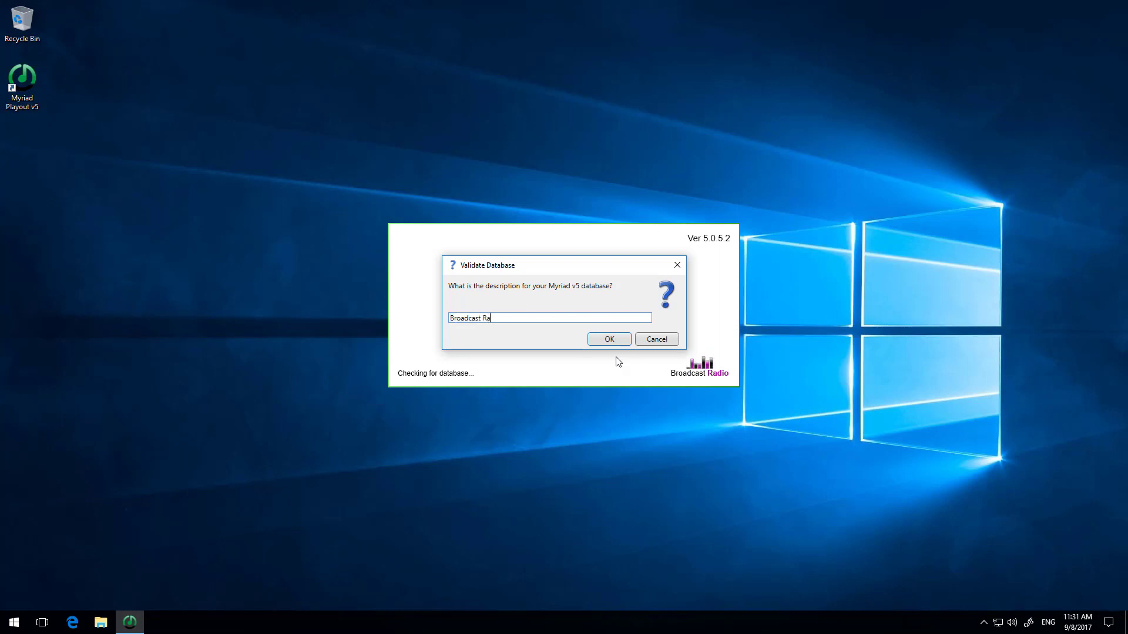
{"action": "type", "text": "dio FM"}
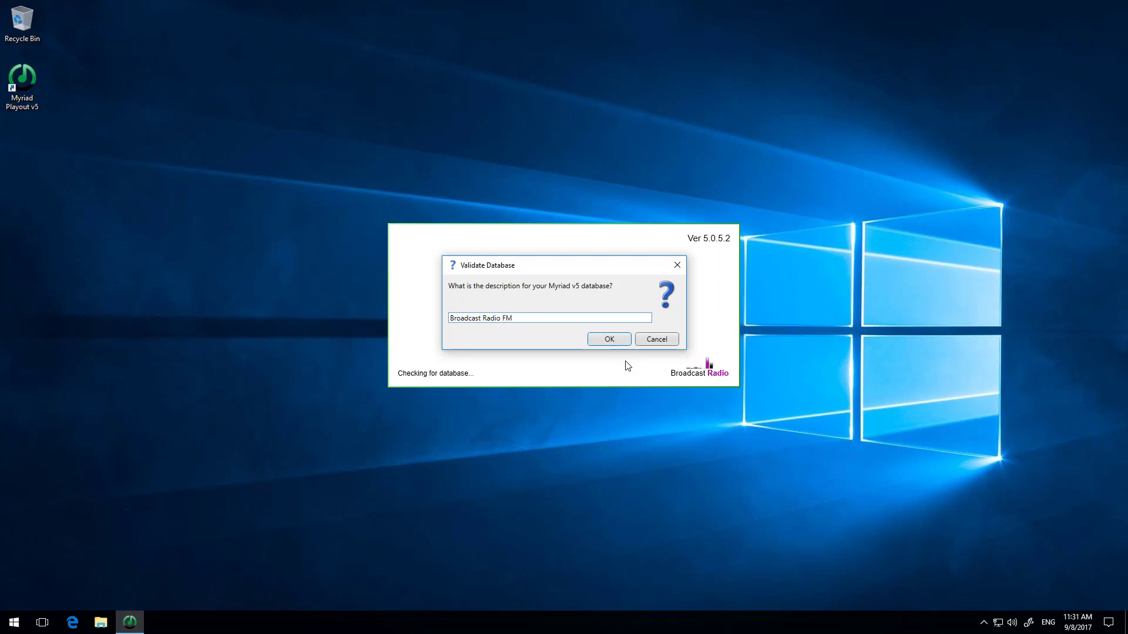
{"action": "left_click", "coordinate": [607, 338]}
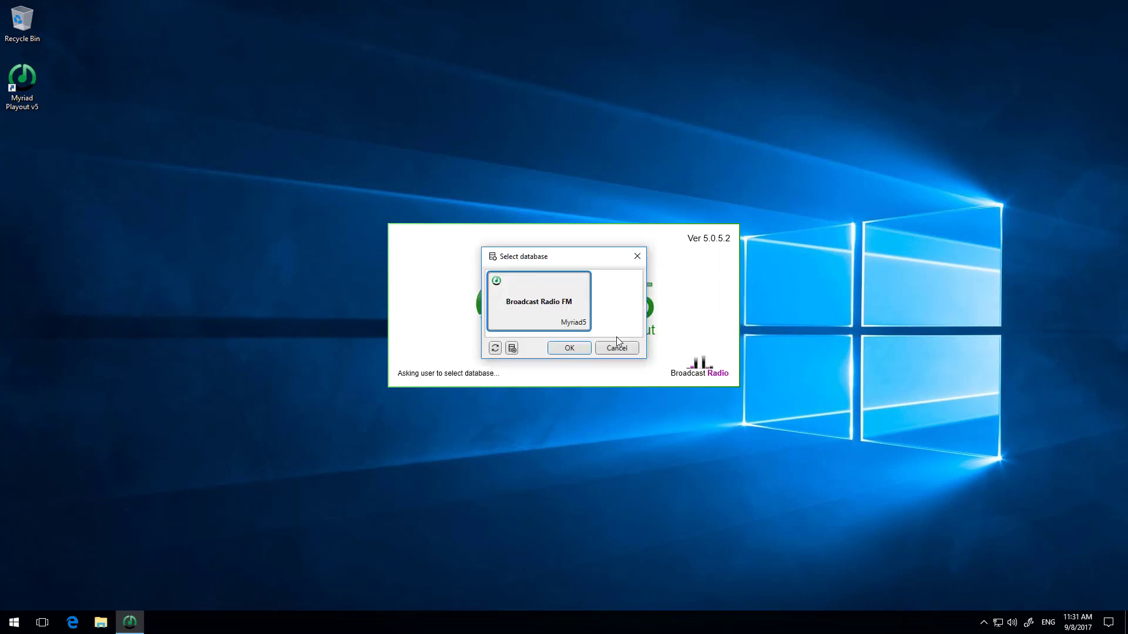
{"action": "mouse_move", "coordinate": [534, 321]}
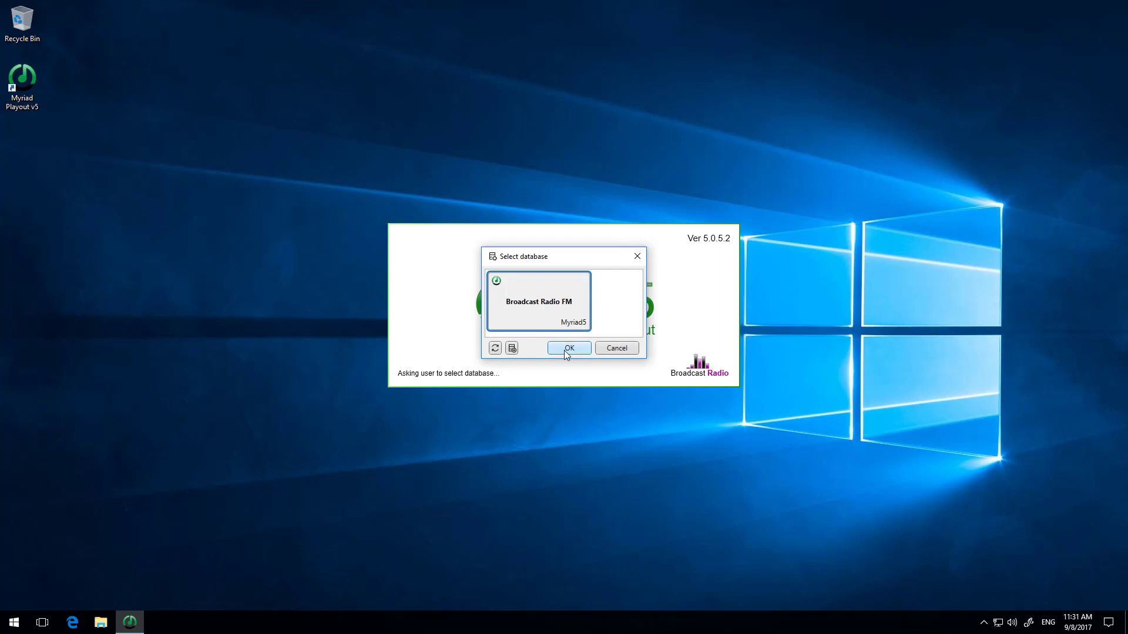
{"action": "left_click", "coordinate": [568, 348]}
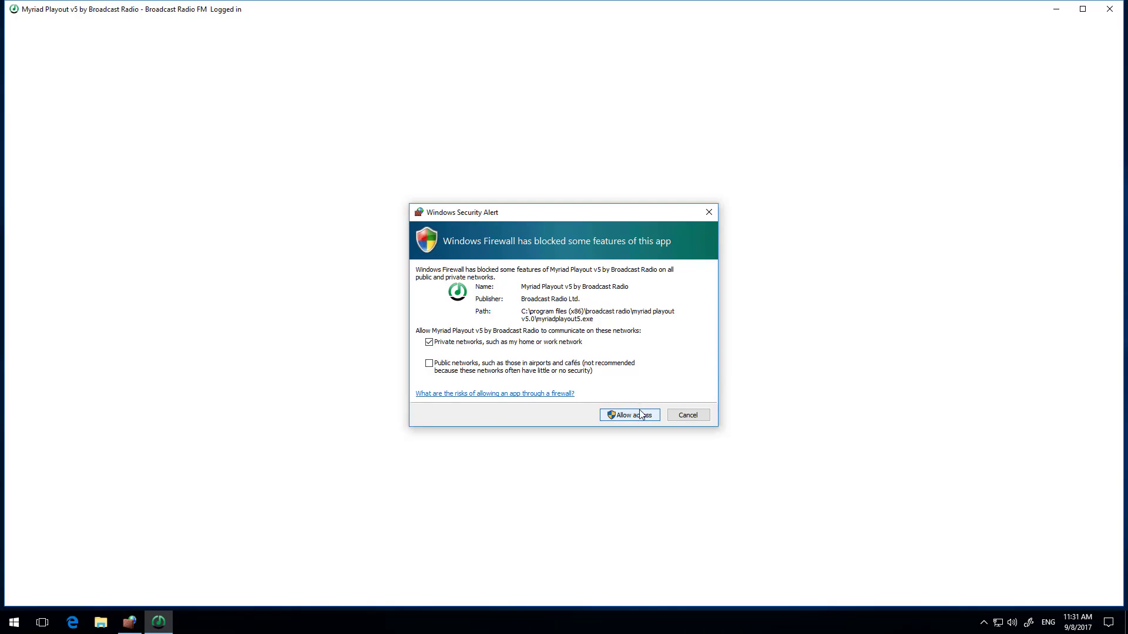
Allow Myriad through the firewall on private networks and scroll through the v5.0 Version History page
{"action": "left_click", "coordinate": [627, 415]}
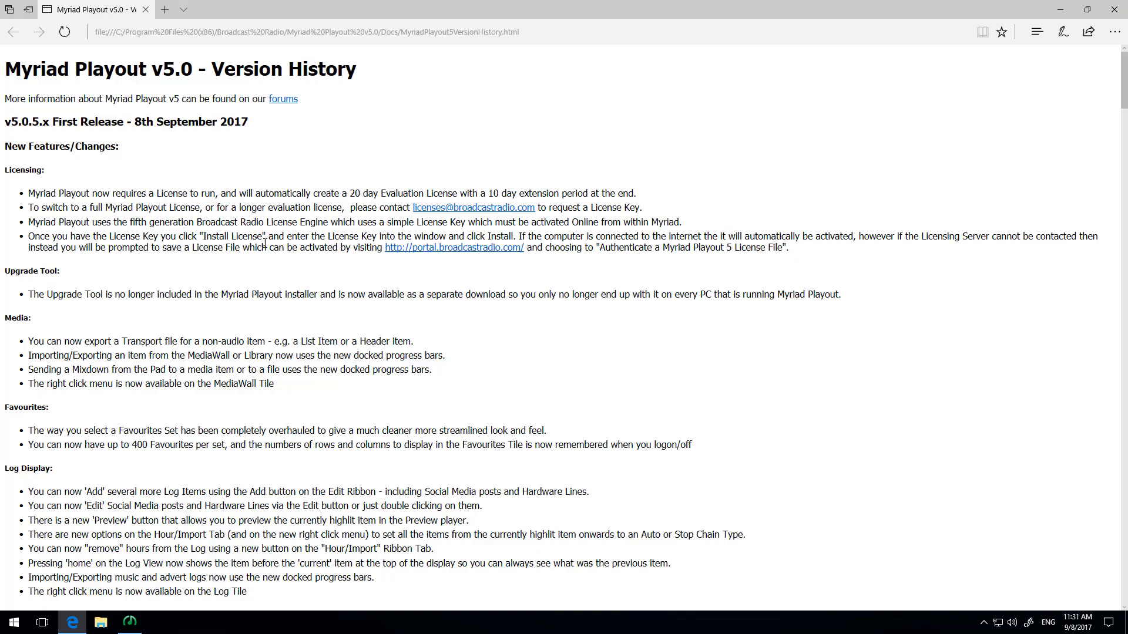
{"action": "scroll", "scroll_direction": "down", "scroll_amount": 3}
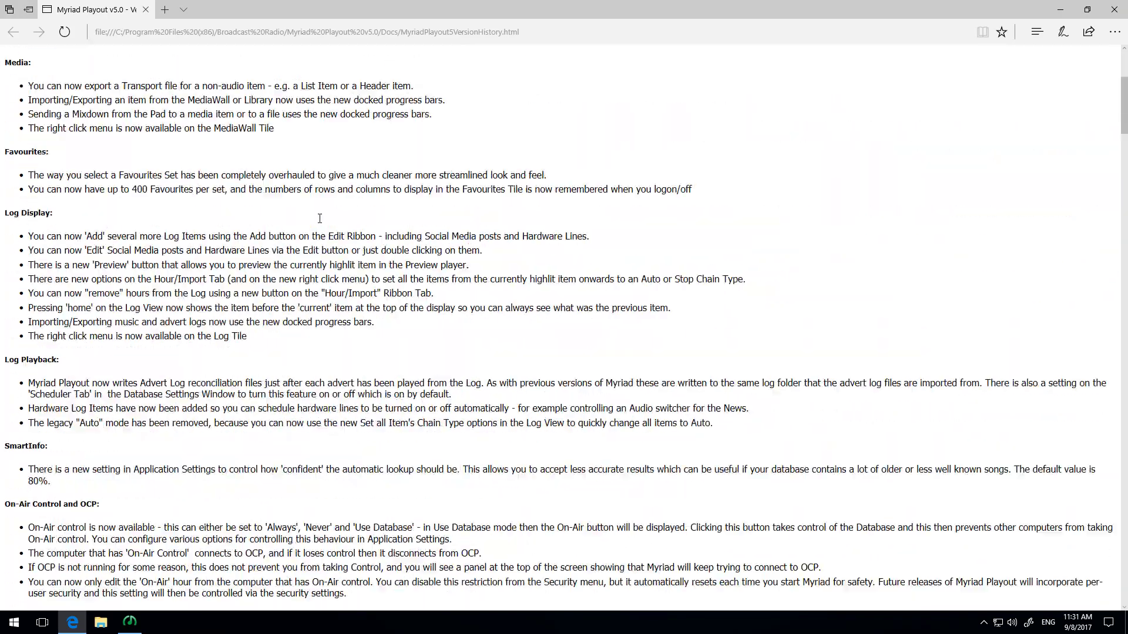
{"action": "scroll", "scroll_direction": "down", "scroll_amount": 3}
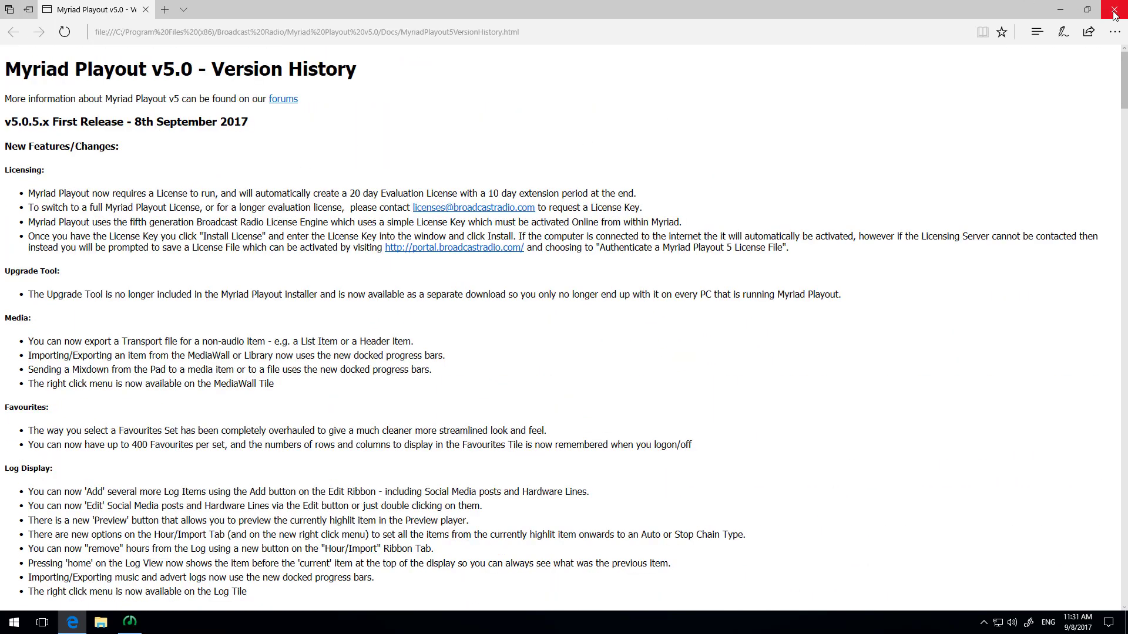
{"action": "mouse_move", "coordinate": [1113, 13]}
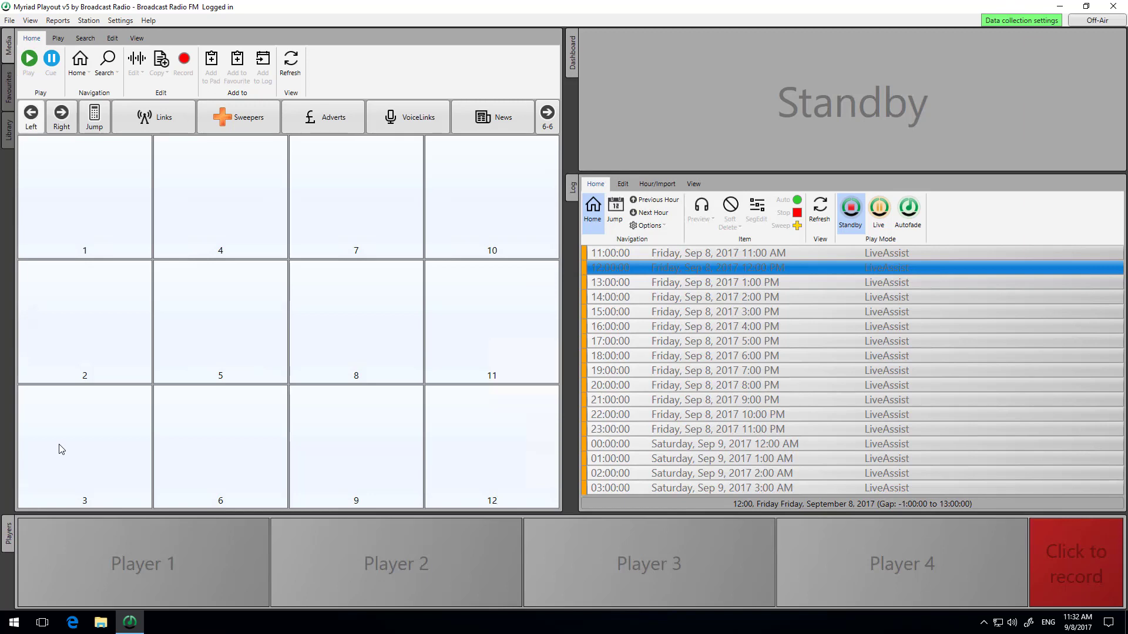
{"action": "mouse_move", "coordinate": [132, 70]}
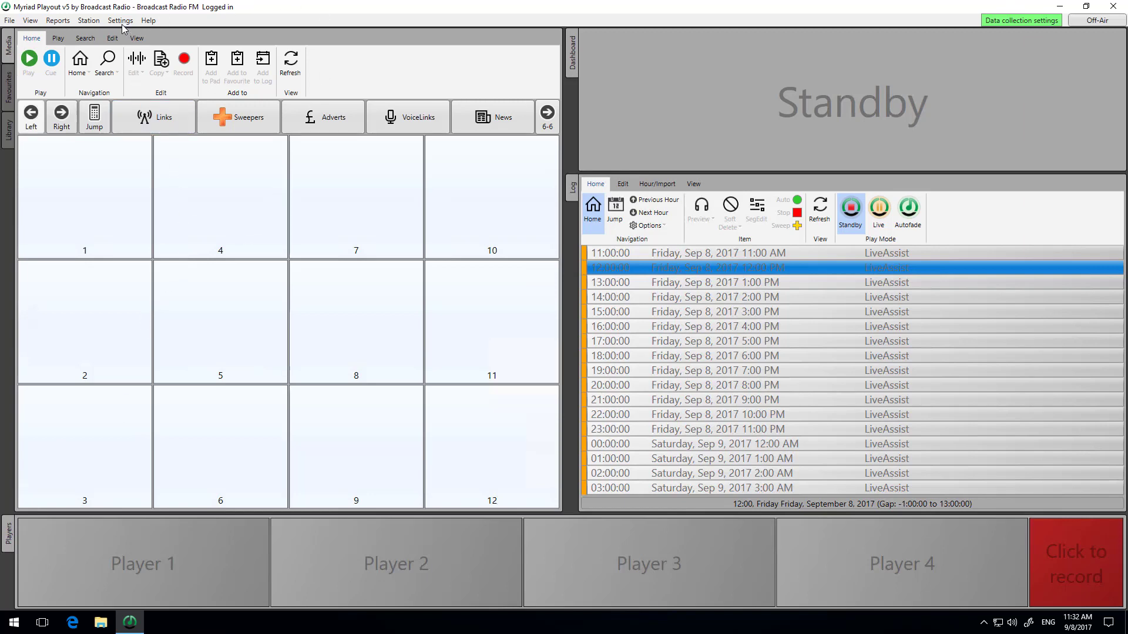
In Media Engine Settings, keep 'Automatically assign suitable devices to players' for all four players and confirm with OK
{"action": "left_click", "coordinate": [120, 20]}
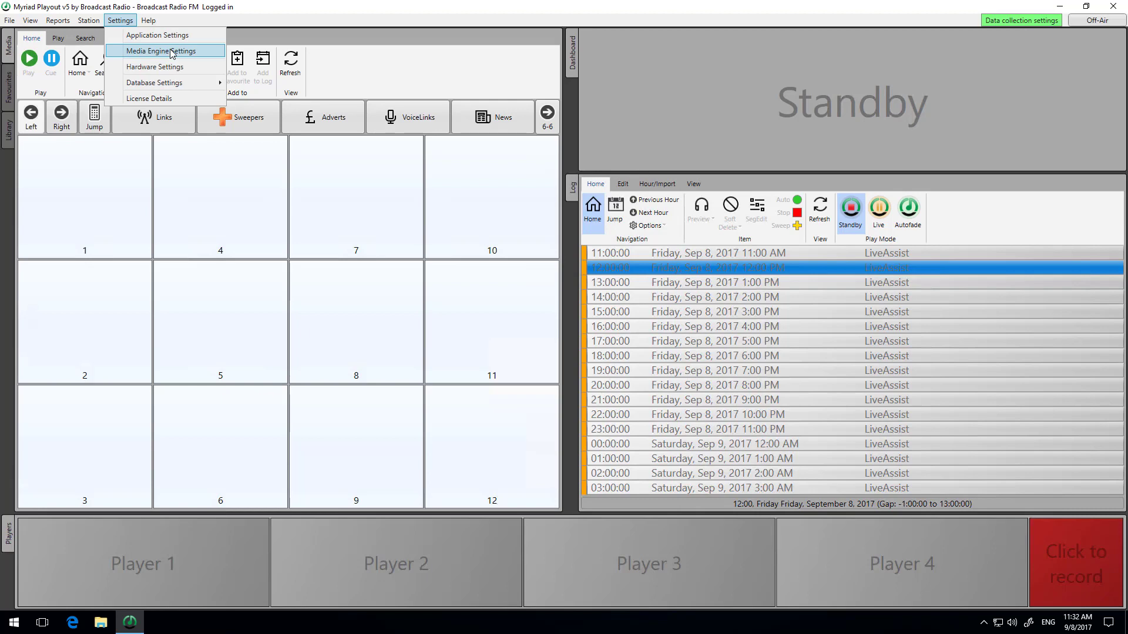
{"action": "left_click", "coordinate": [151, 51]}
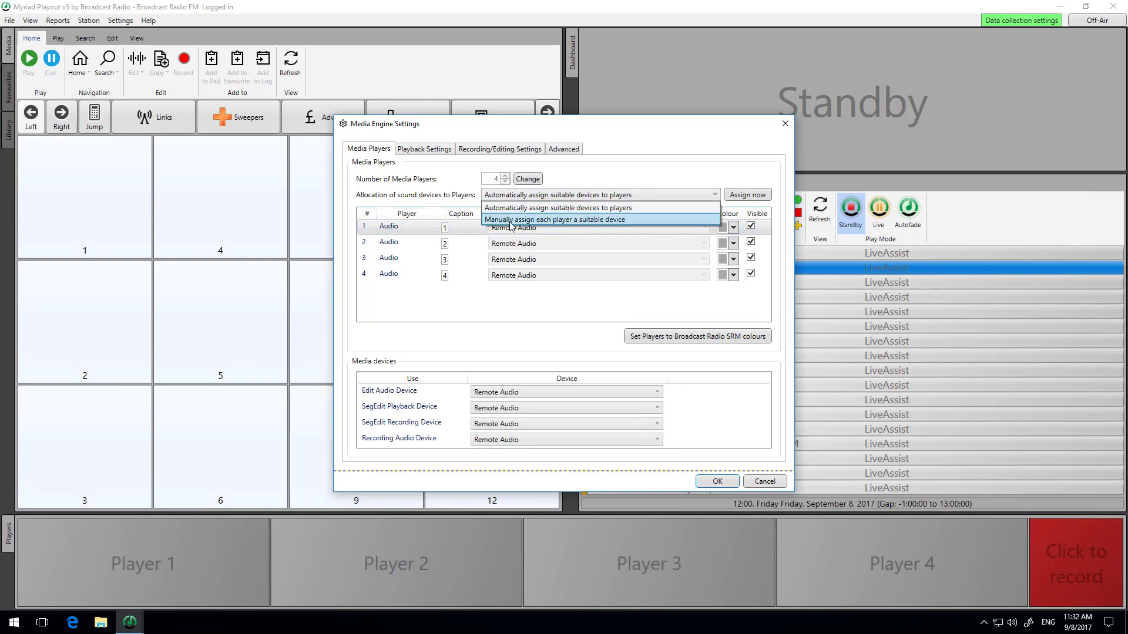
{"action": "left_click", "coordinate": [556, 220]}
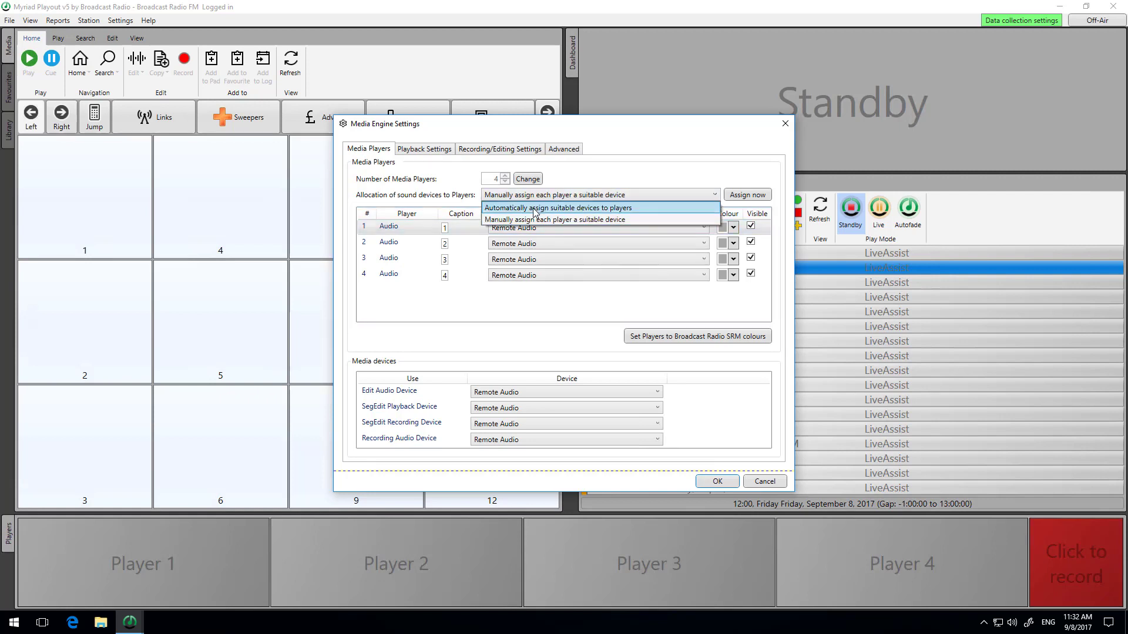
{"action": "left_click", "coordinate": [559, 208]}
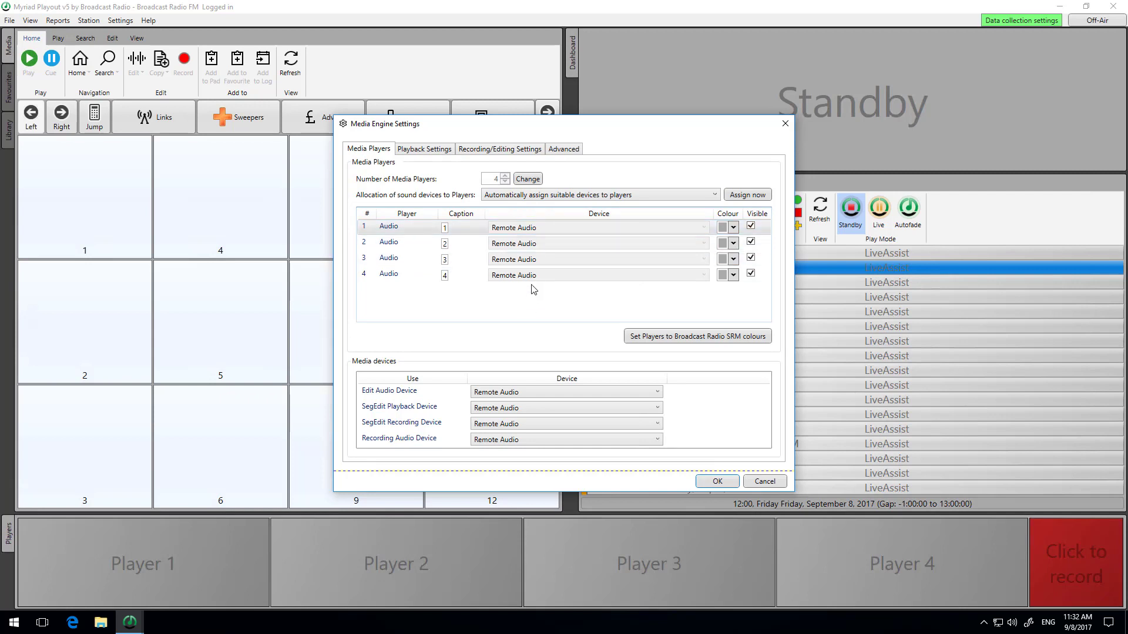
{"action": "mouse_move", "coordinate": [493, 189]}
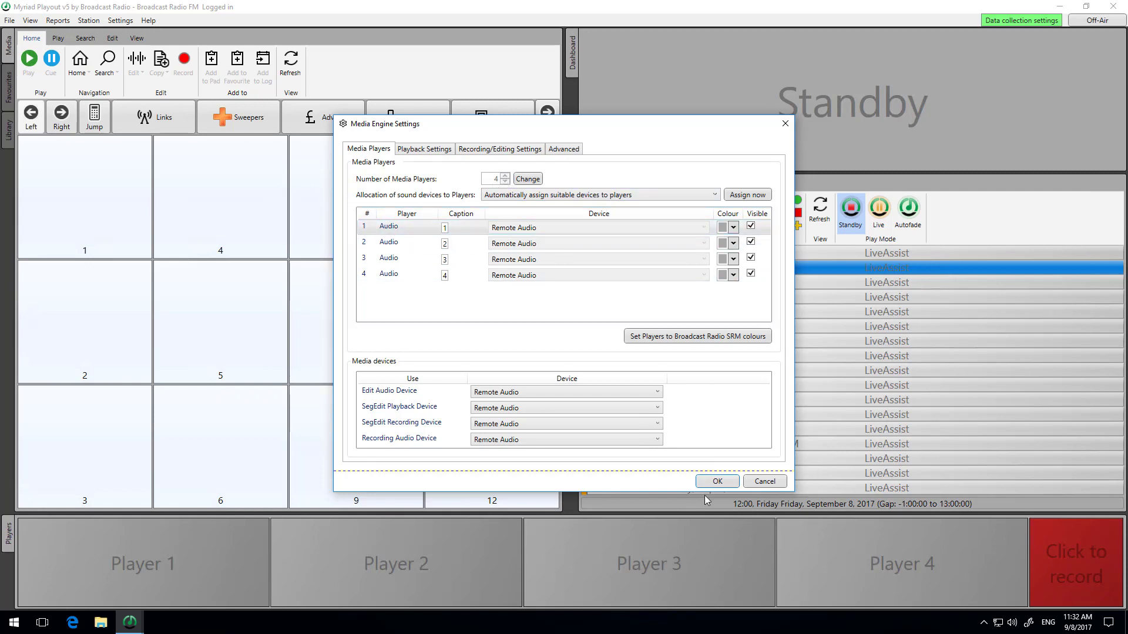
{"action": "left_click", "coordinate": [715, 481]}
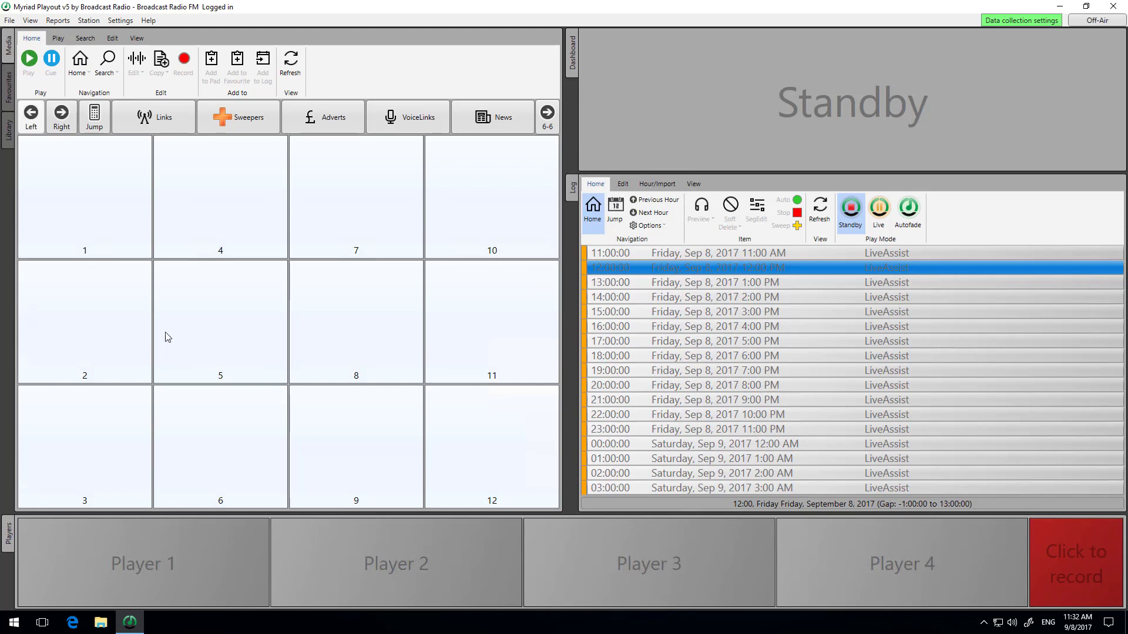
{"action": "mouse_move", "coordinate": [129, 622]}
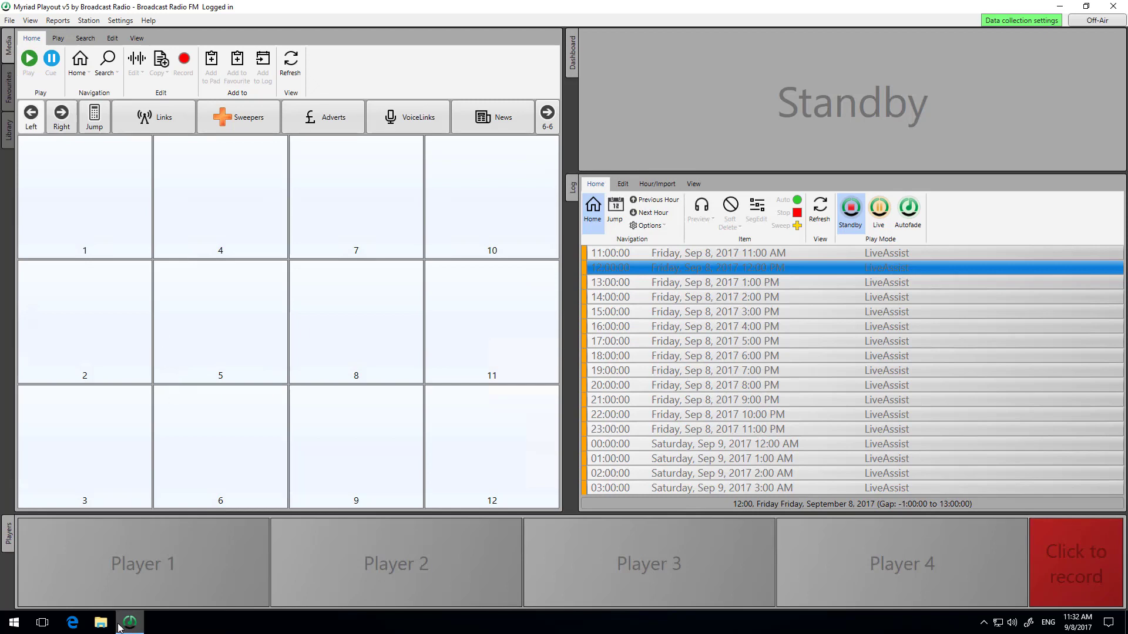
Import the four tracks from Desktop\Music onto pad tile 1 and play On The Horizon in Player 1
{"action": "right_click", "coordinate": [83, 194]}
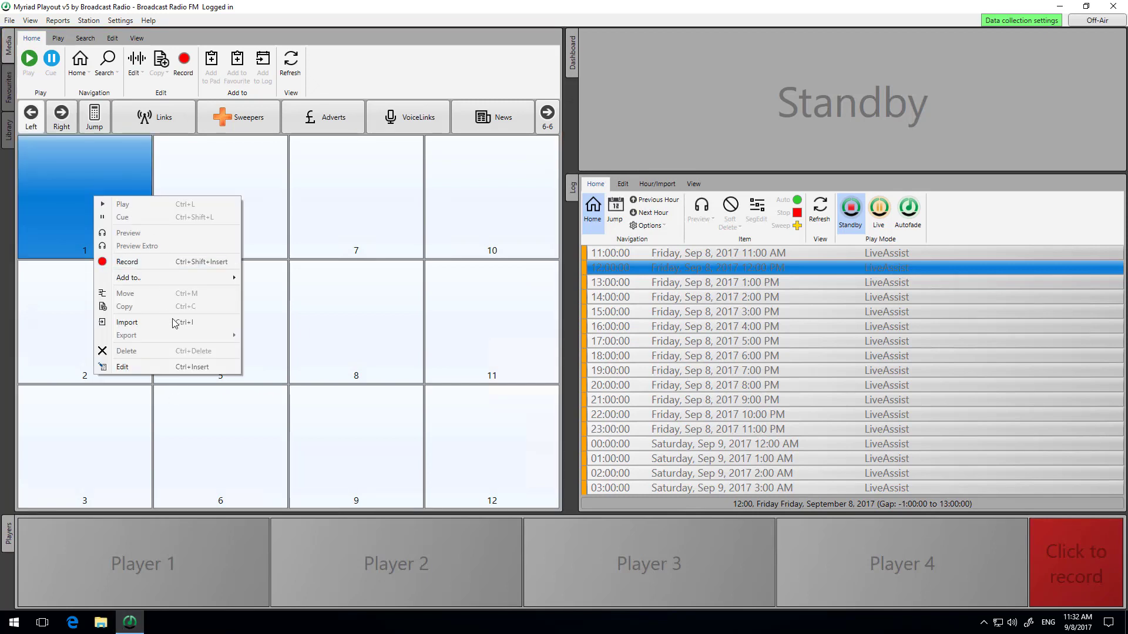
{"action": "left_click", "coordinate": [127, 322]}
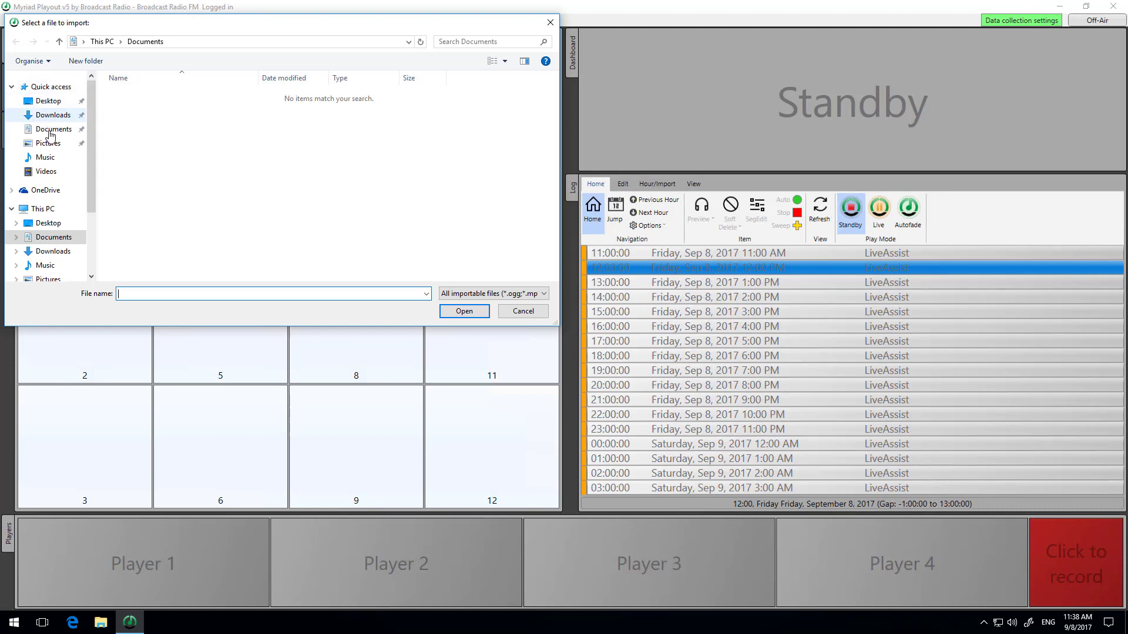
{"action": "left_click", "coordinate": [47, 101]}
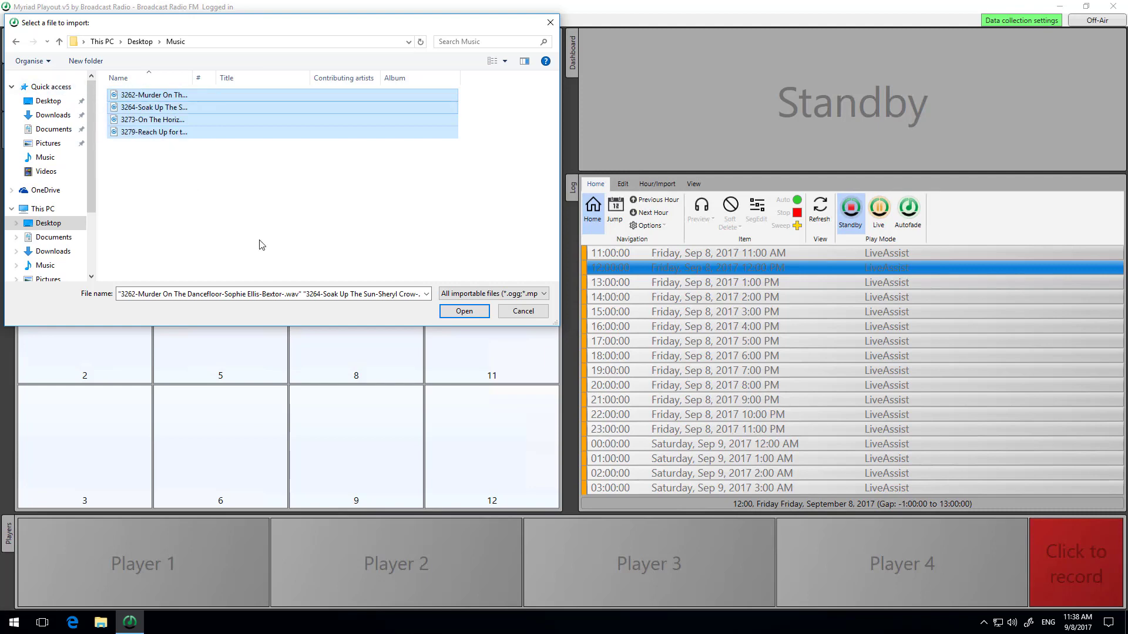
{"action": "left_click", "coordinate": [464, 310]}
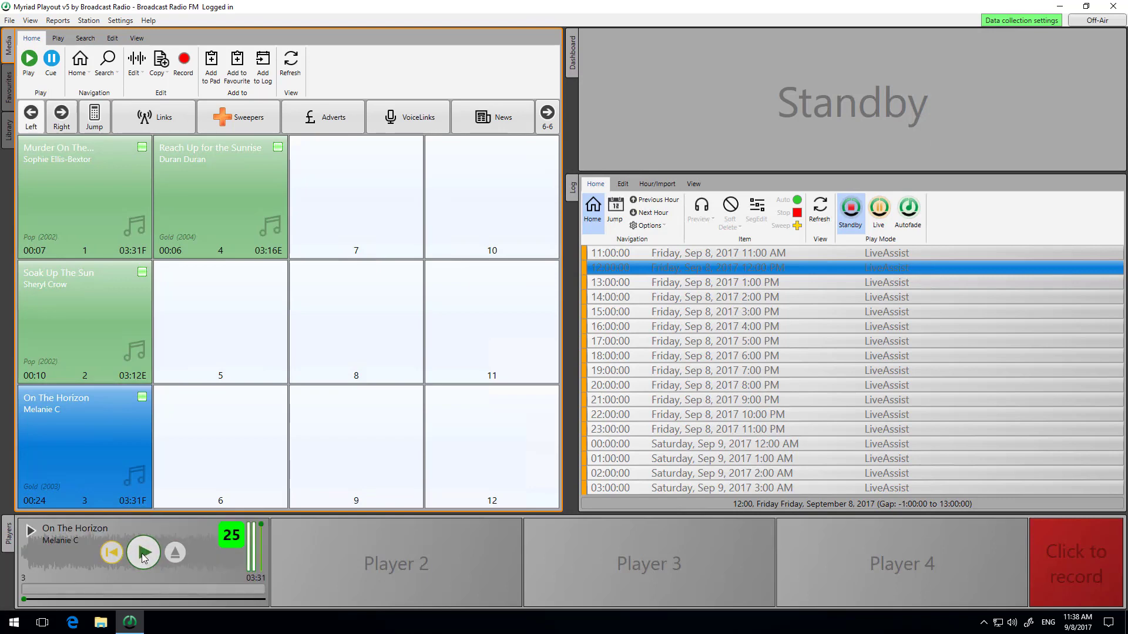
{"action": "left_click", "coordinate": [142, 552]}
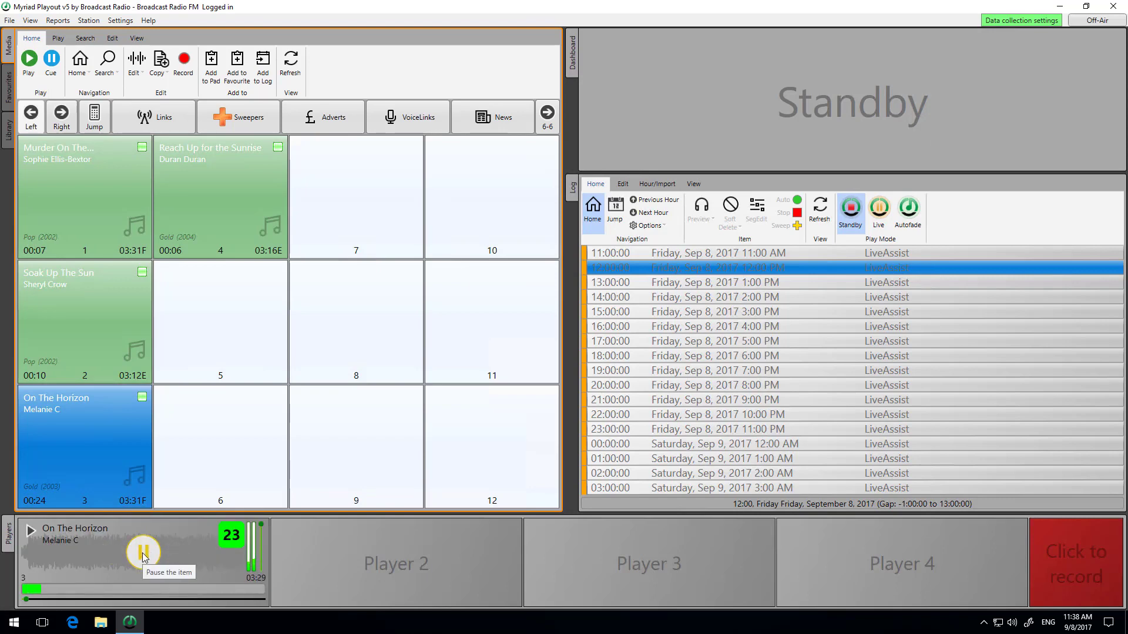